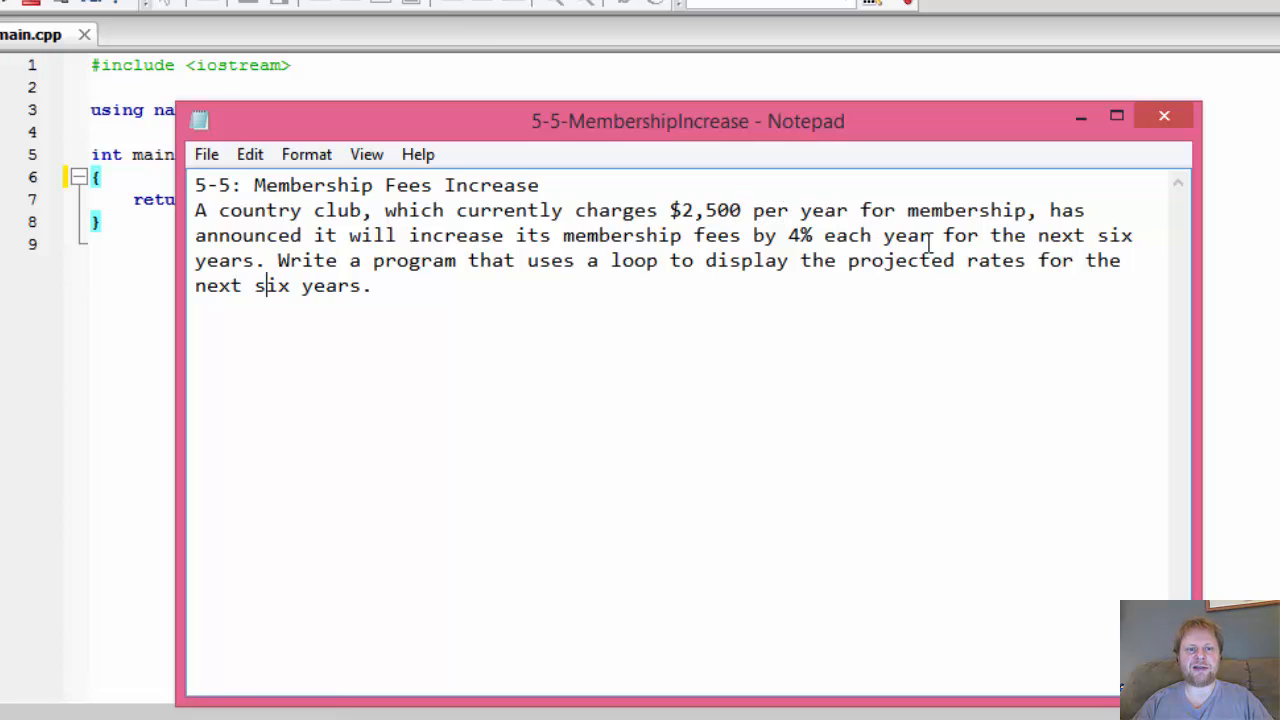
{"action": "mouse_move", "coordinate": [684, 256]}
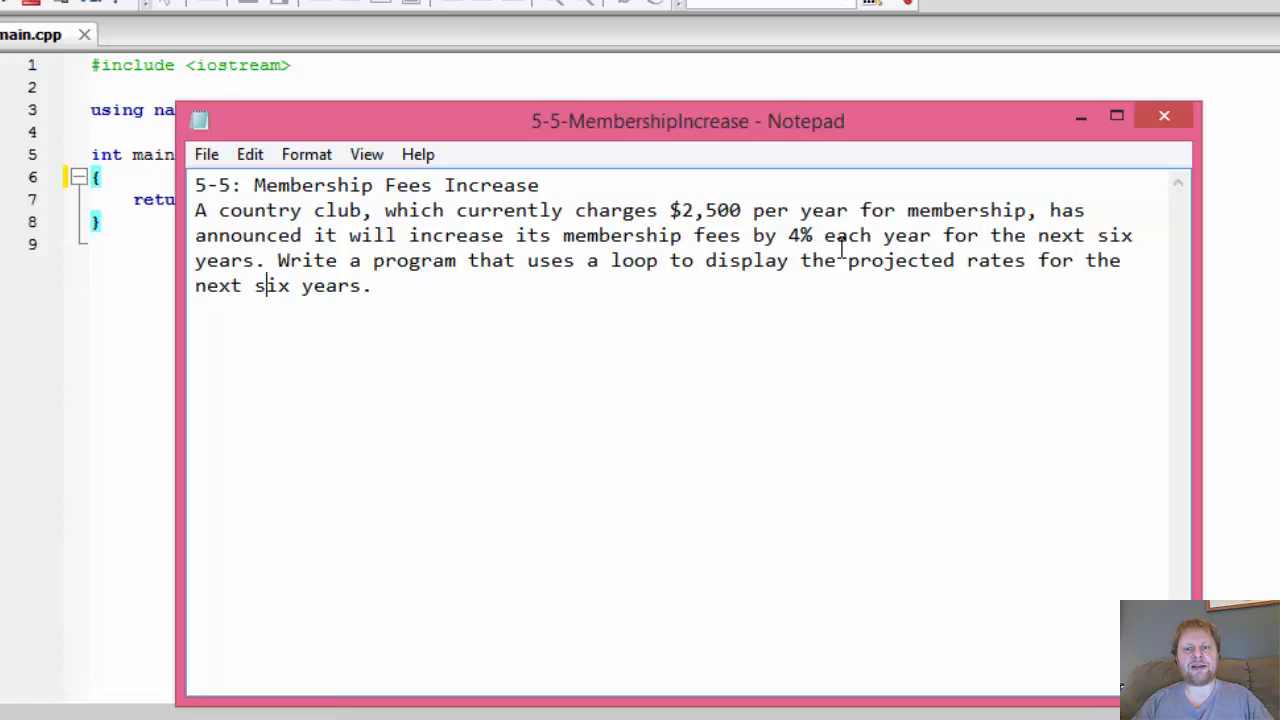
{"action": "mouse_move", "coordinate": [1096, 260]}
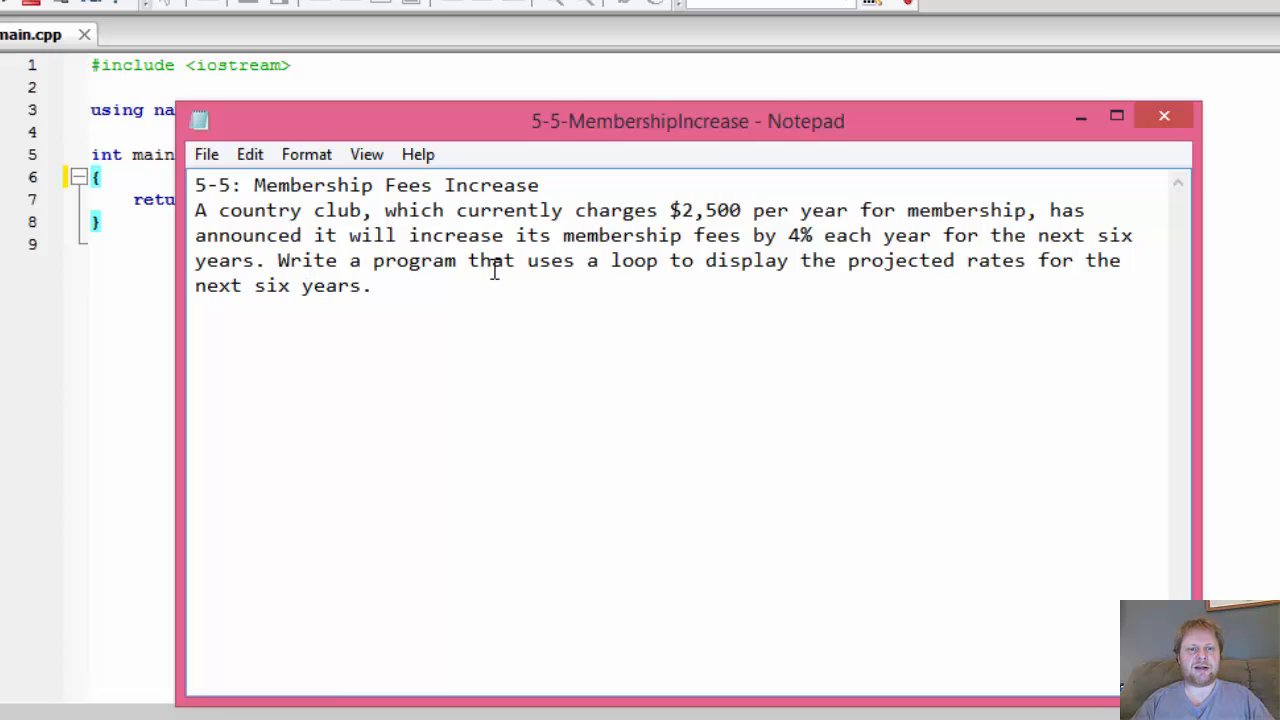
{"action": "mouse_move", "coordinate": [776, 276]}
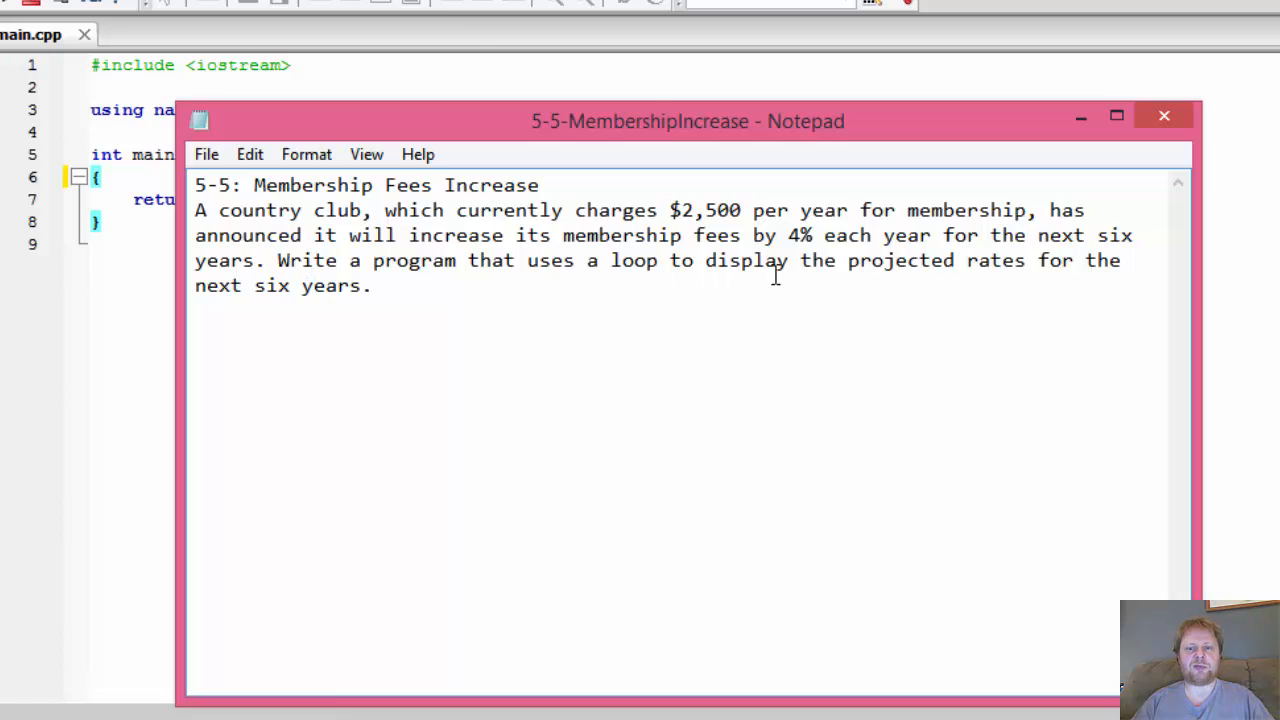
{"action": "mouse_move", "coordinate": [890, 296]}
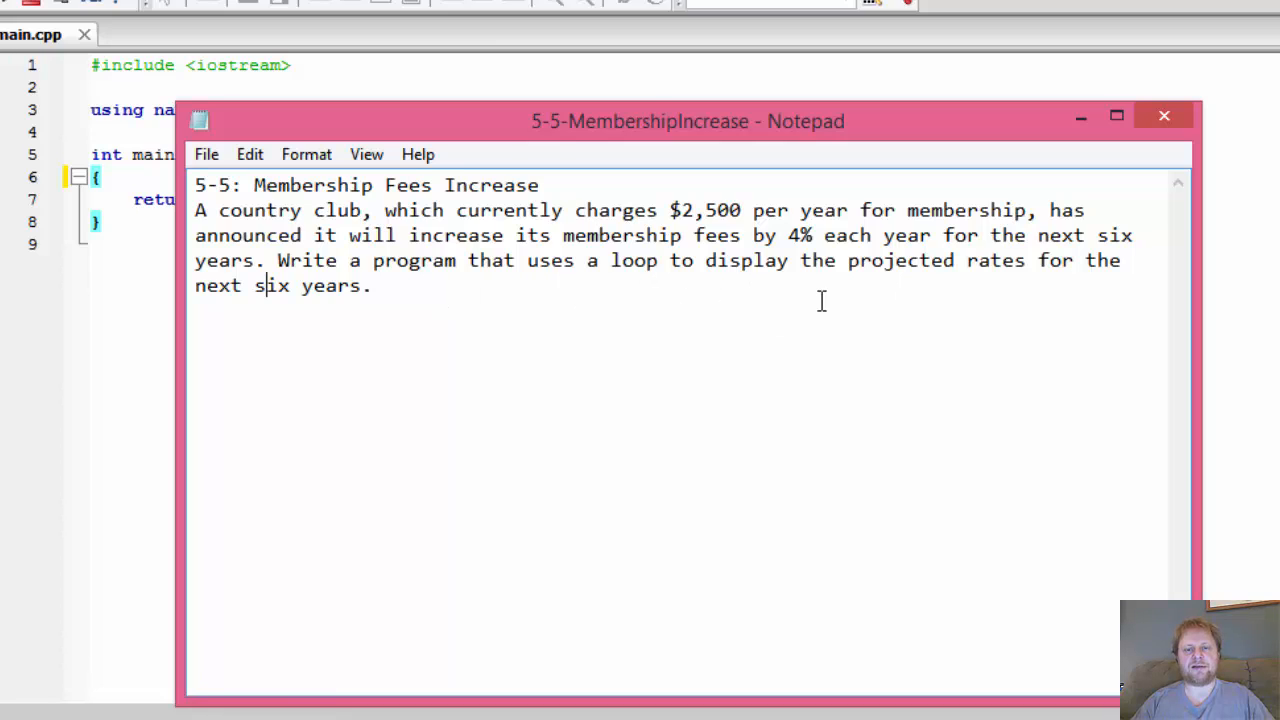
Declare const float INCREASE = 0.04; as the first line inside main in main.cpp
{"action": "double_click", "coordinate": [800, 236]}
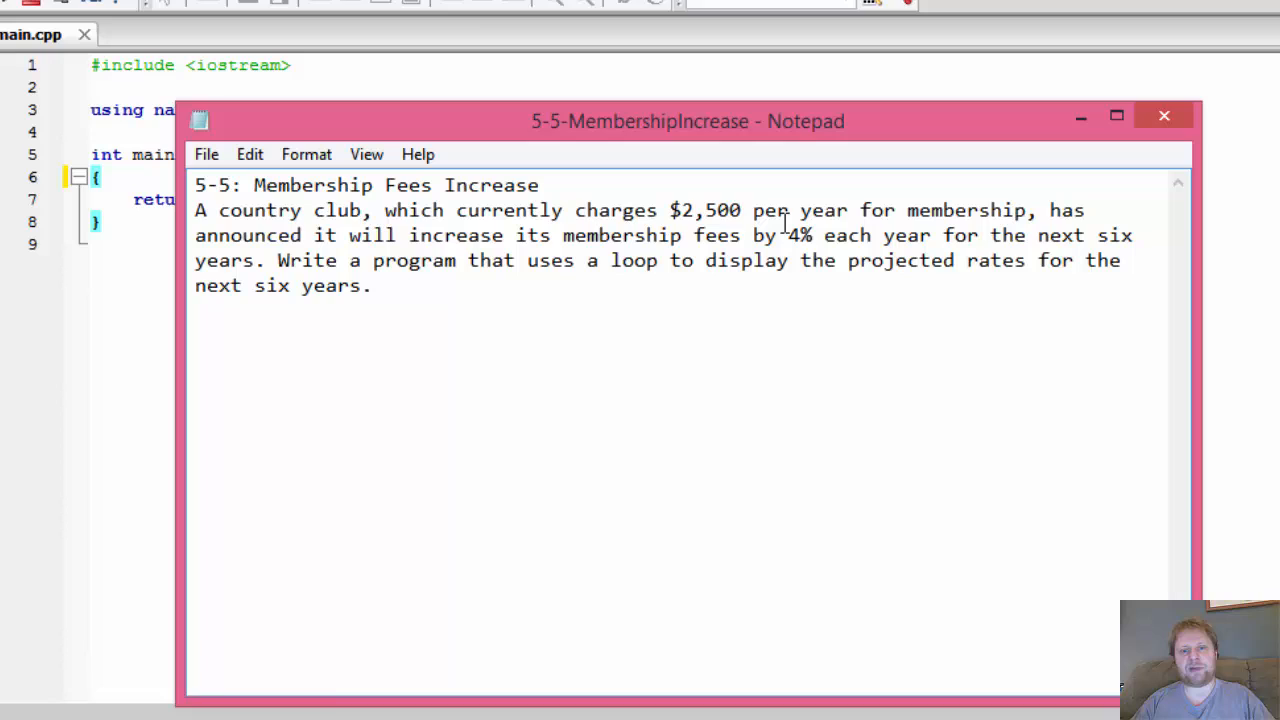
{"action": "double_click", "coordinate": [710, 210]}
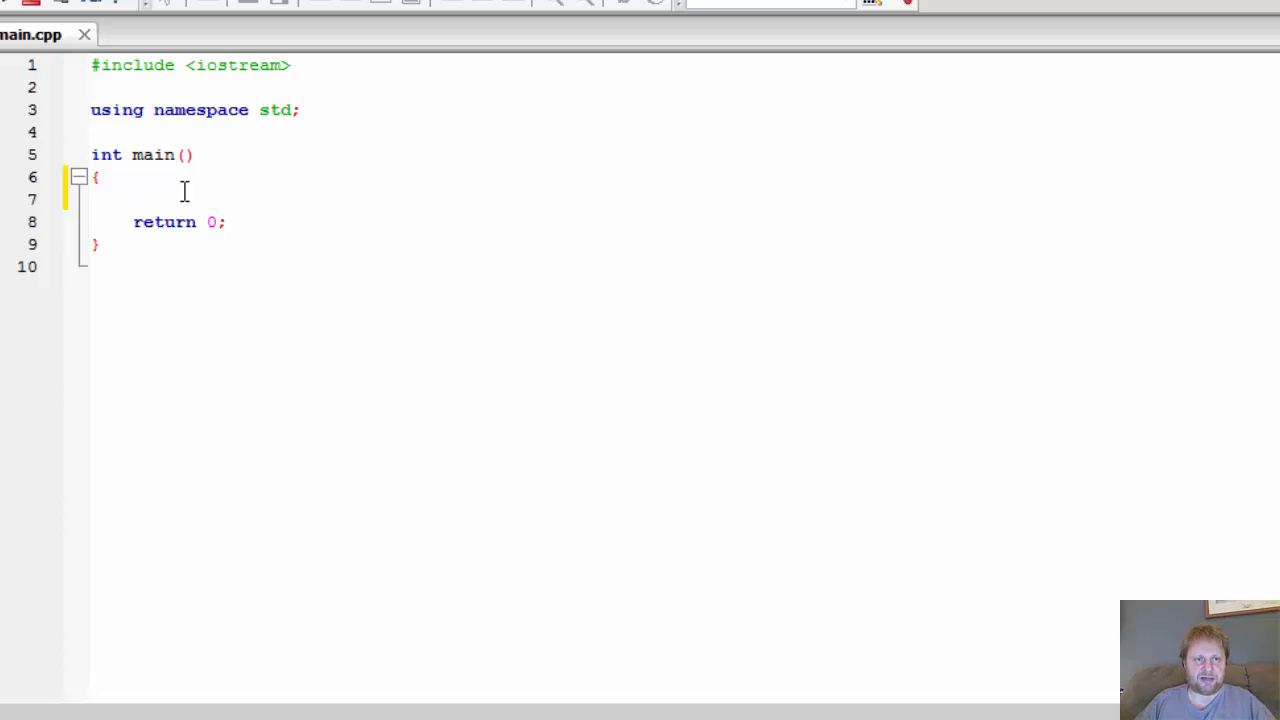
{"action": "left_click", "coordinate": [132, 198]}
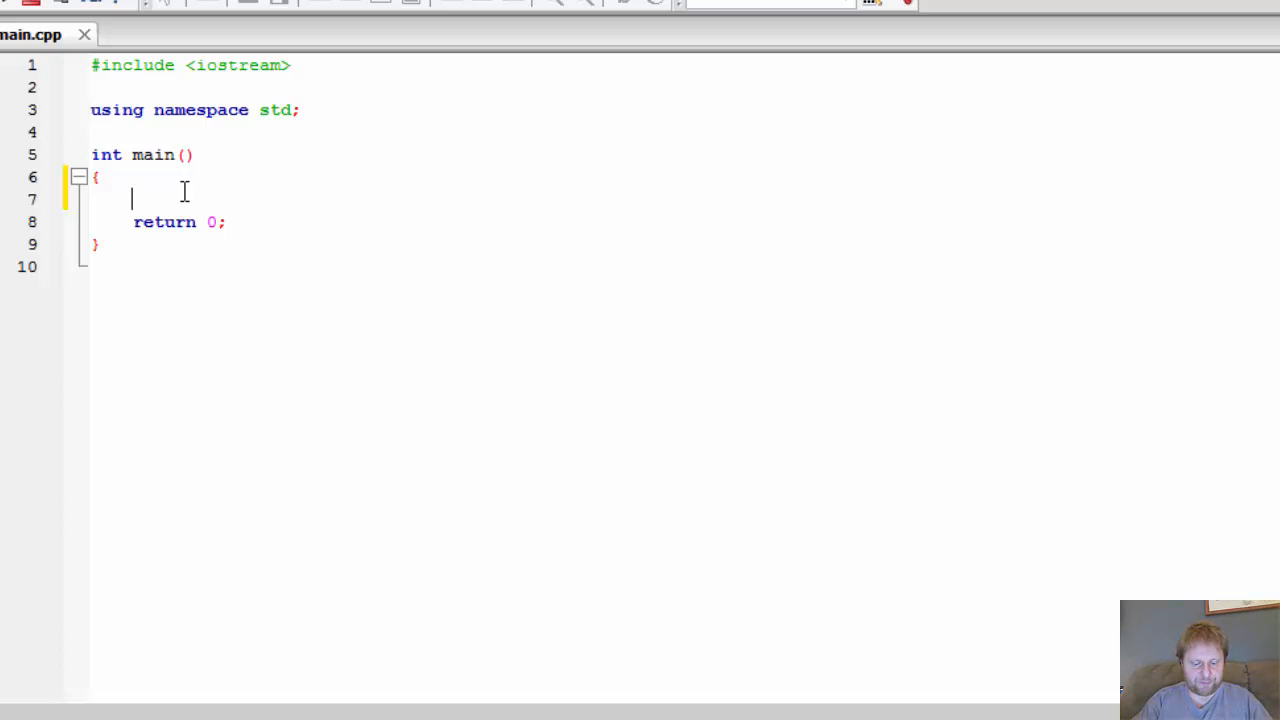
{"action": "type", "text": "const"}
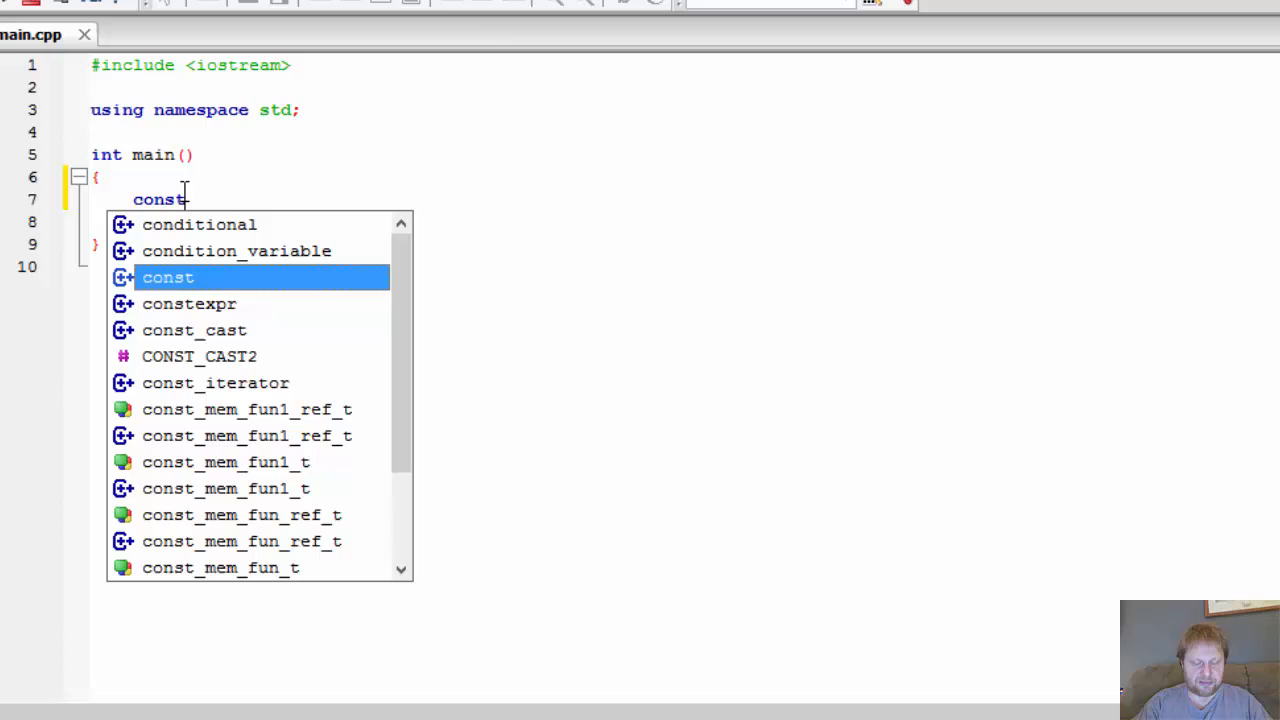
{"action": "type", "text": "fl"}
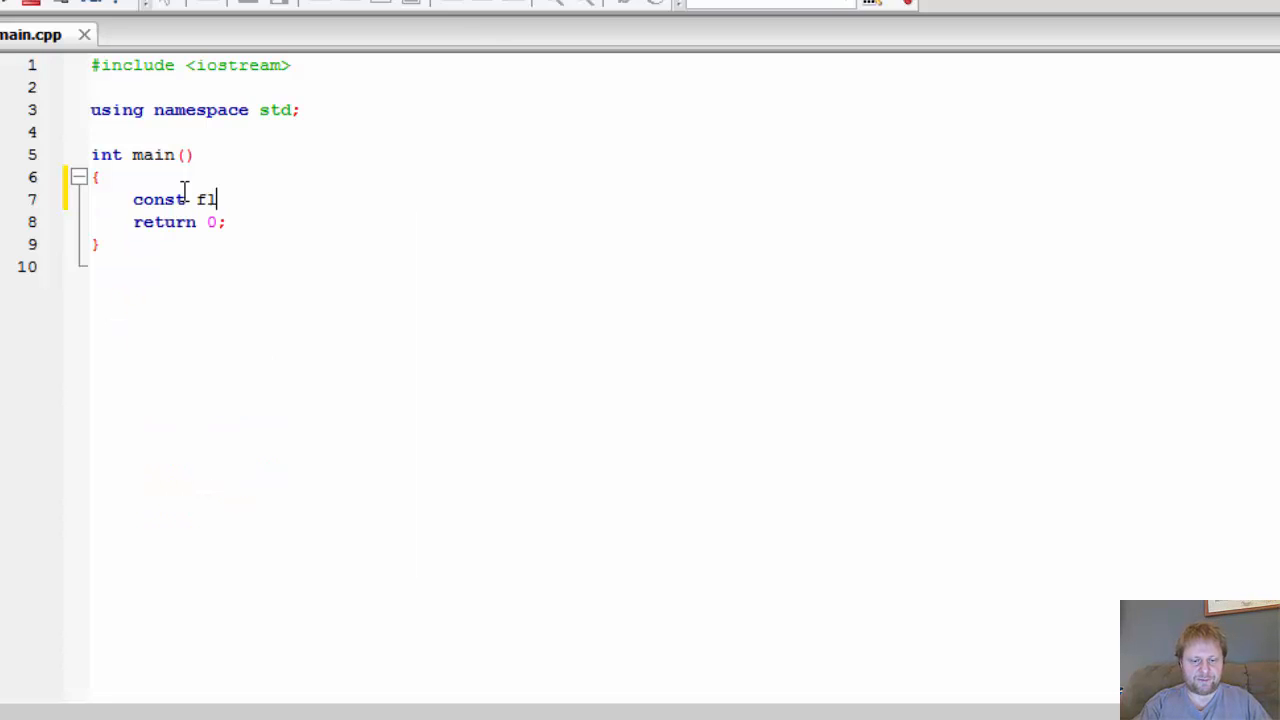
{"action": "type", "text": "oat in"}
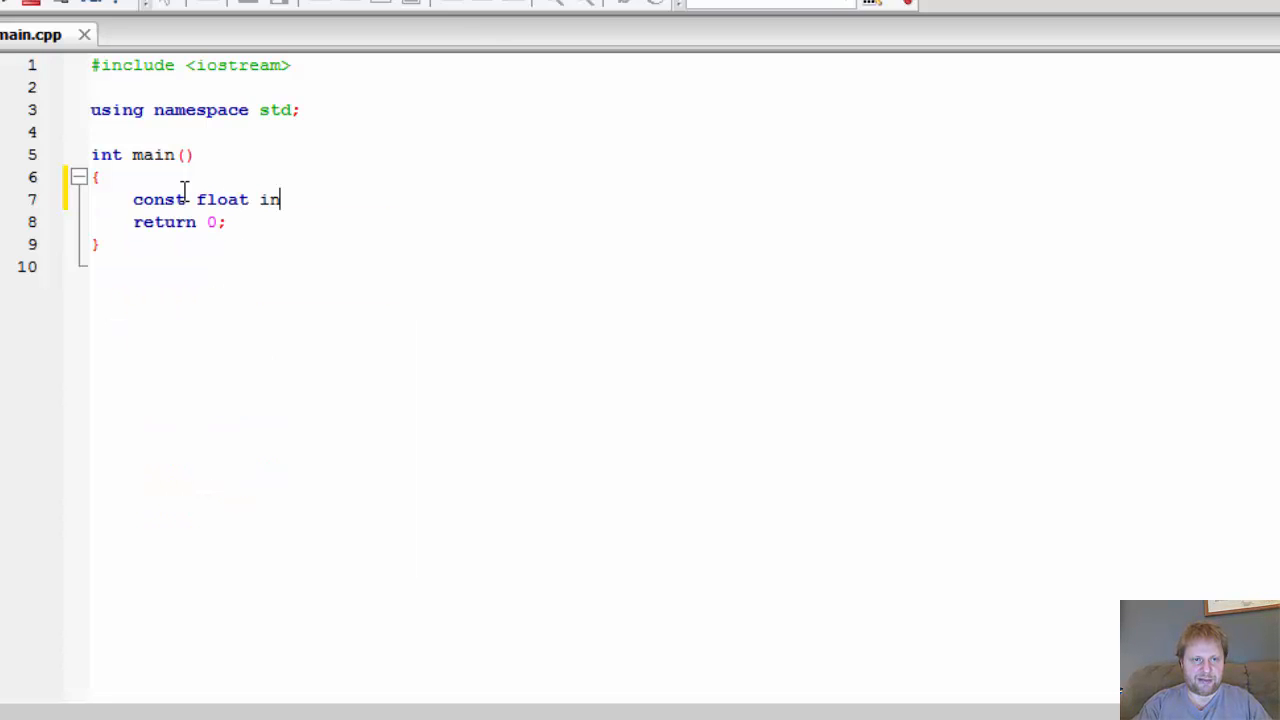
{"action": "key", "text": "Backspace"}
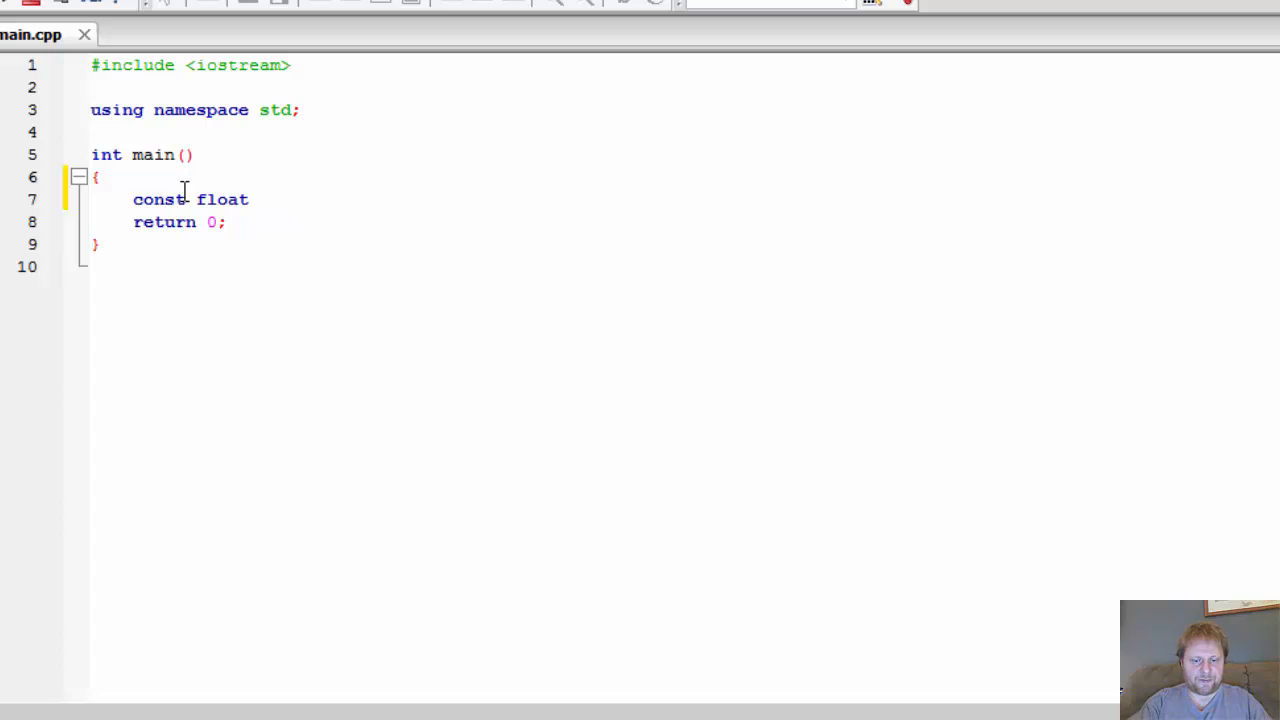
{"action": "type", "text": "INCREASE"}
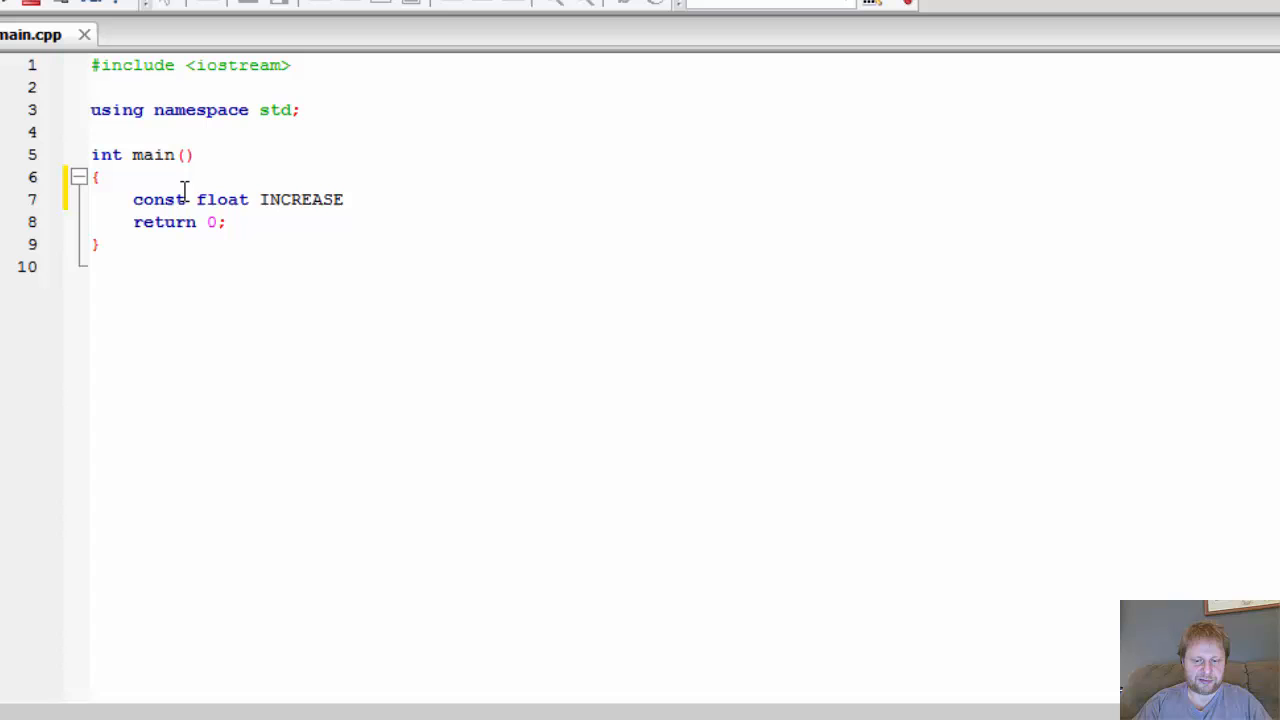
{"action": "type", "text": "="}
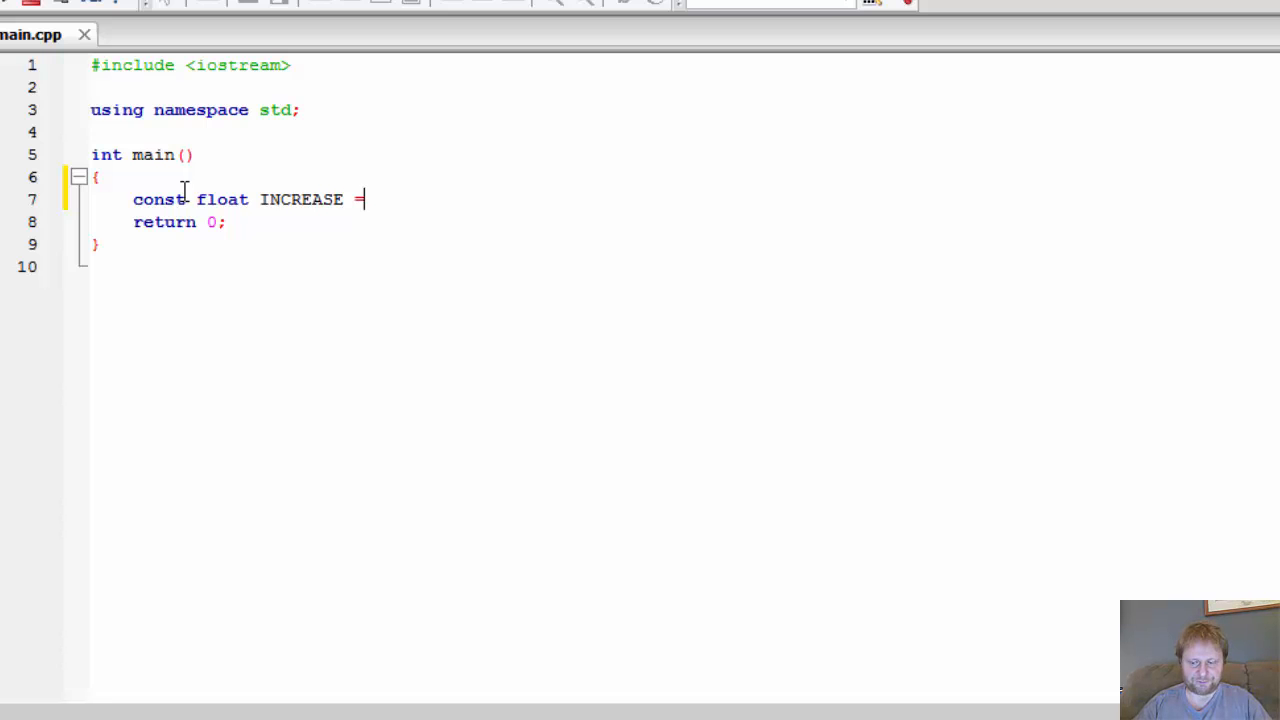
{"action": "type", "text": "0.04"}
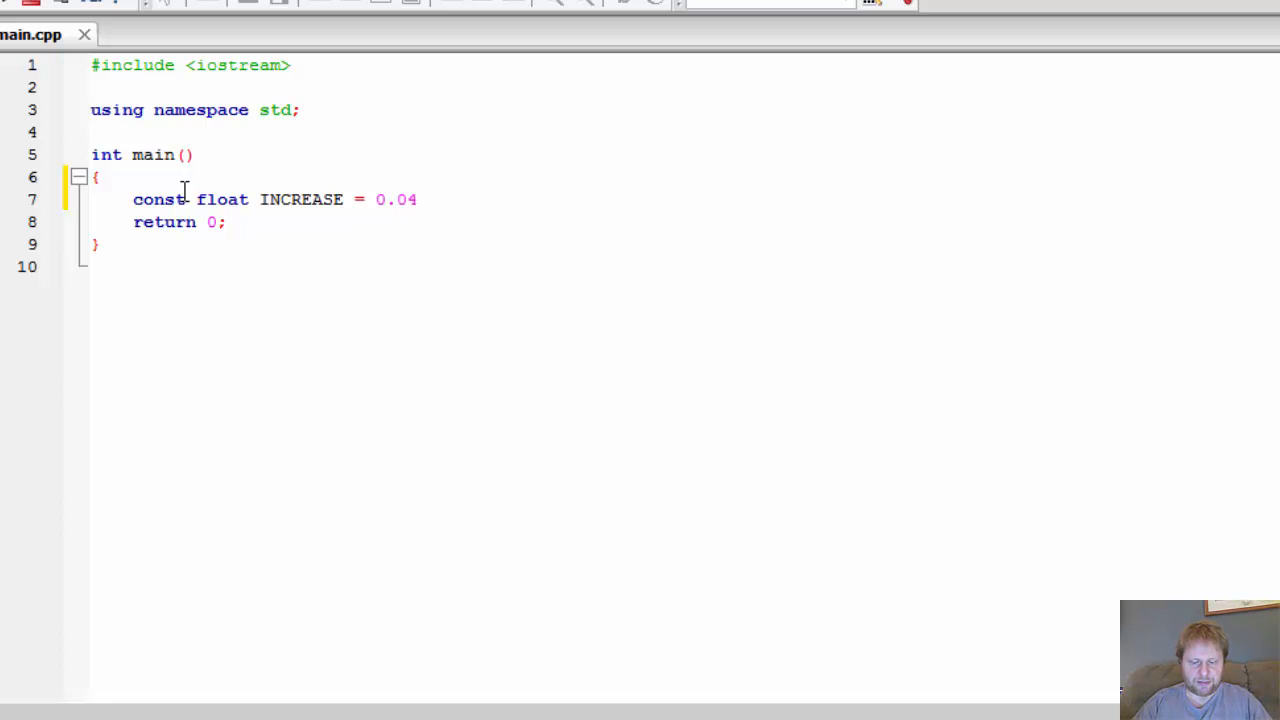
{"action": "type", "text": ";"}
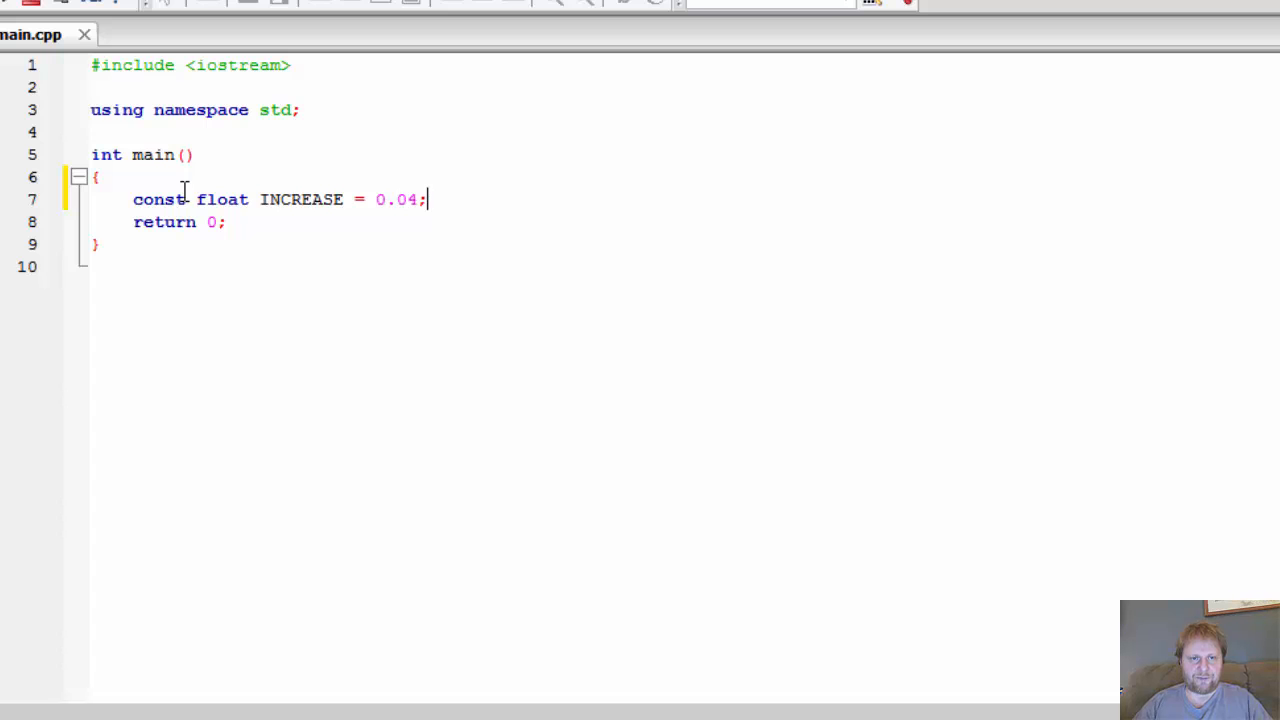
{"action": "mouse_move", "coordinate": [472, 198]}
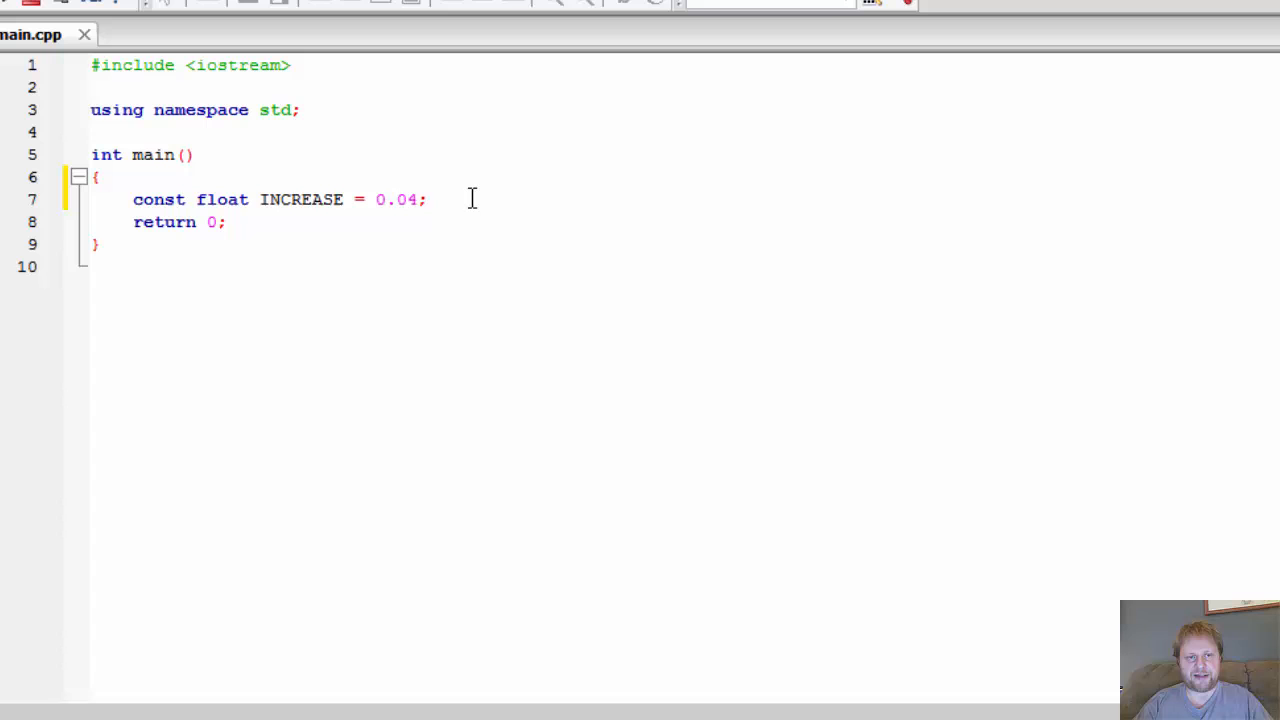
{"action": "left_click", "coordinate": [428, 200]}
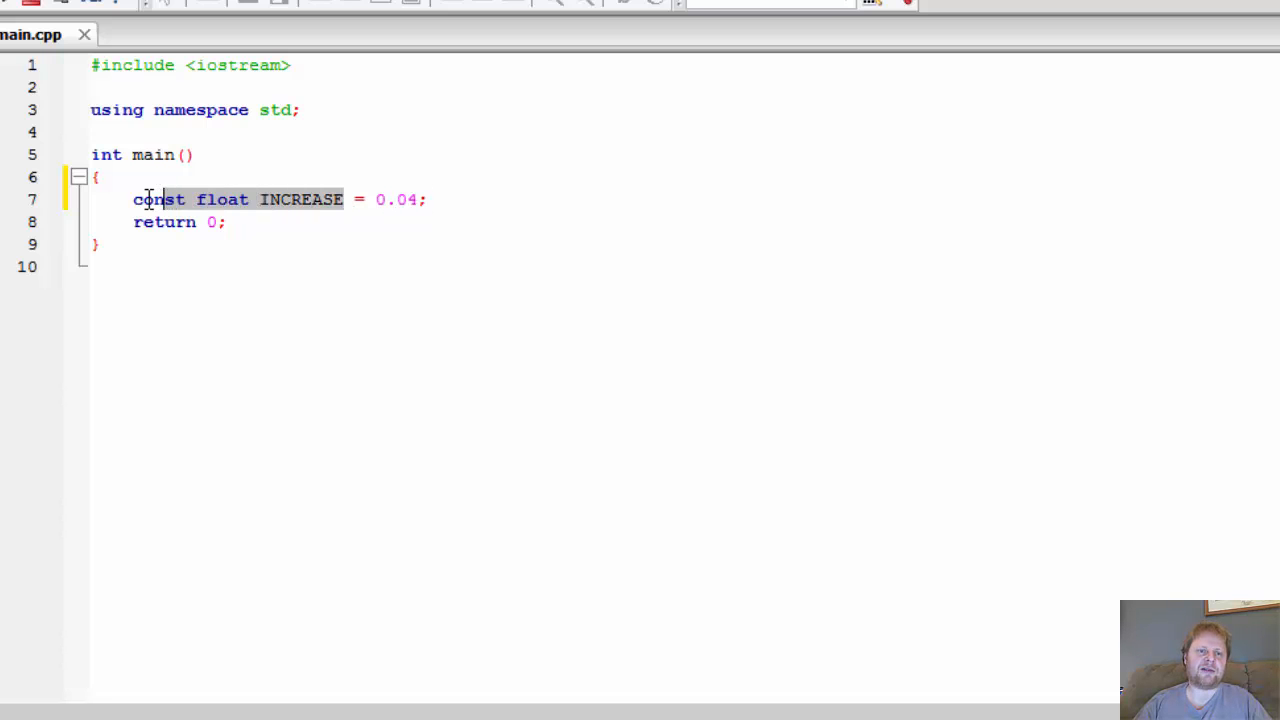
{"action": "left_click", "coordinate": [428, 200]}
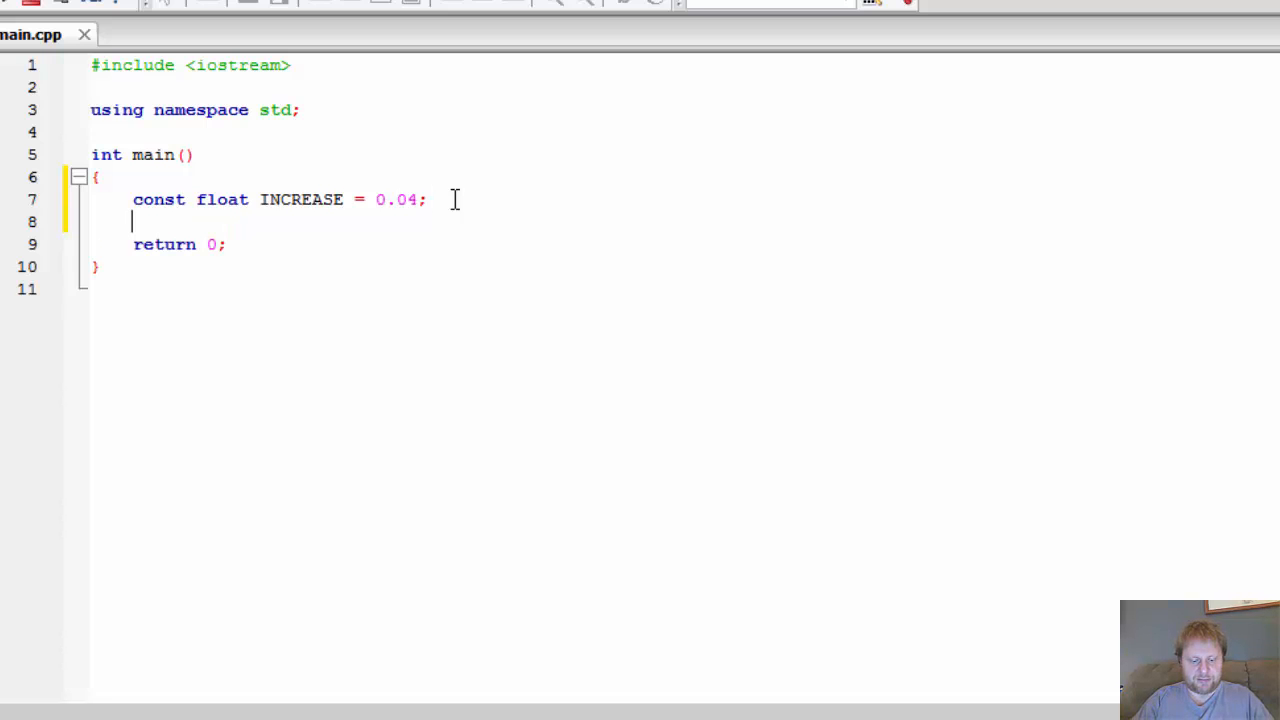
Declare float membership = 2500; directly below the INCREASE constant
{"action": "type", "text": "fl"}
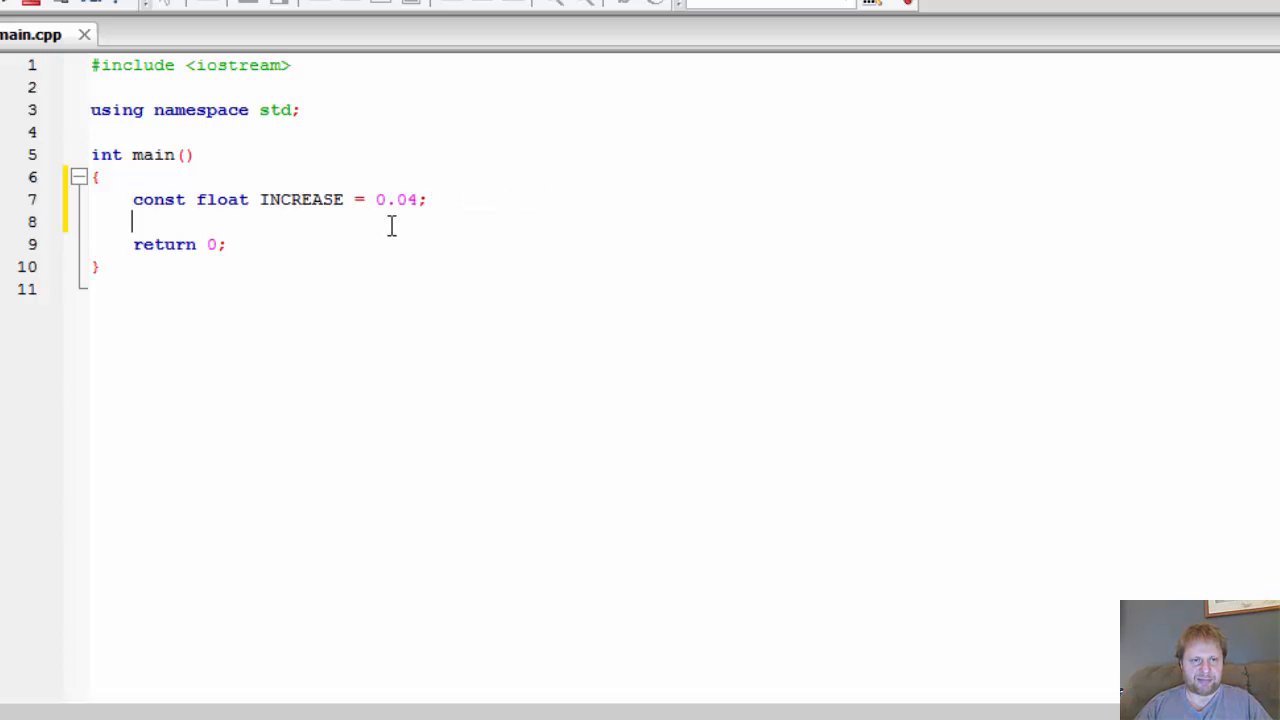
{"action": "type", "text": "float m"}
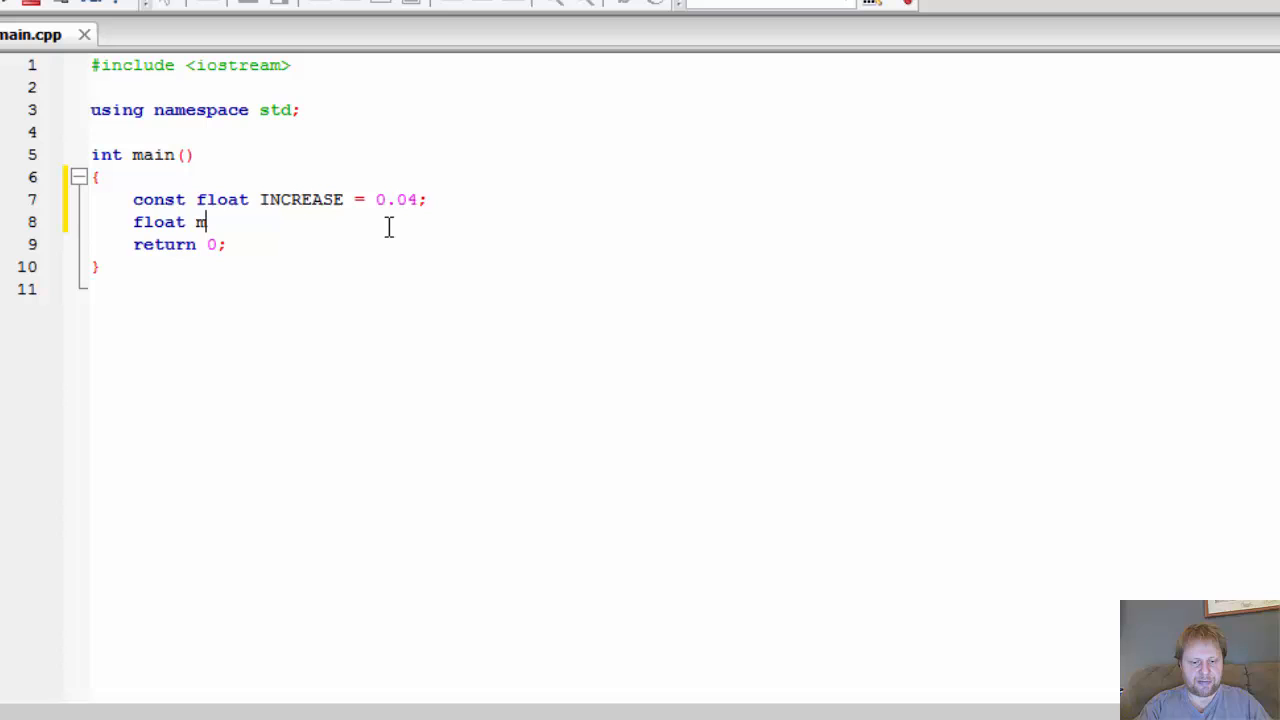
{"action": "type", "text": "embership ="}
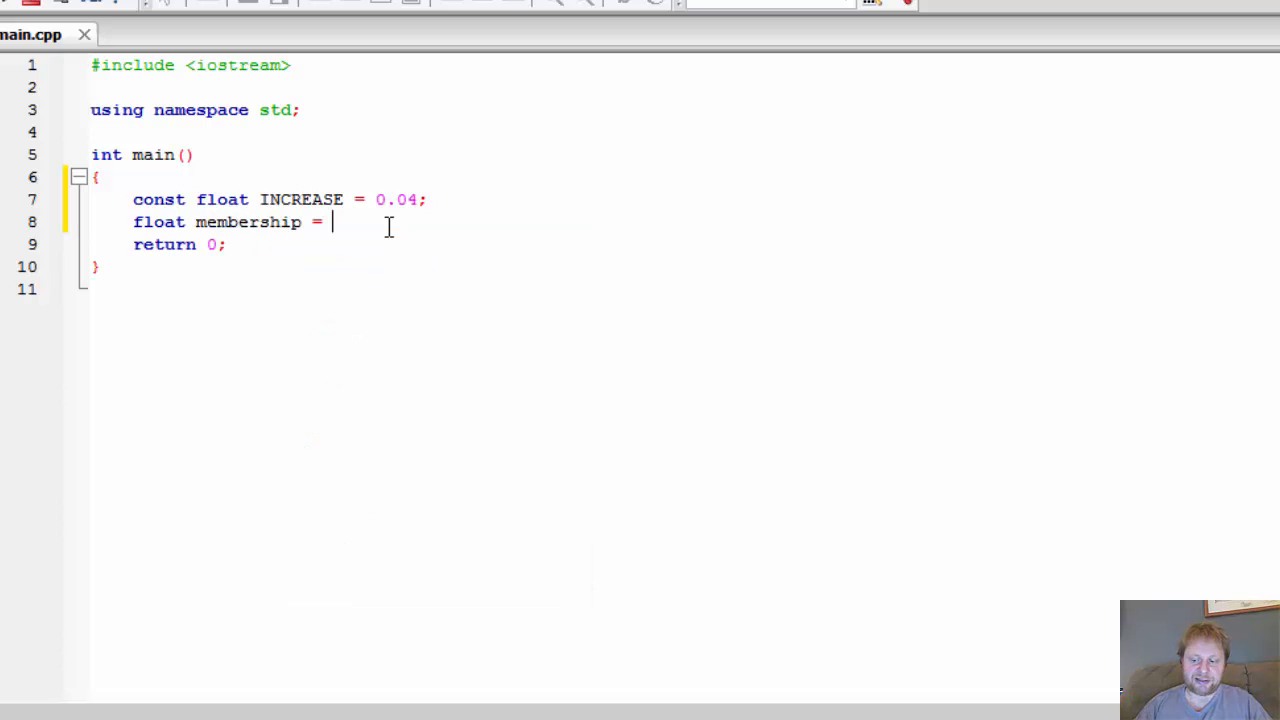
{"action": "type", "text": "2500"}
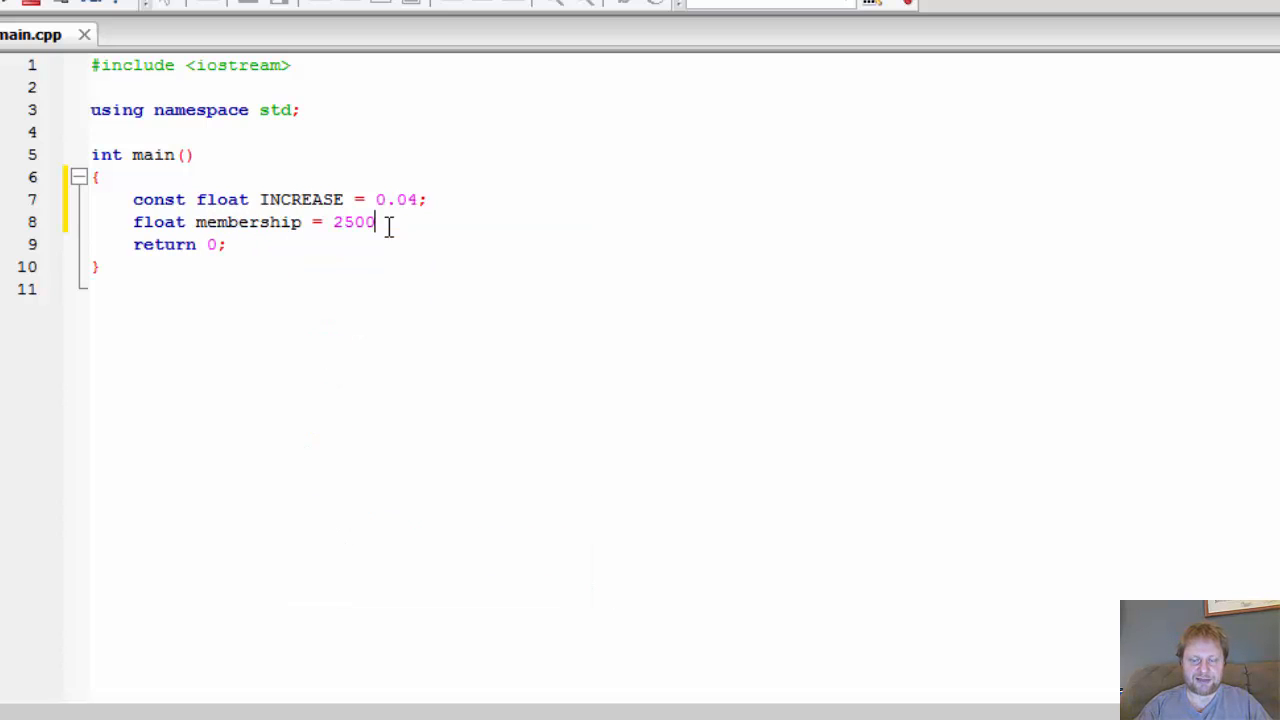
{"action": "type", "text": ";"}
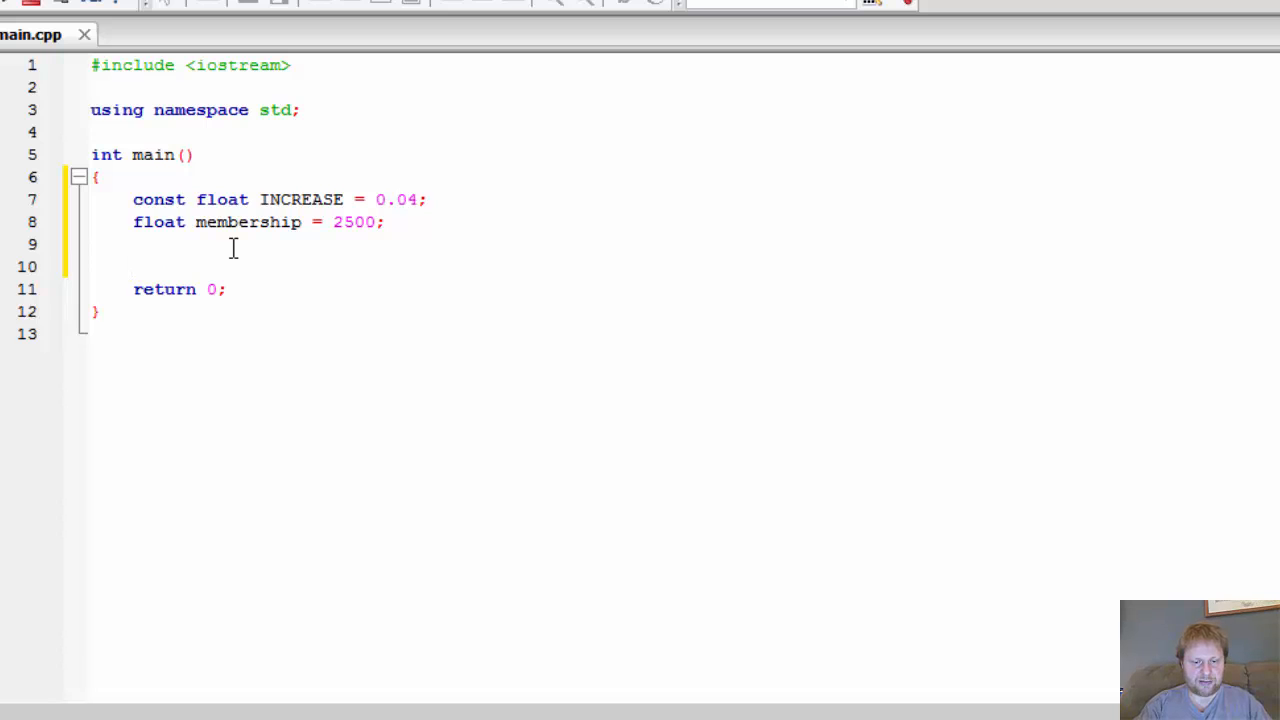
Begin a for loop header with int i and the condition i <= 6
{"action": "type", "text": "for (int i = 1"}
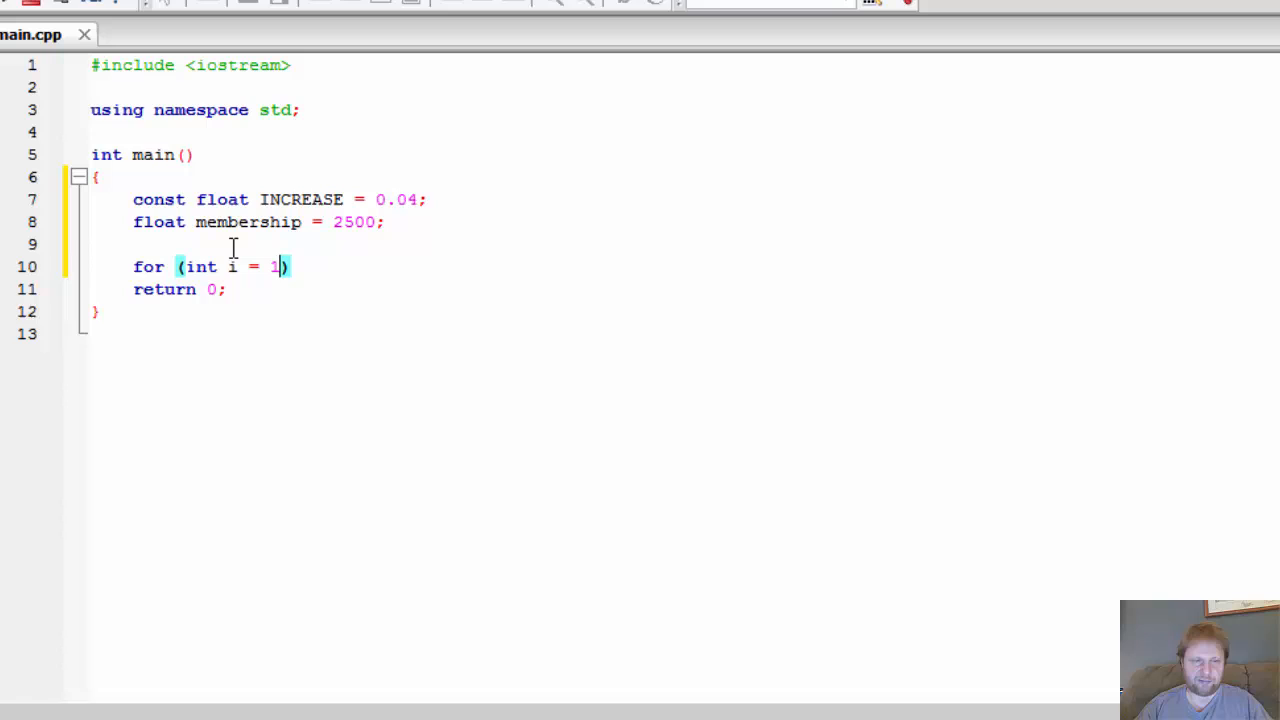
{"action": "type", "text": ";"}
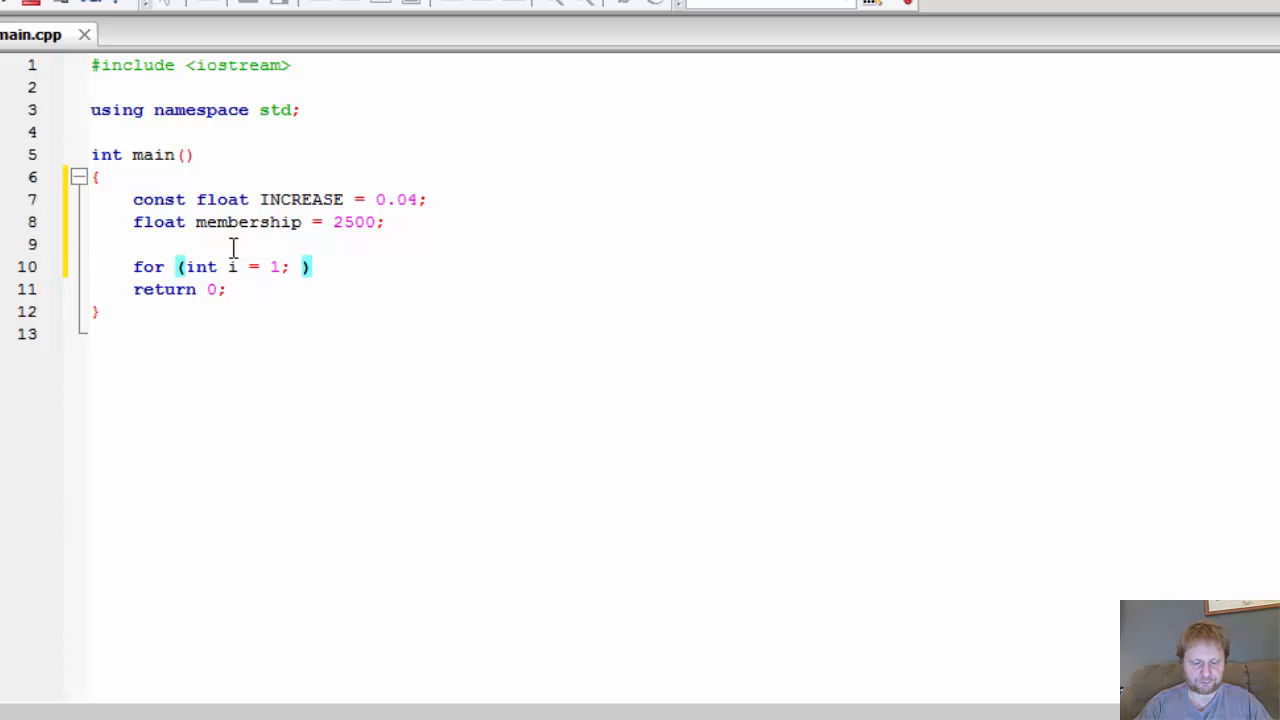
{"action": "type", "text": "i"}
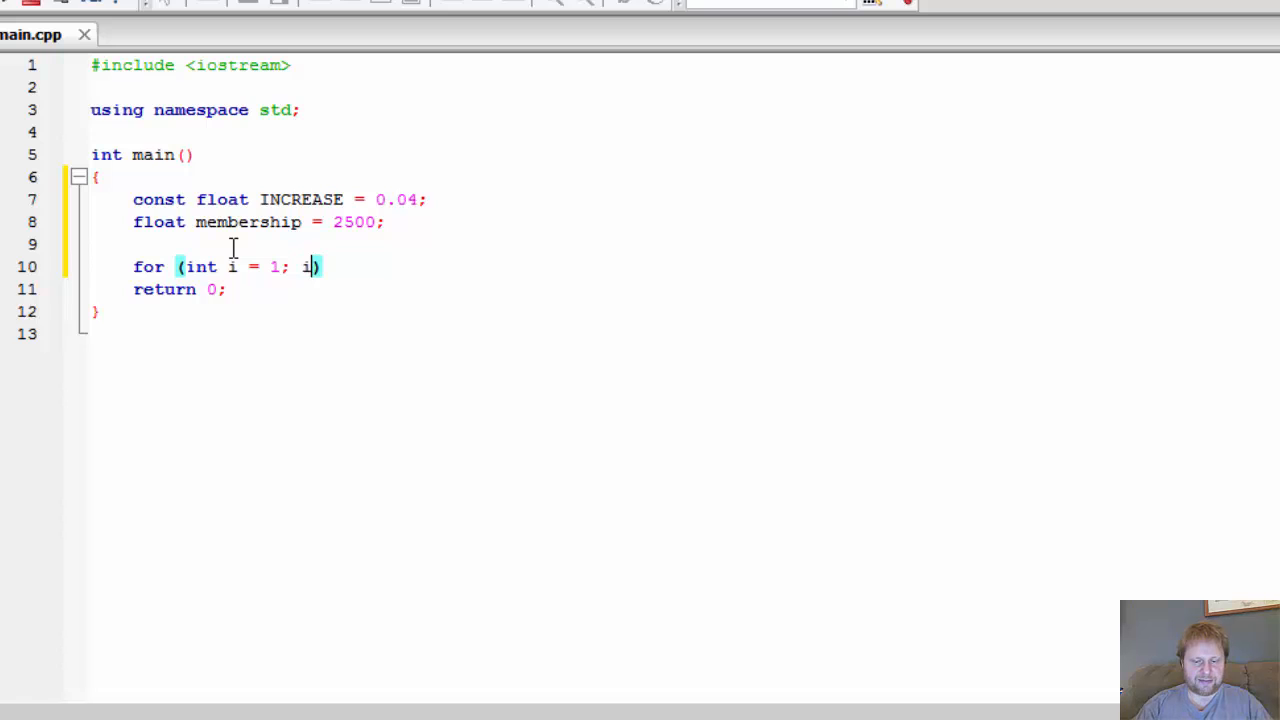
{"action": "type", "text": "<="}
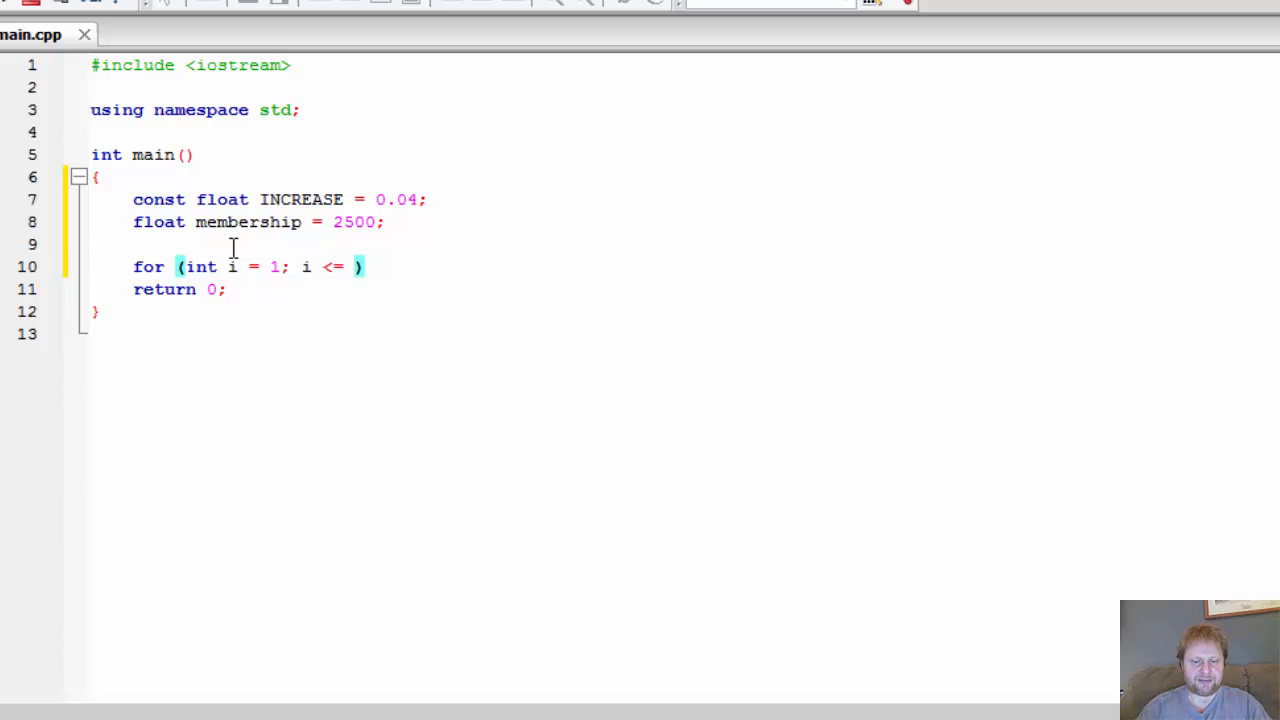
{"action": "type", "text": "6"}
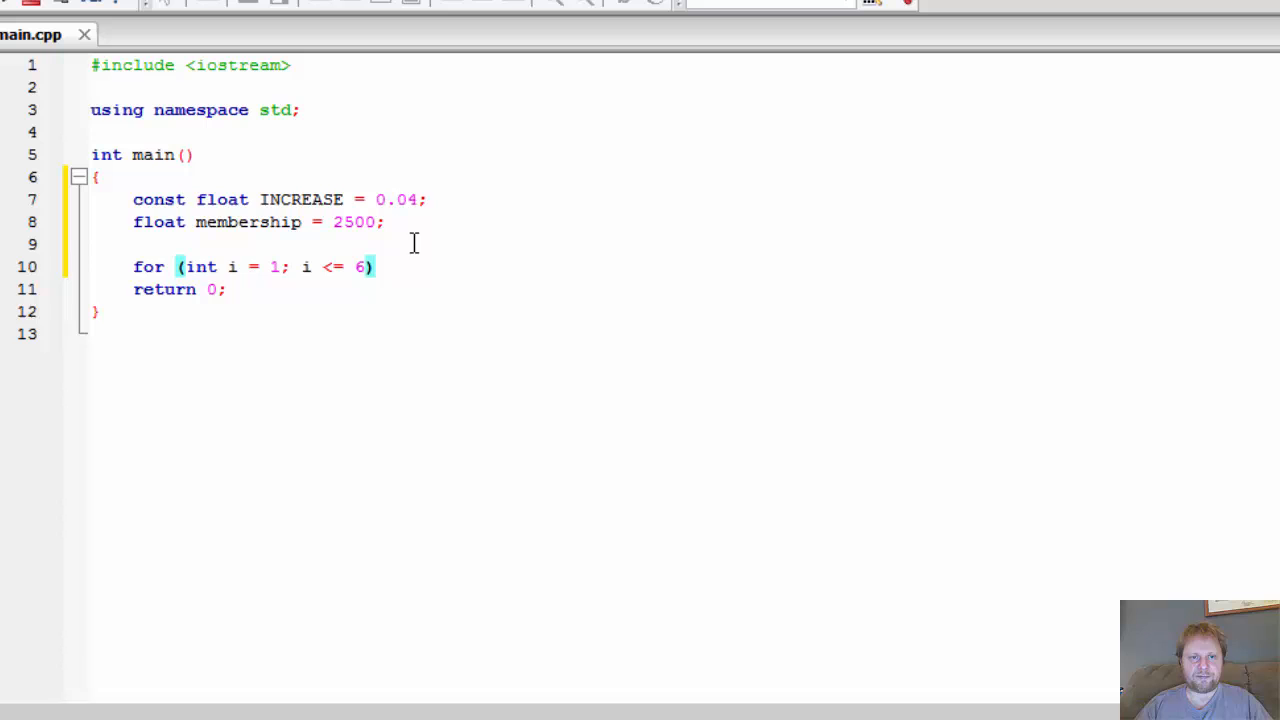
Declare const int YEARS = 6; below the INCREASE constant
{"action": "left_click", "coordinate": [384, 222]}
{"action": "type", "text": "const"}
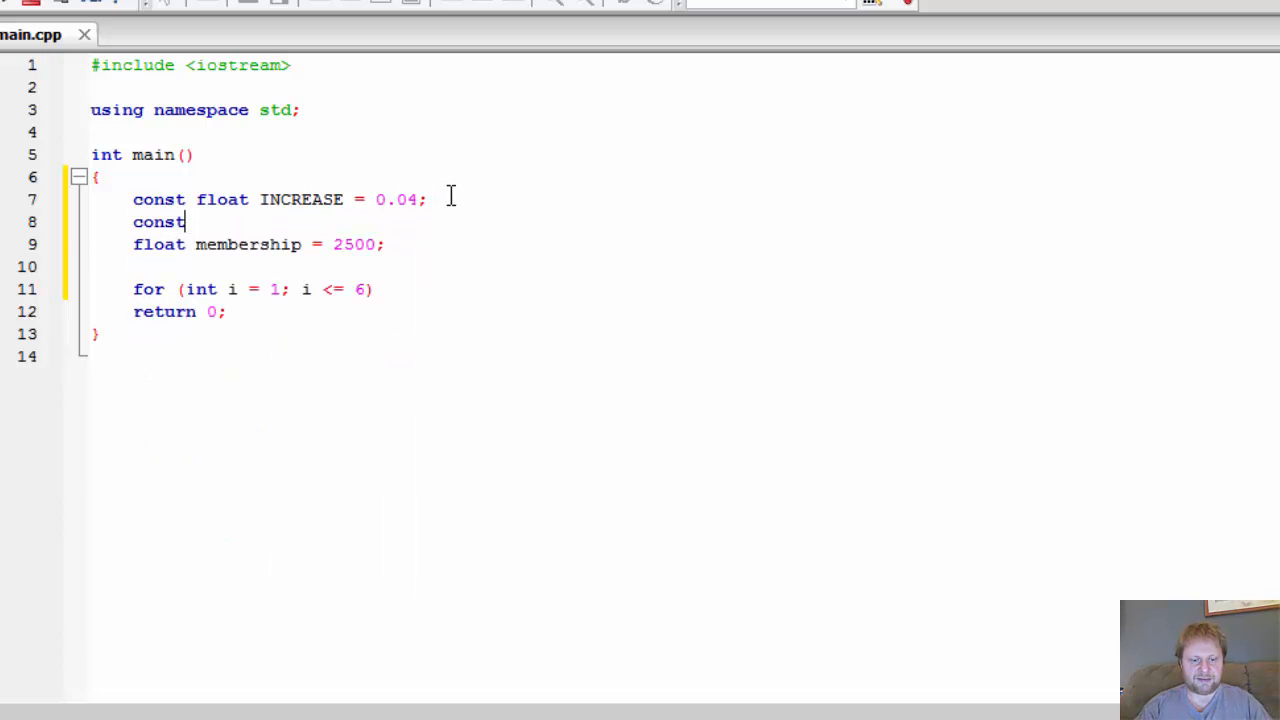
{"action": "type", "text": "int"}
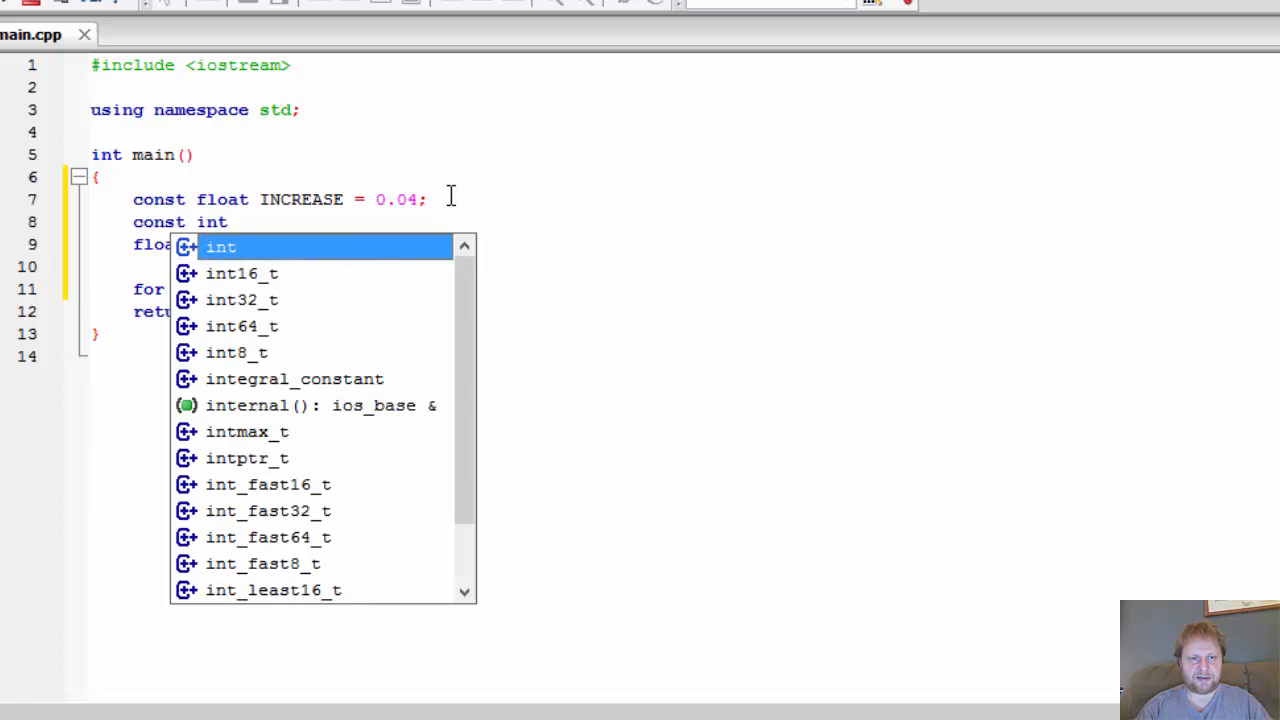
{"action": "type", "text": "YEARS"}
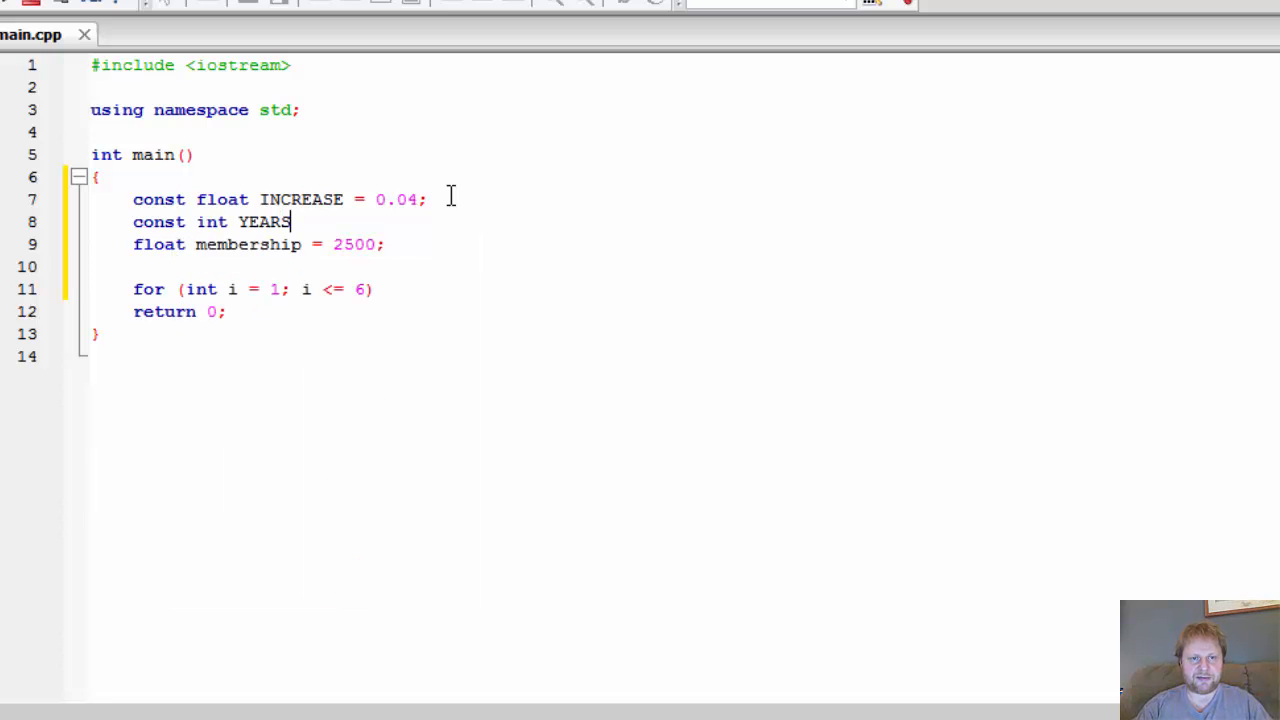
{"action": "type", "text": "= 6;"}
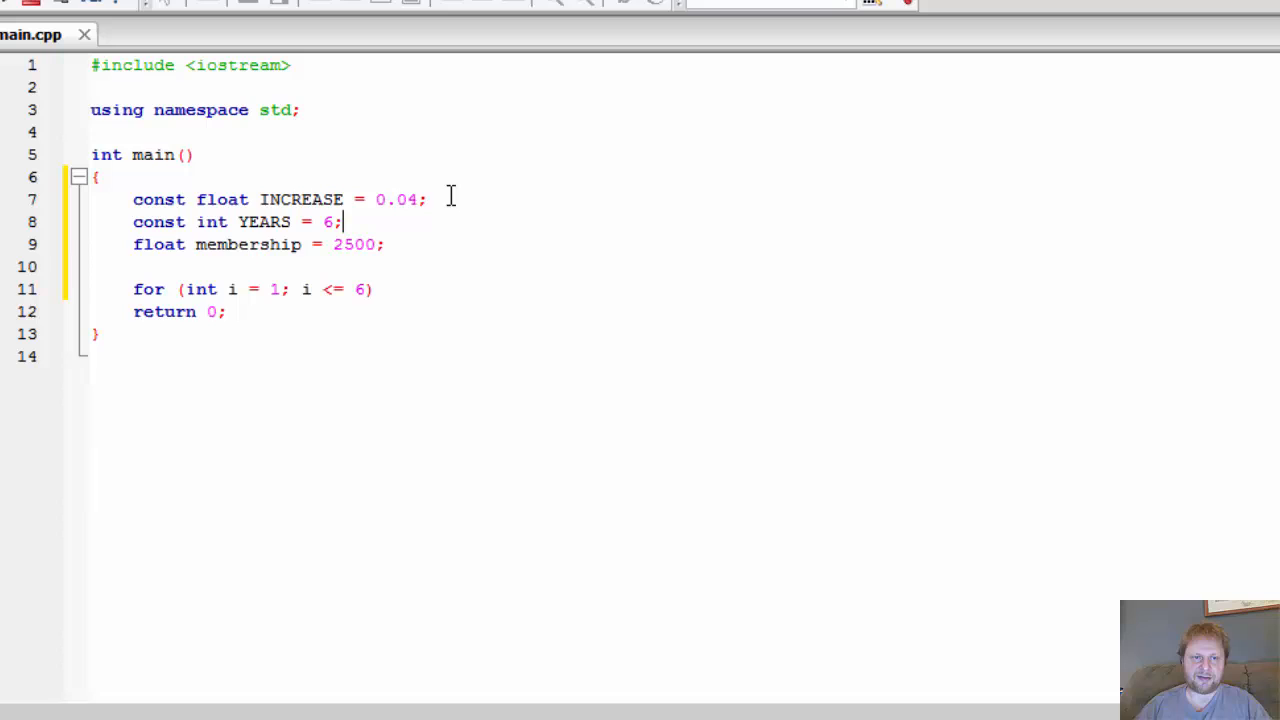
Replace the loop condition's 6 with YEARS, keeping YEARS at 6 after trying 10
{"action": "left_click", "coordinate": [356, 288]}
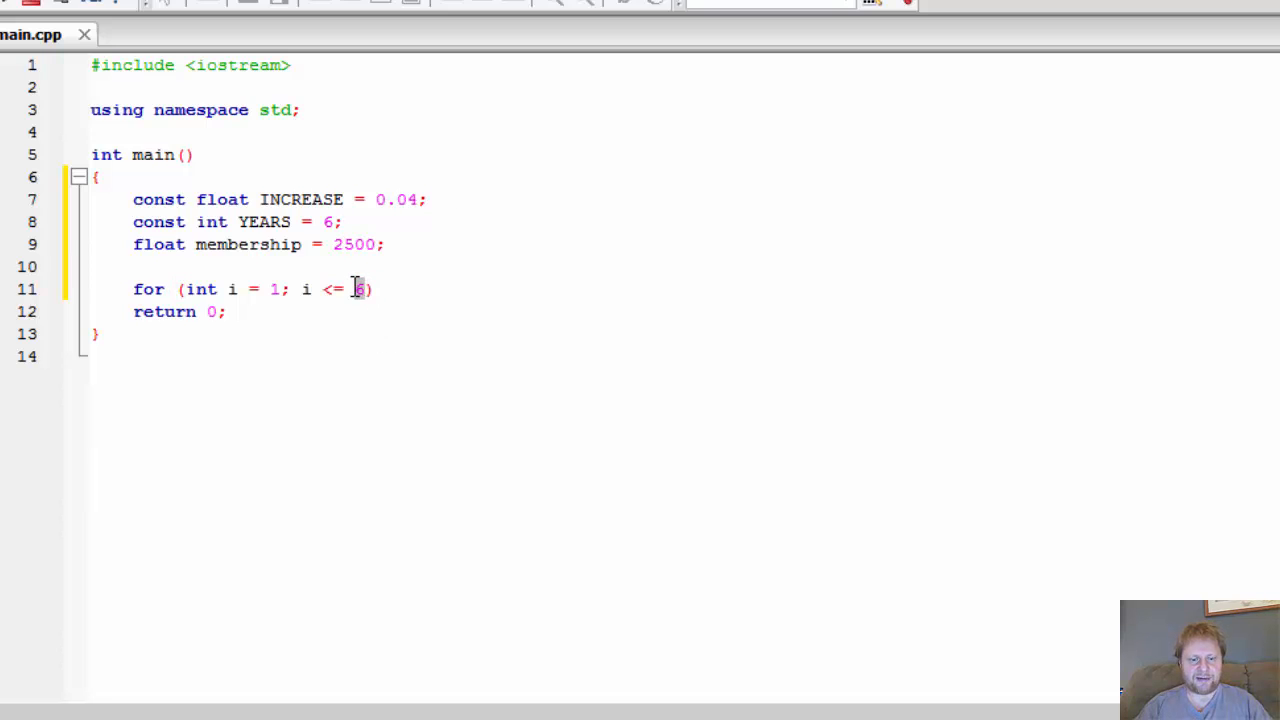
{"action": "type", "text": "YEARS"}
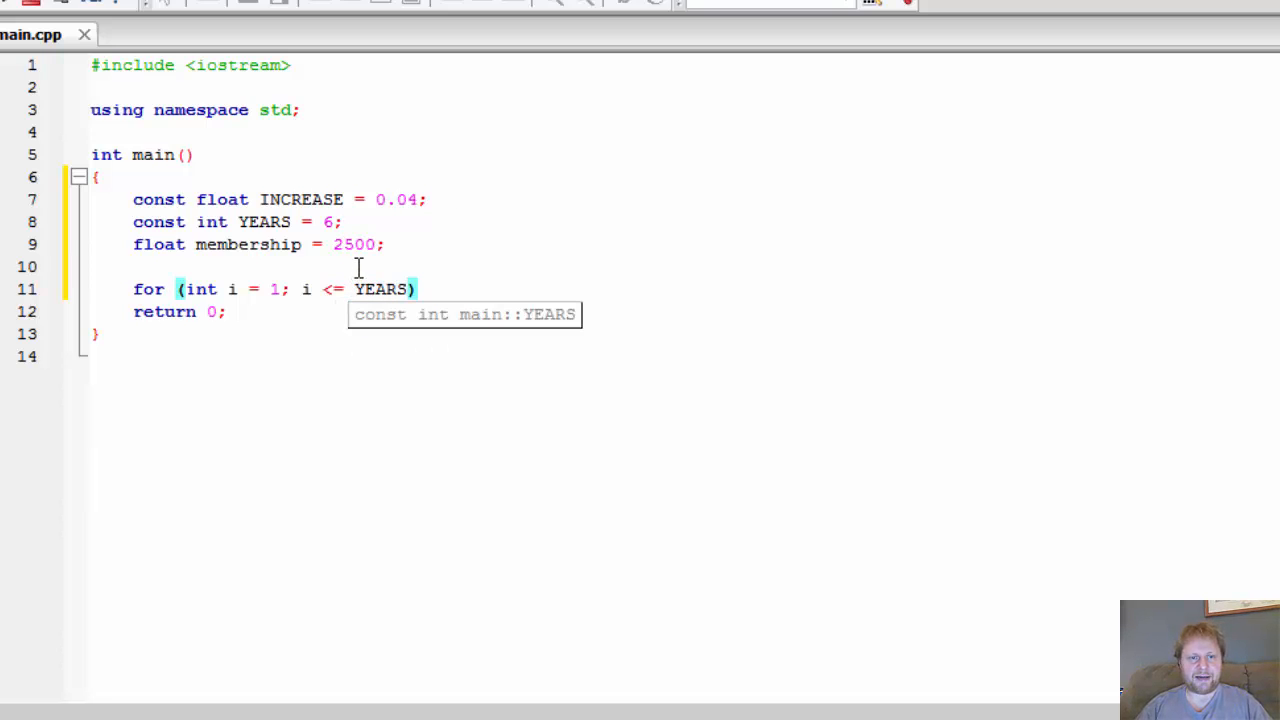
{"action": "type", "text": ";"}
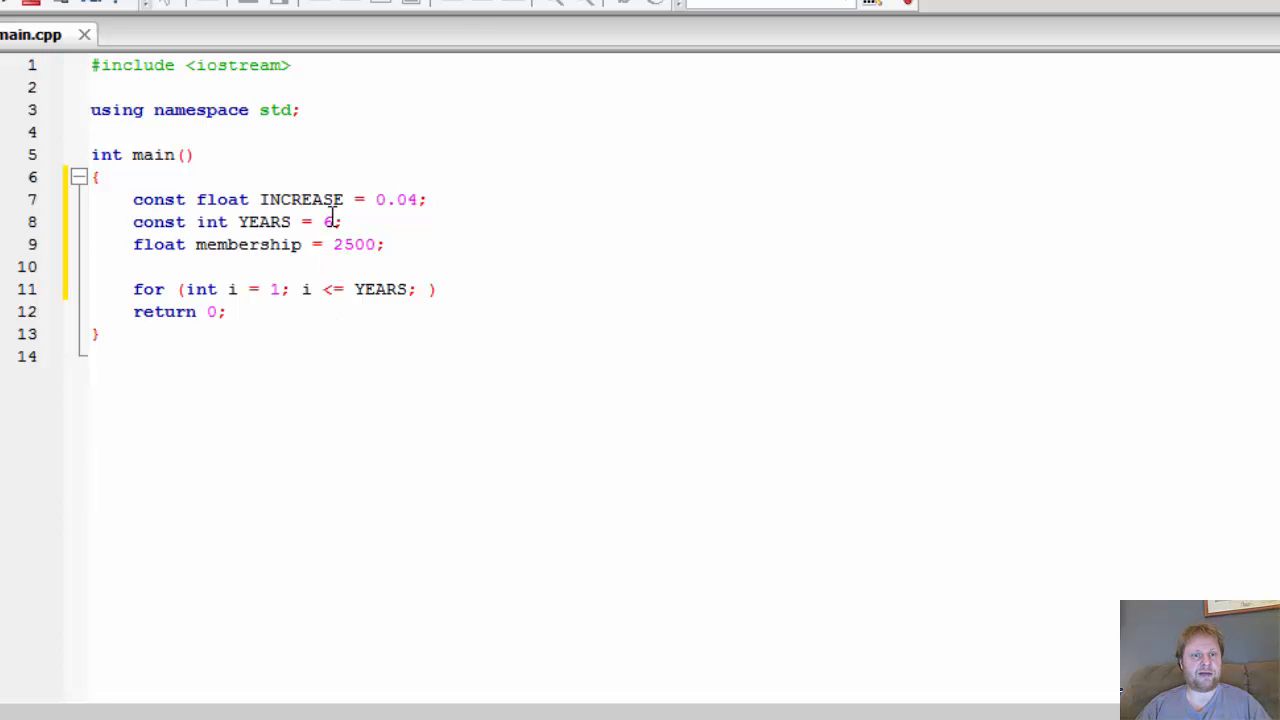
{"action": "type", "text": "10"}
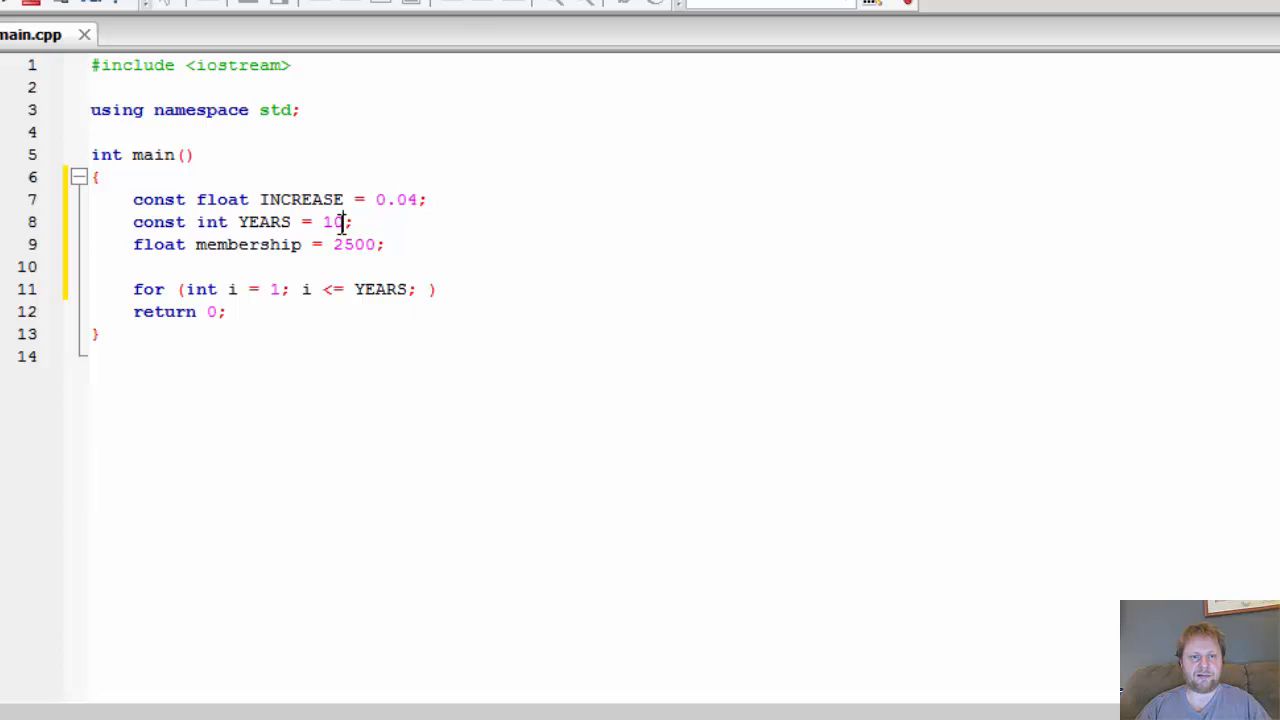
{"action": "double_click", "coordinate": [332, 222]}
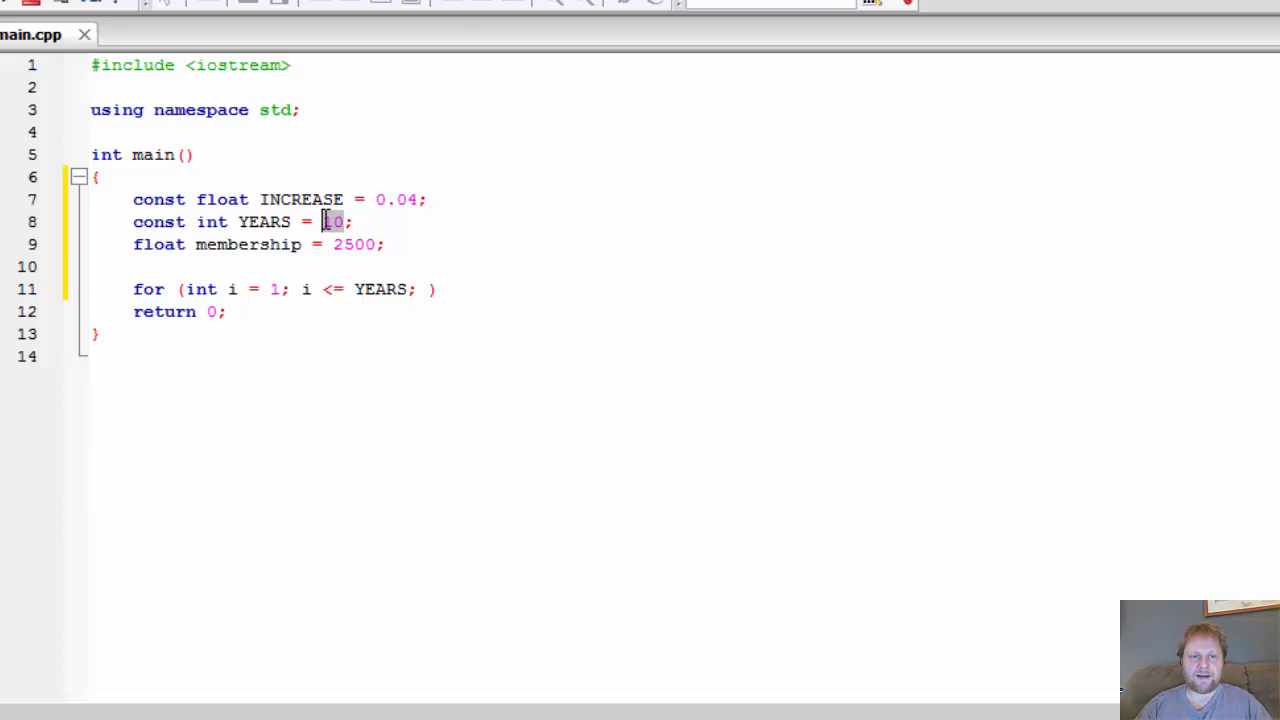
{"action": "type", "text": "6"}
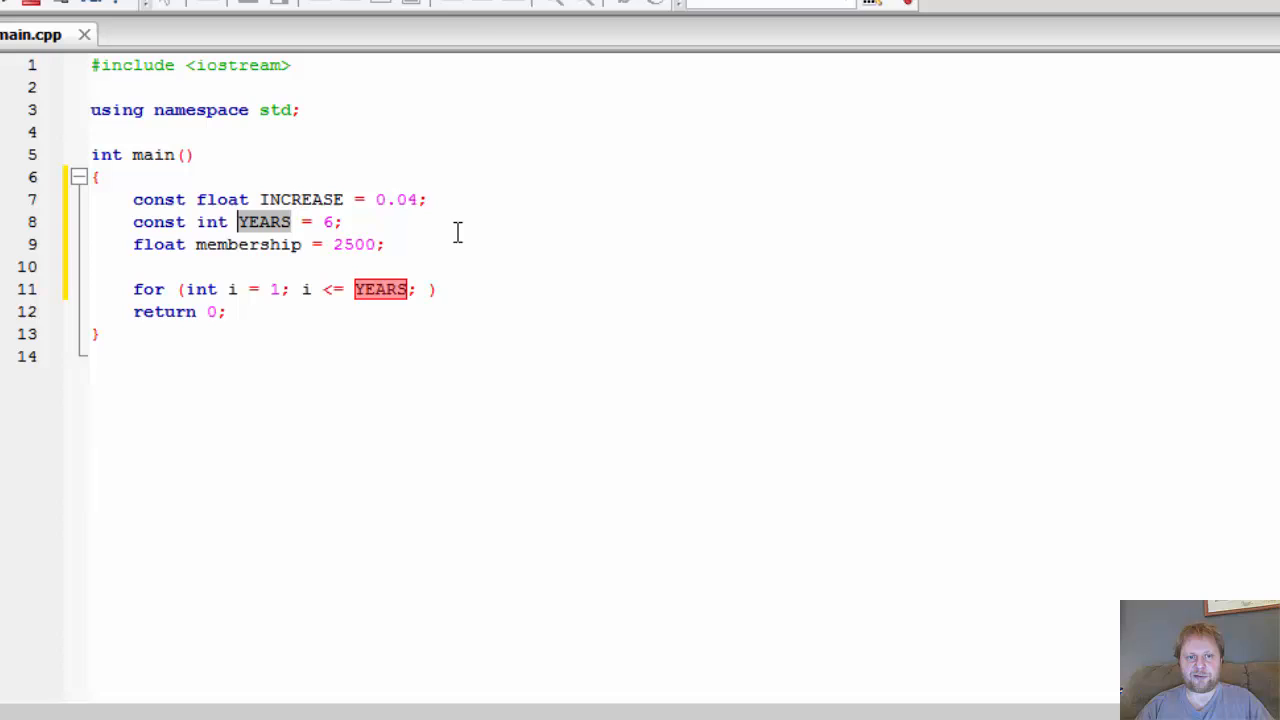
{"action": "left_click", "coordinate": [416, 288]}
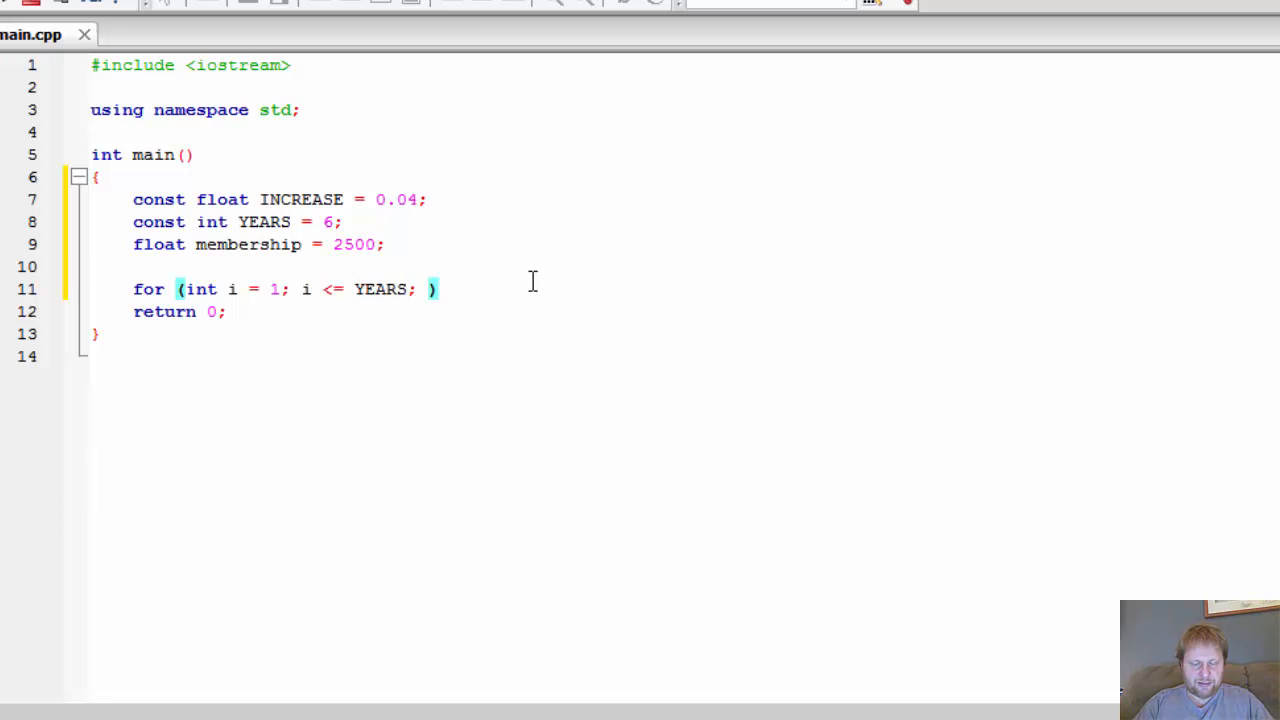
Add i++ to the for header and set membership = membership + (membership * INCREASE) in the body
{"action": "type", "text": "i++"}
{"action": "type", "text": "{"}
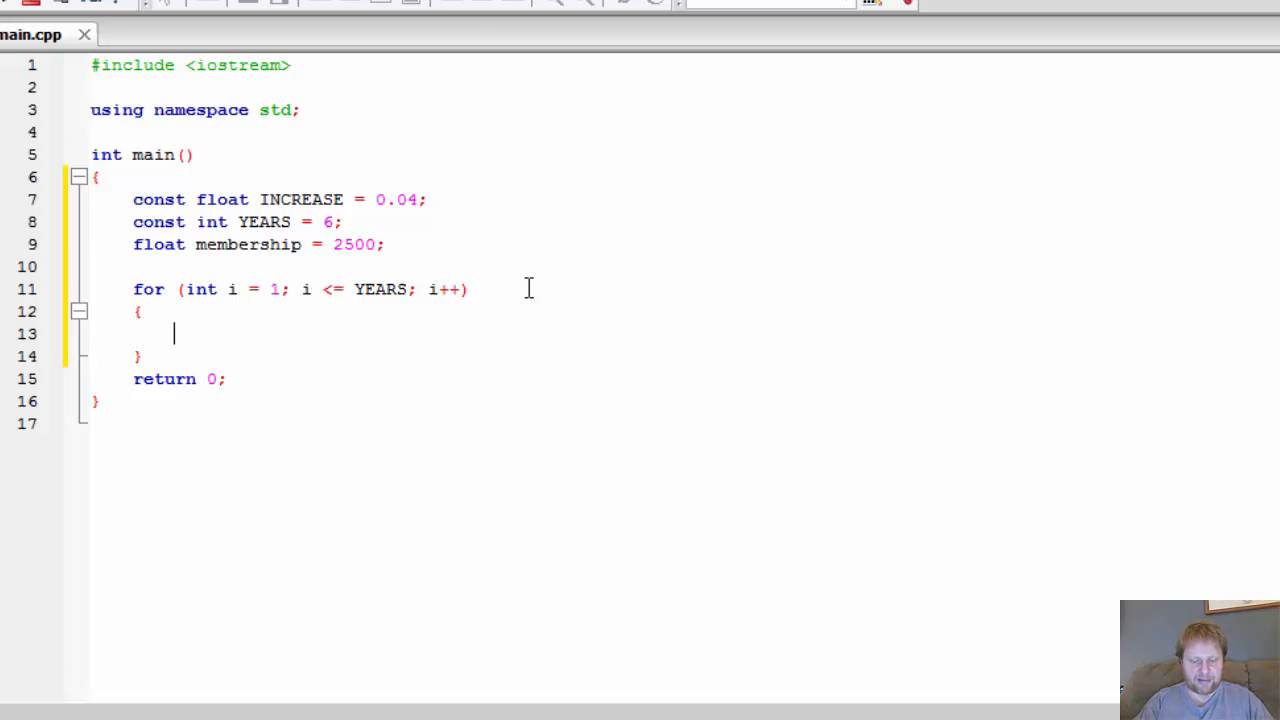
{"action": "type", "text": "memb"}
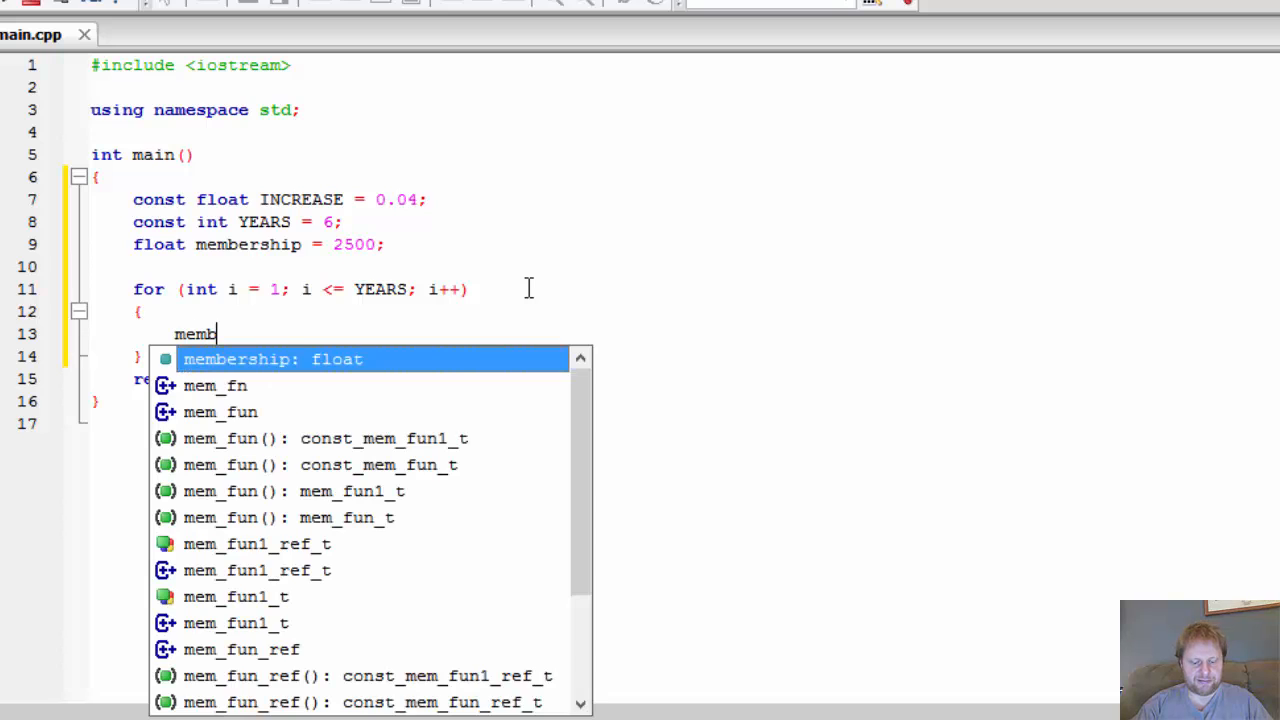
{"action": "key", "text": "Tab"}
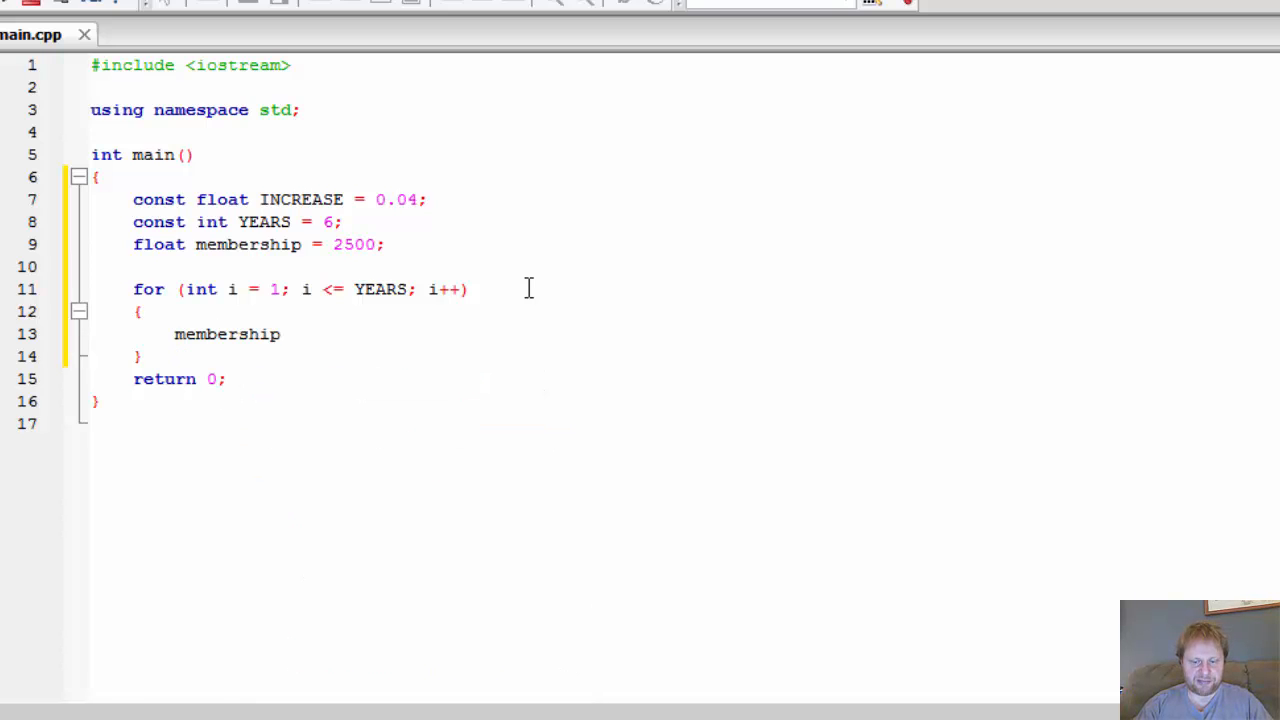
{"action": "type", "text": "="}
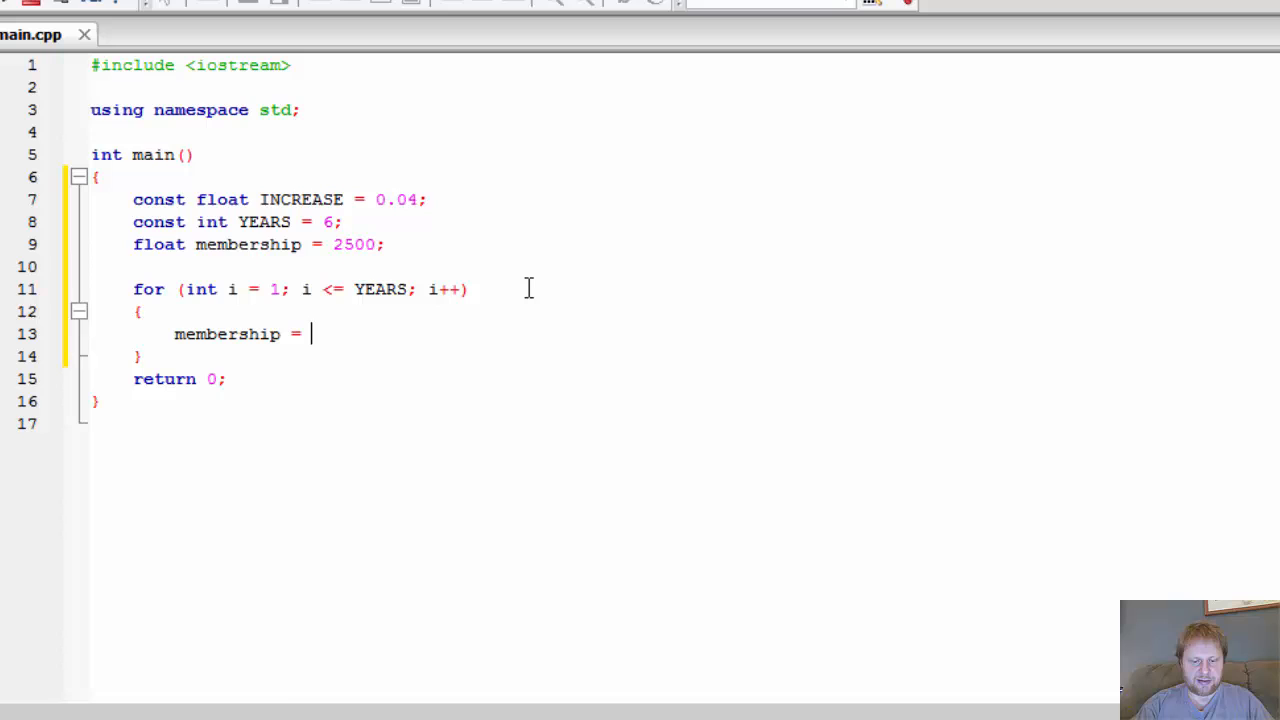
{"action": "type", "text": "membership"}
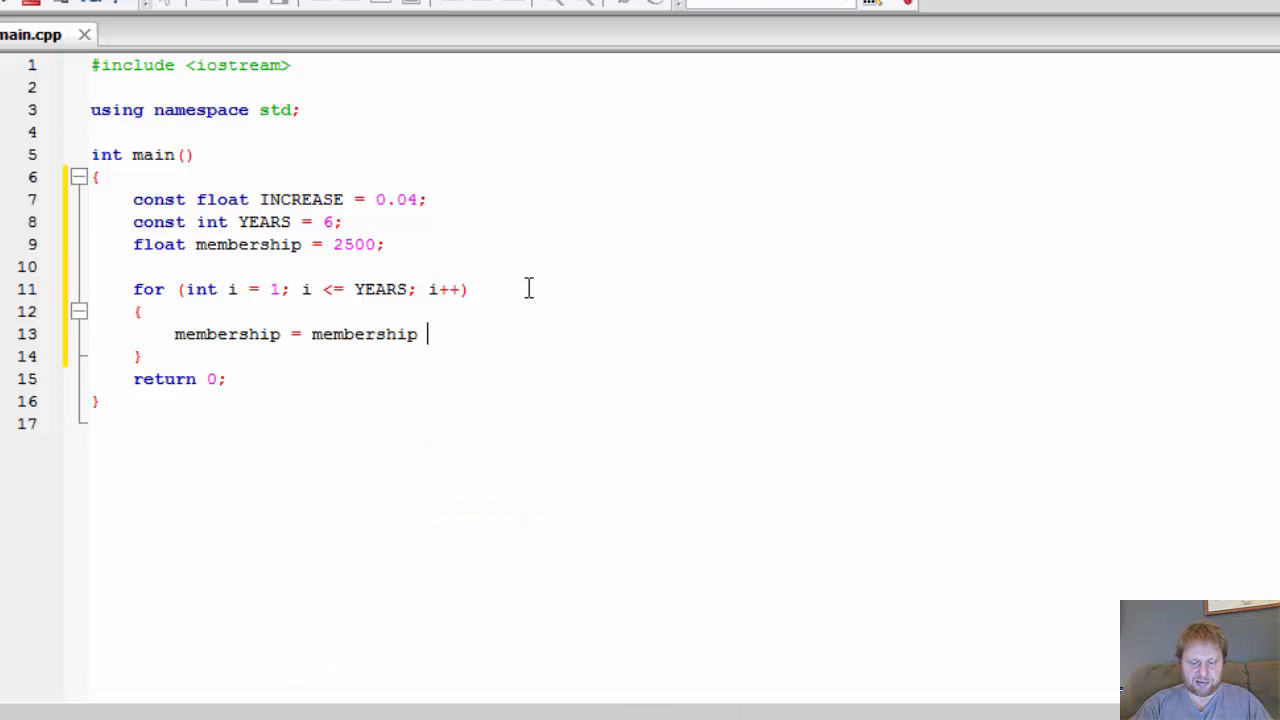
{"action": "type", "text": "+ ()"}
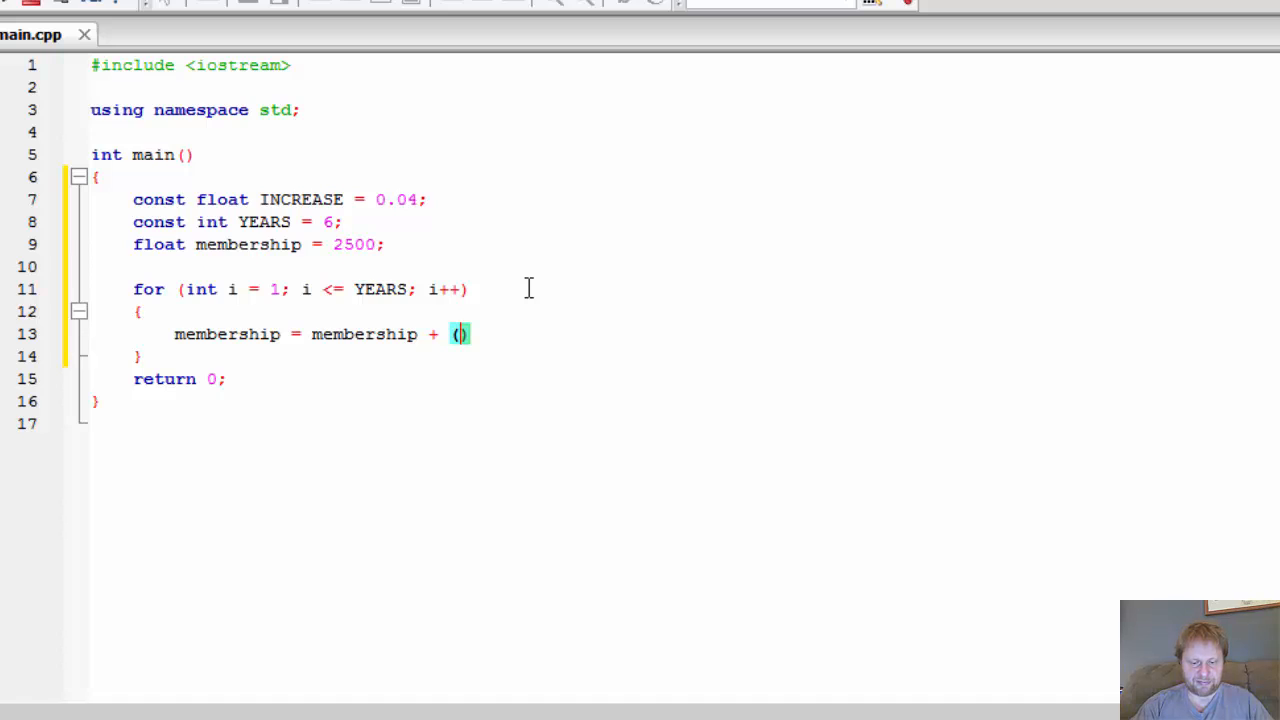
{"action": "type", "text": "membership"}
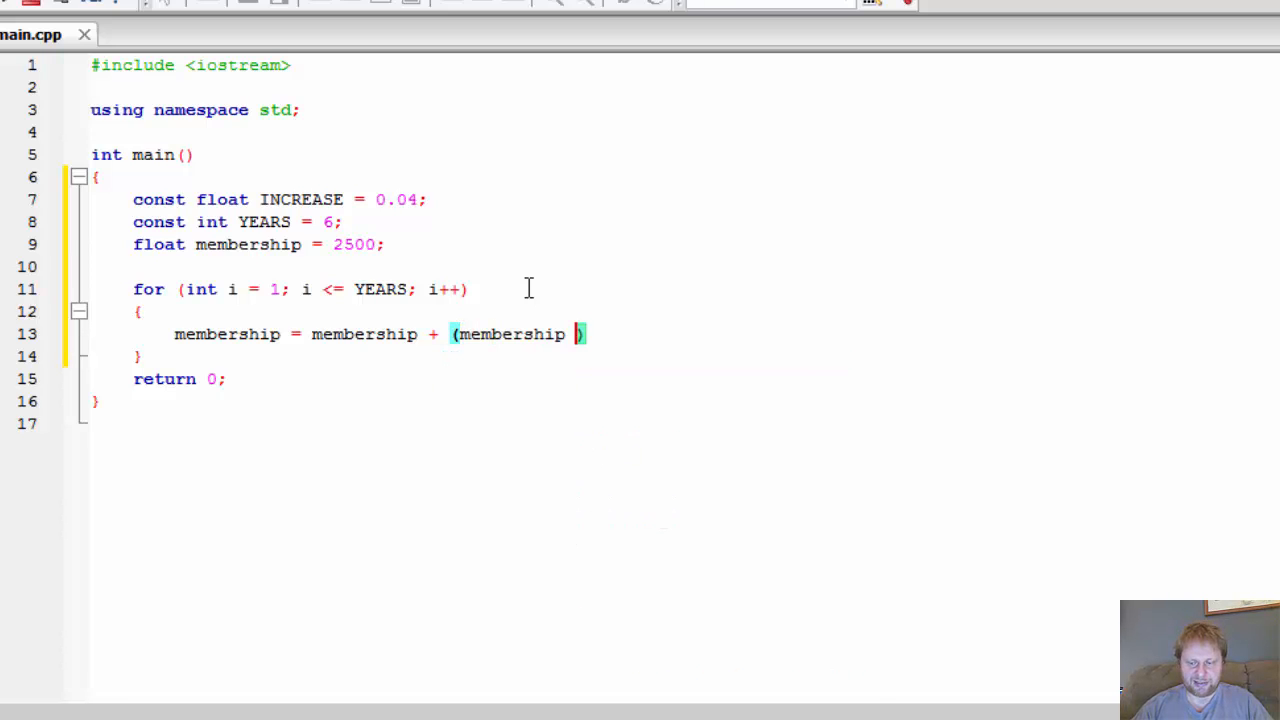
{"action": "type", "text": "*"}
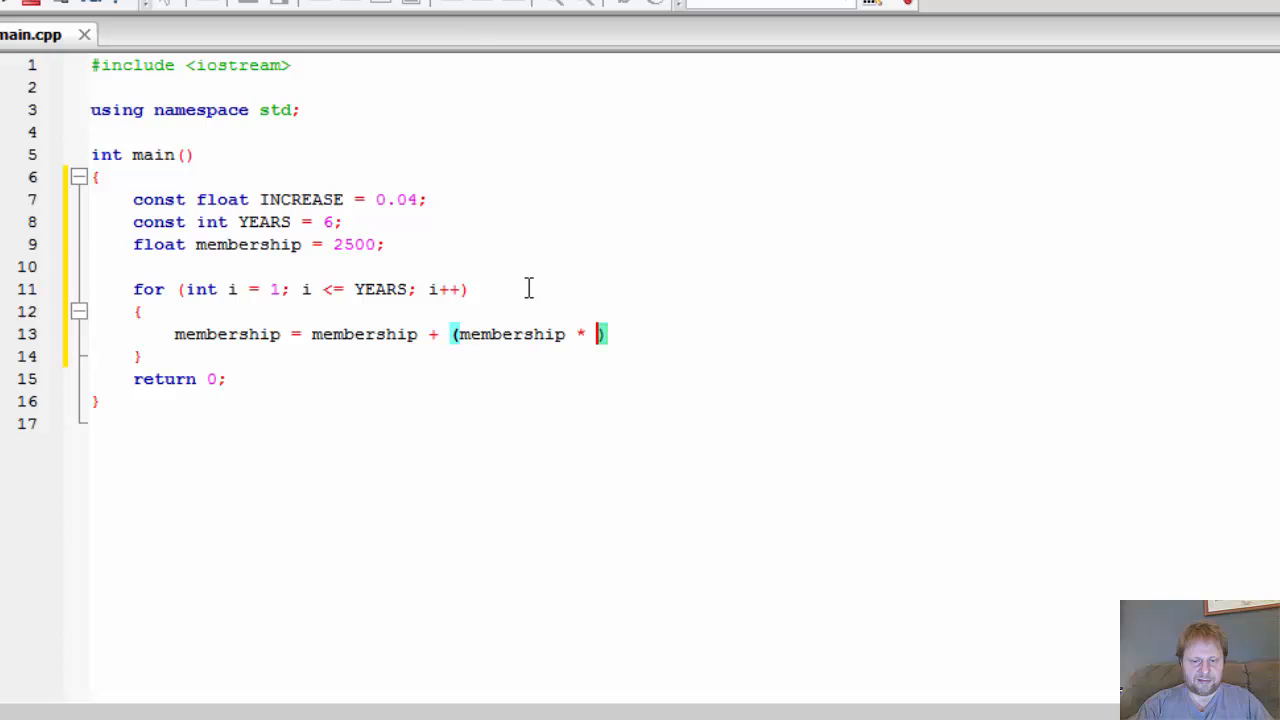
{"action": "type", "text": "INCREASE"}
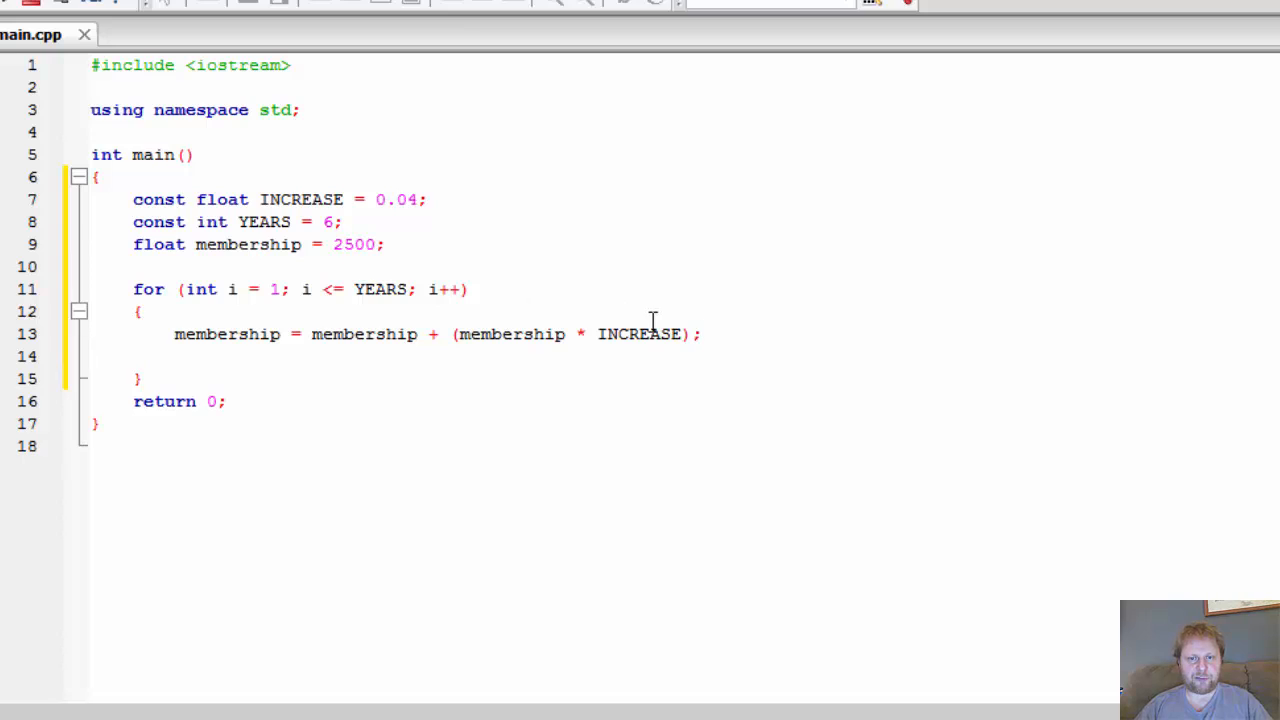
Review the membership update terms and the 2500 starting value, ending after the update line
{"action": "double_click", "coordinate": [640, 334]}
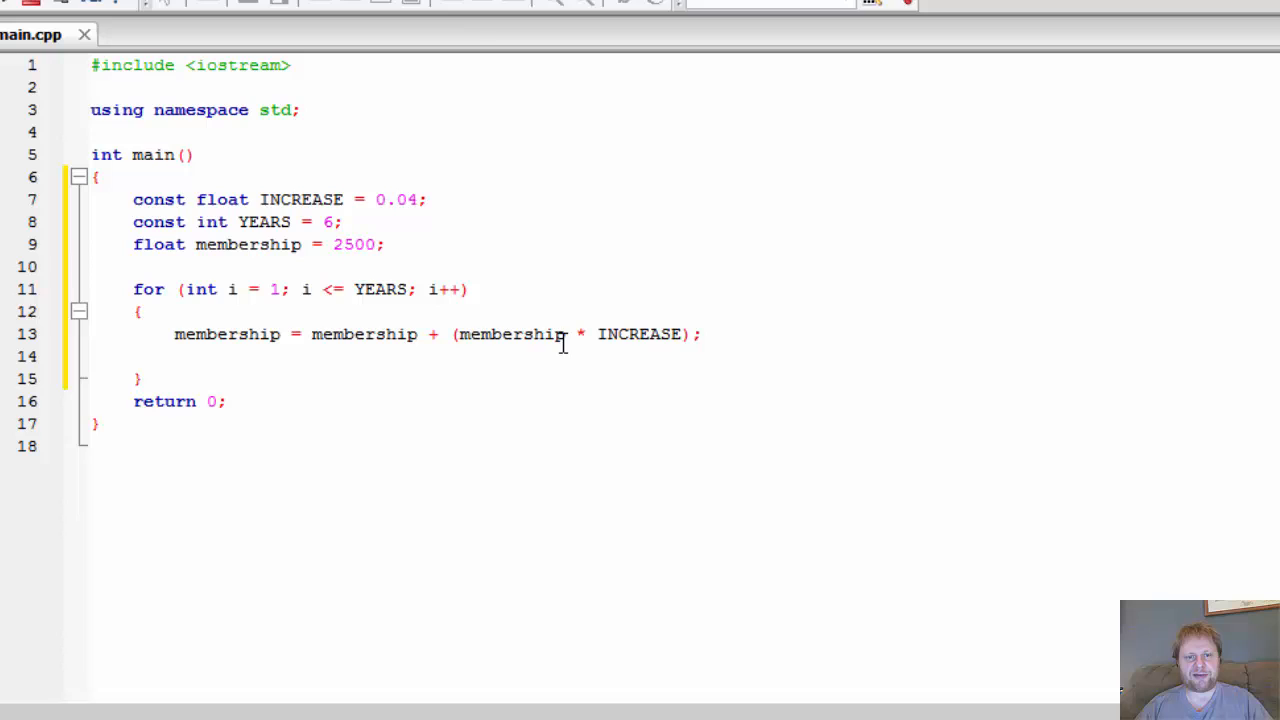
{"action": "double_click", "coordinate": [364, 334]}
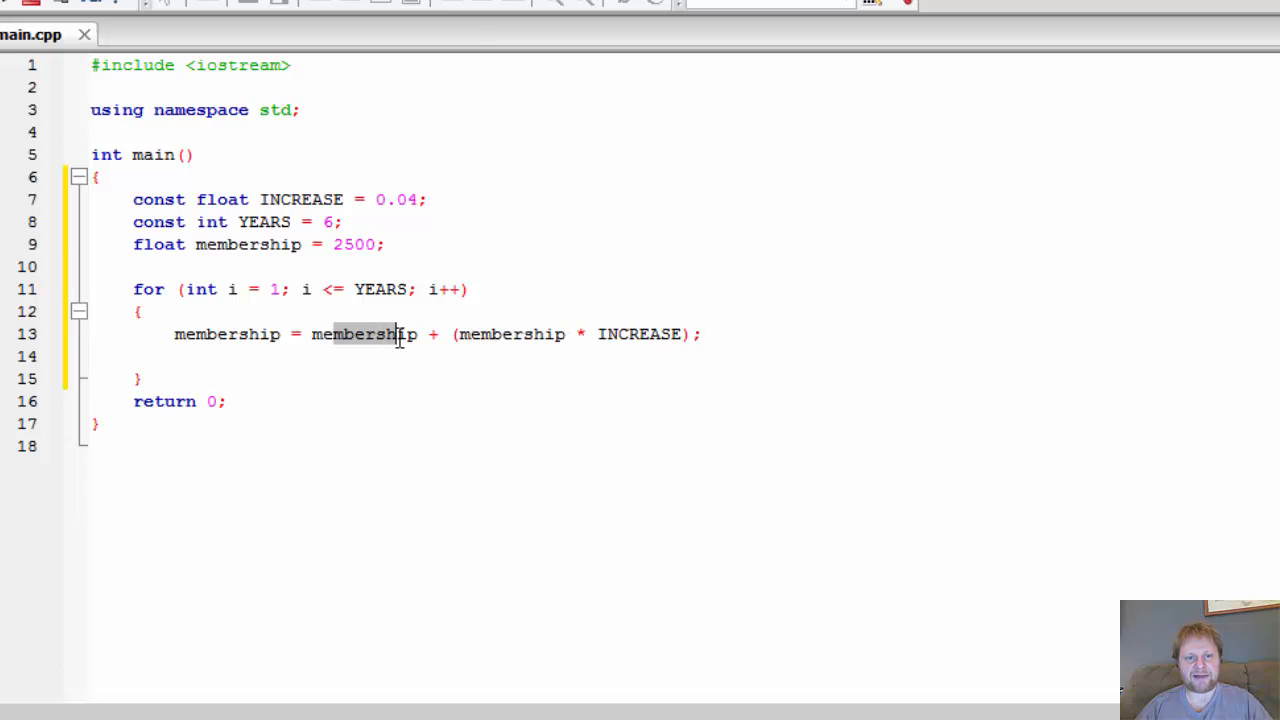
{"action": "mouse_move", "coordinate": [264, 344]}
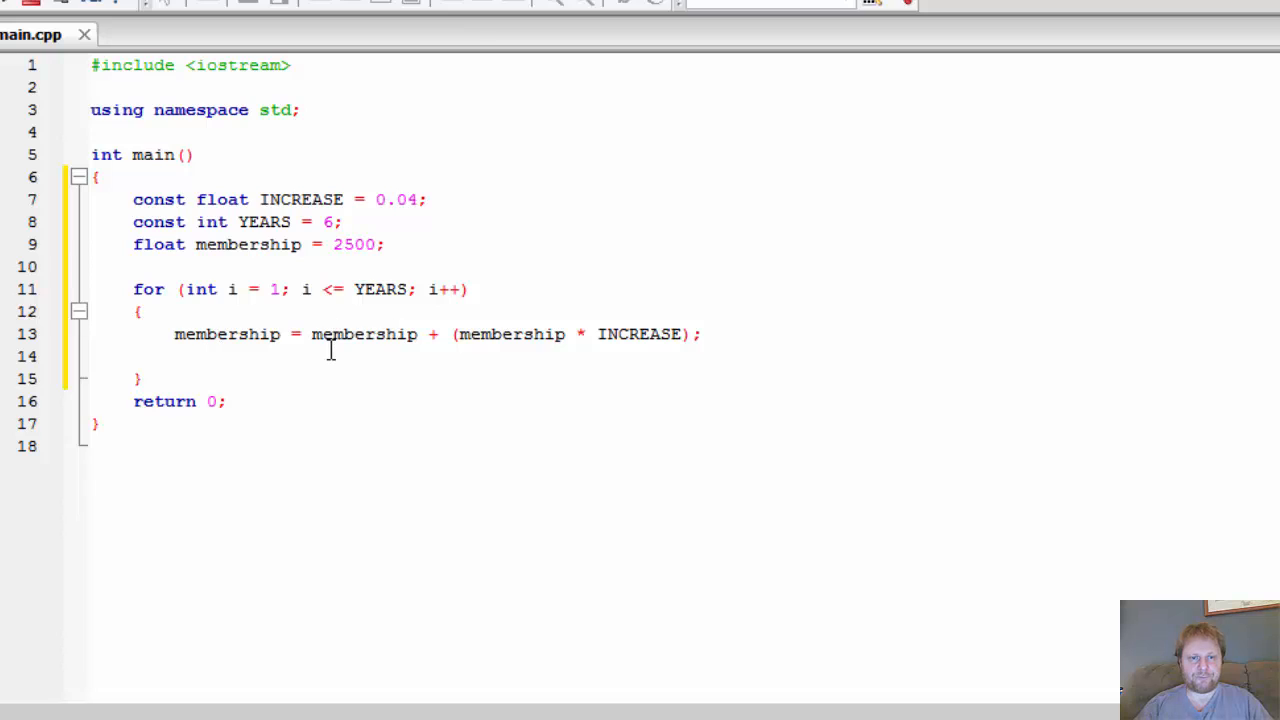
{"action": "left_click", "coordinate": [176, 356]}
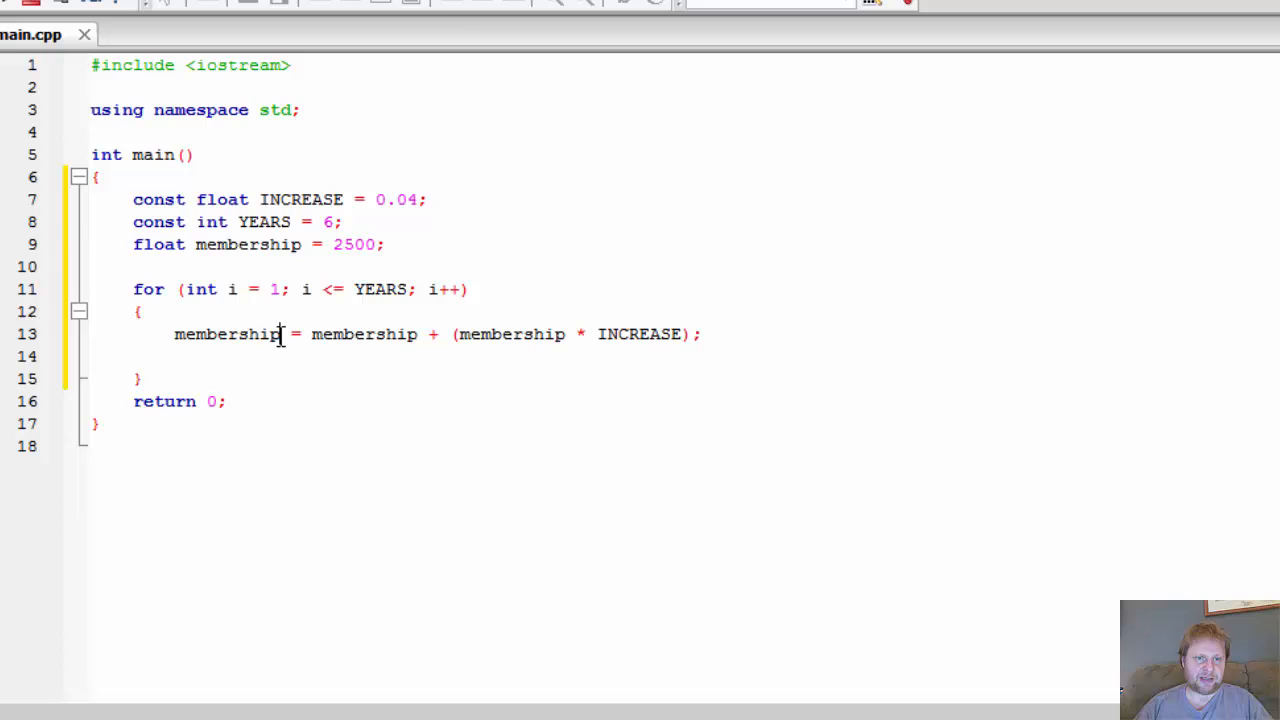
{"action": "double_click", "coordinate": [228, 334]}
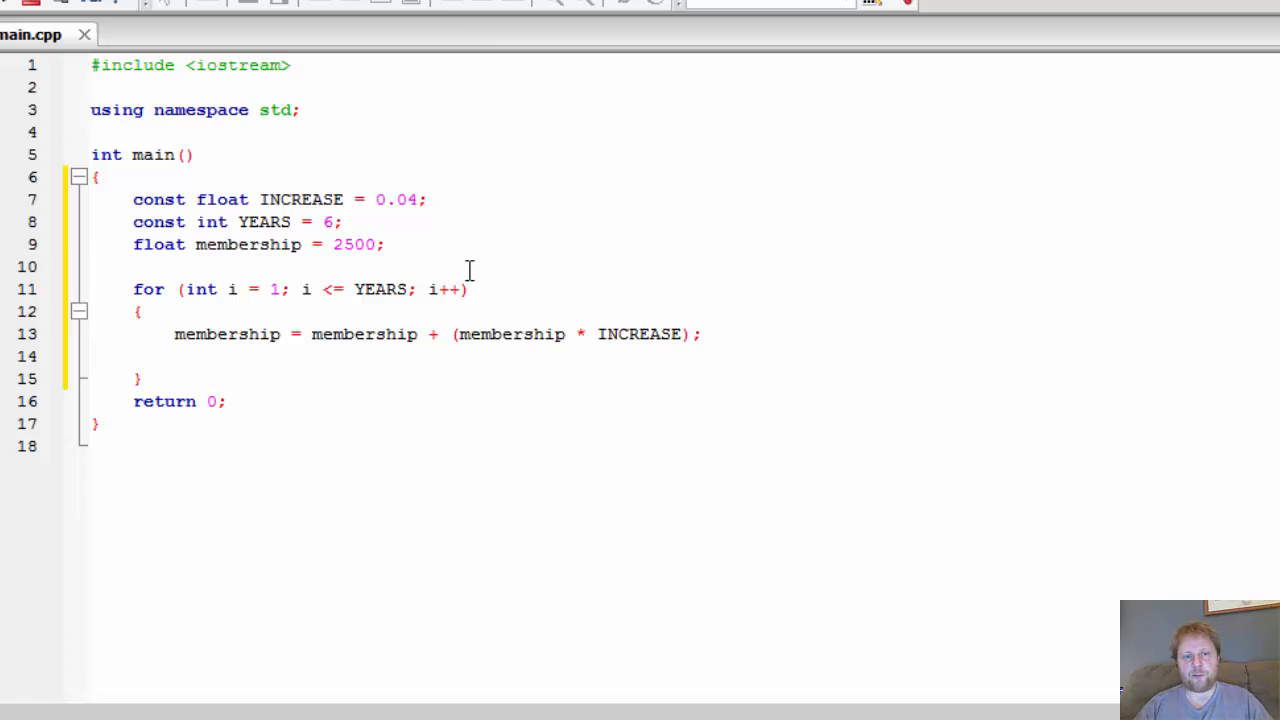
{"action": "triple_click", "coordinate": [250, 244]}
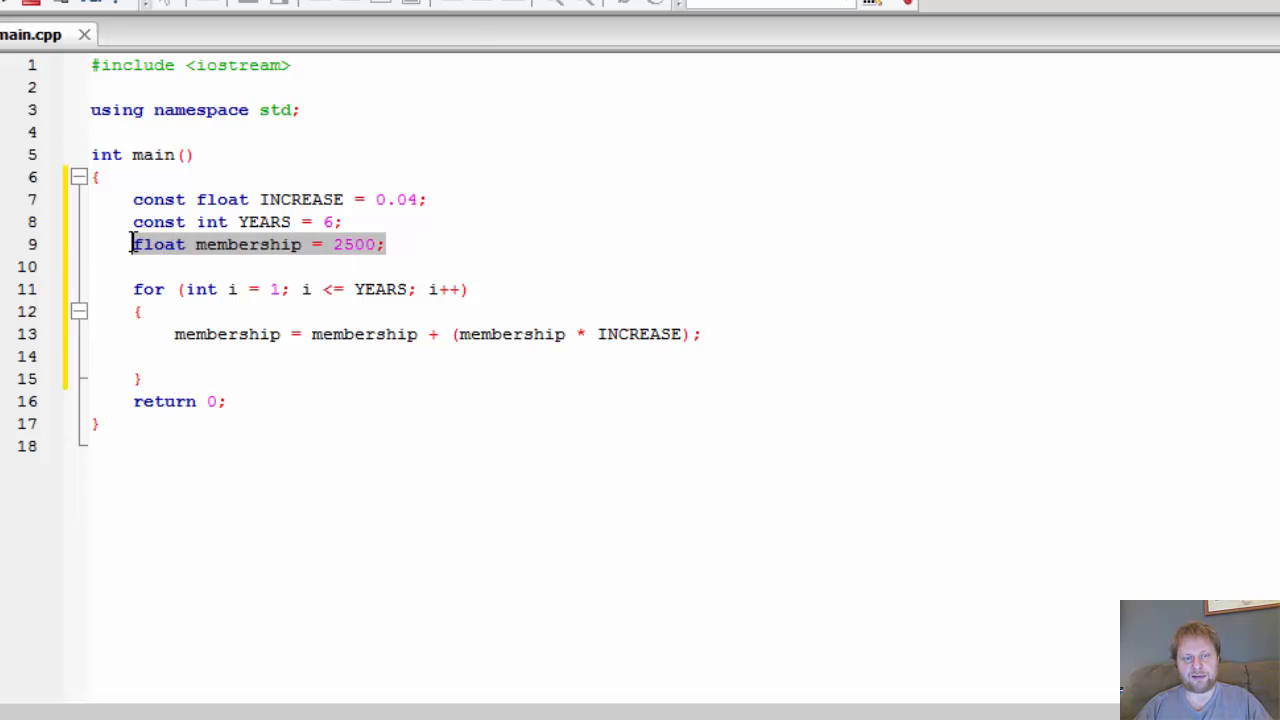
{"action": "mouse_move", "coordinate": [172, 334]}
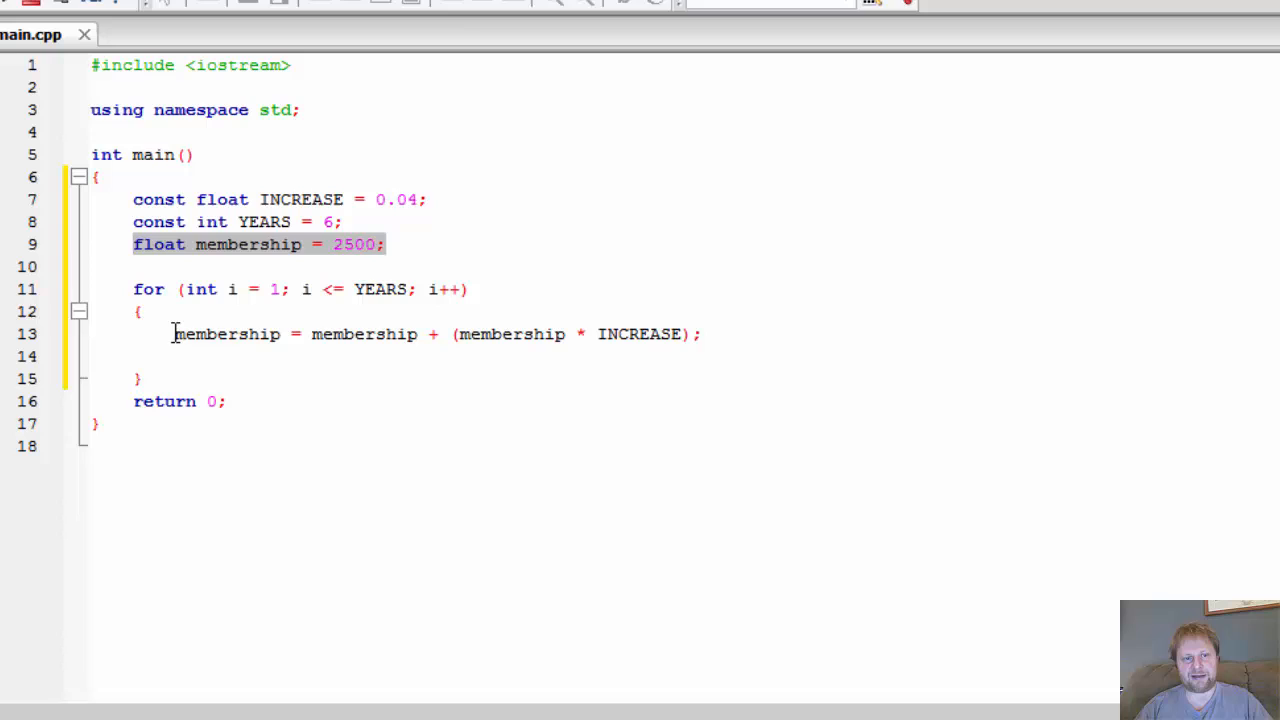
{"action": "double_click", "coordinate": [228, 334]}
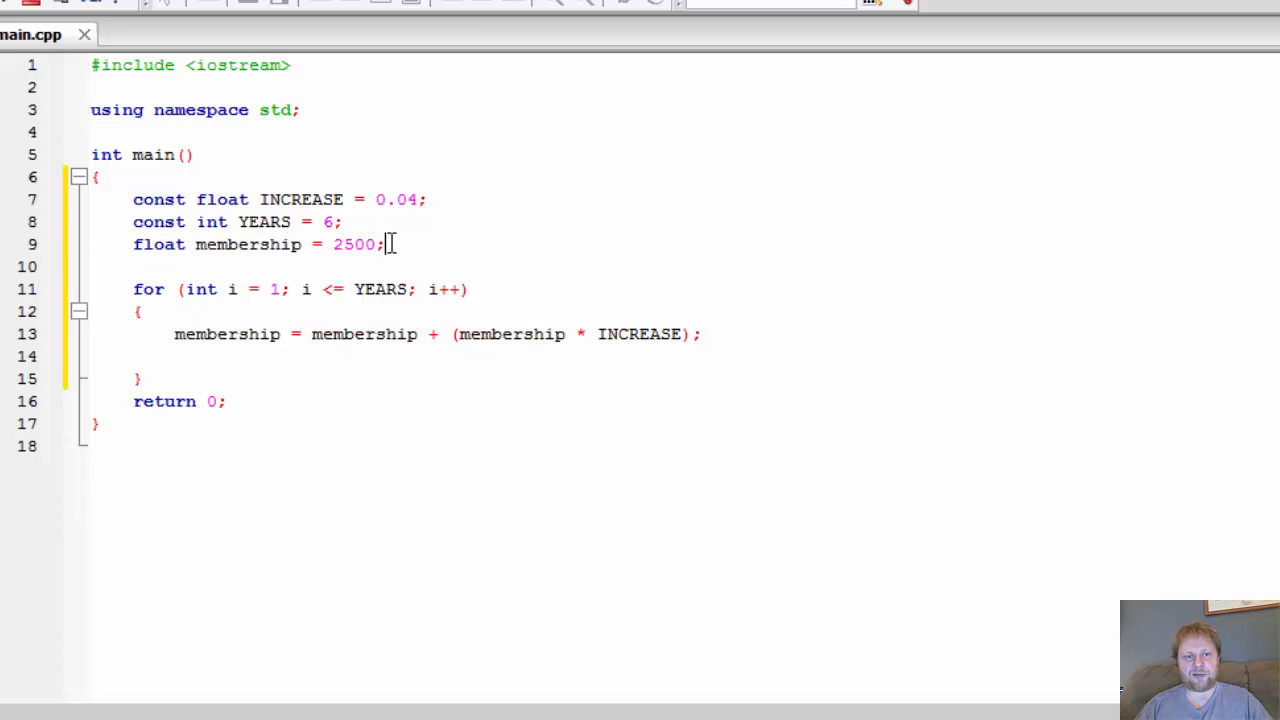
{"action": "double_click", "coordinate": [248, 244]}
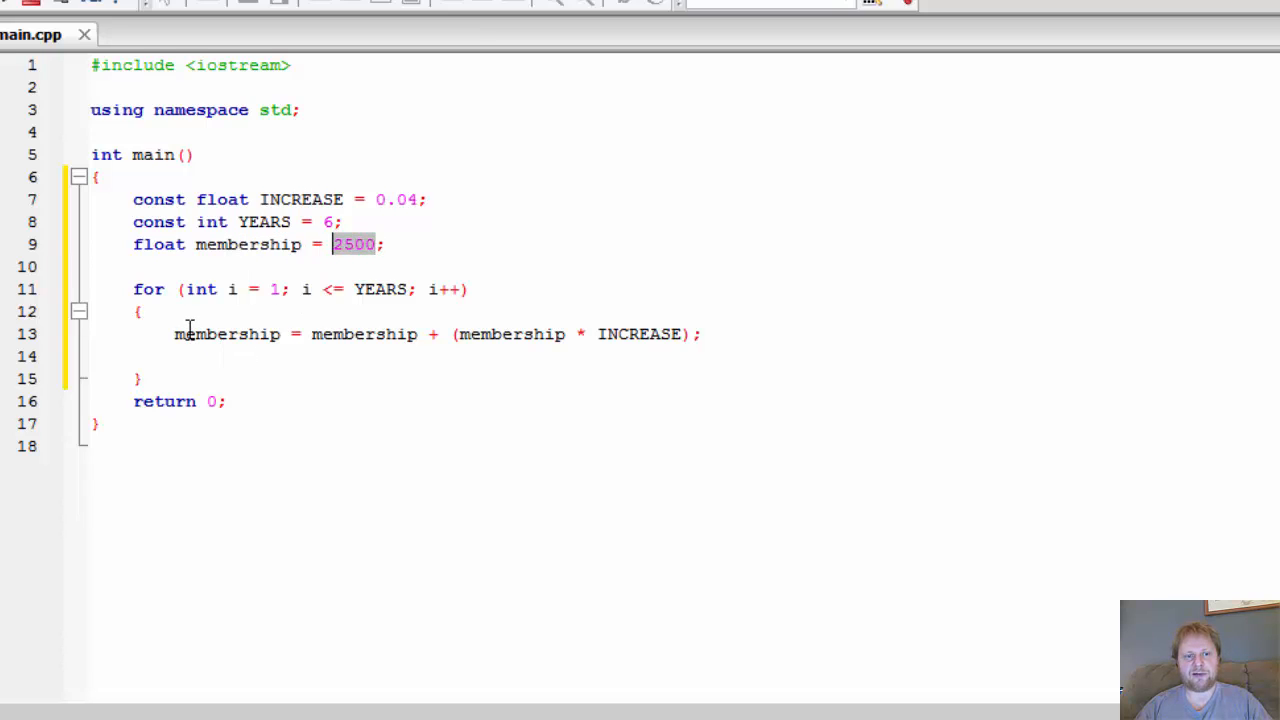
{"action": "mouse_move", "coordinate": [702, 334]}
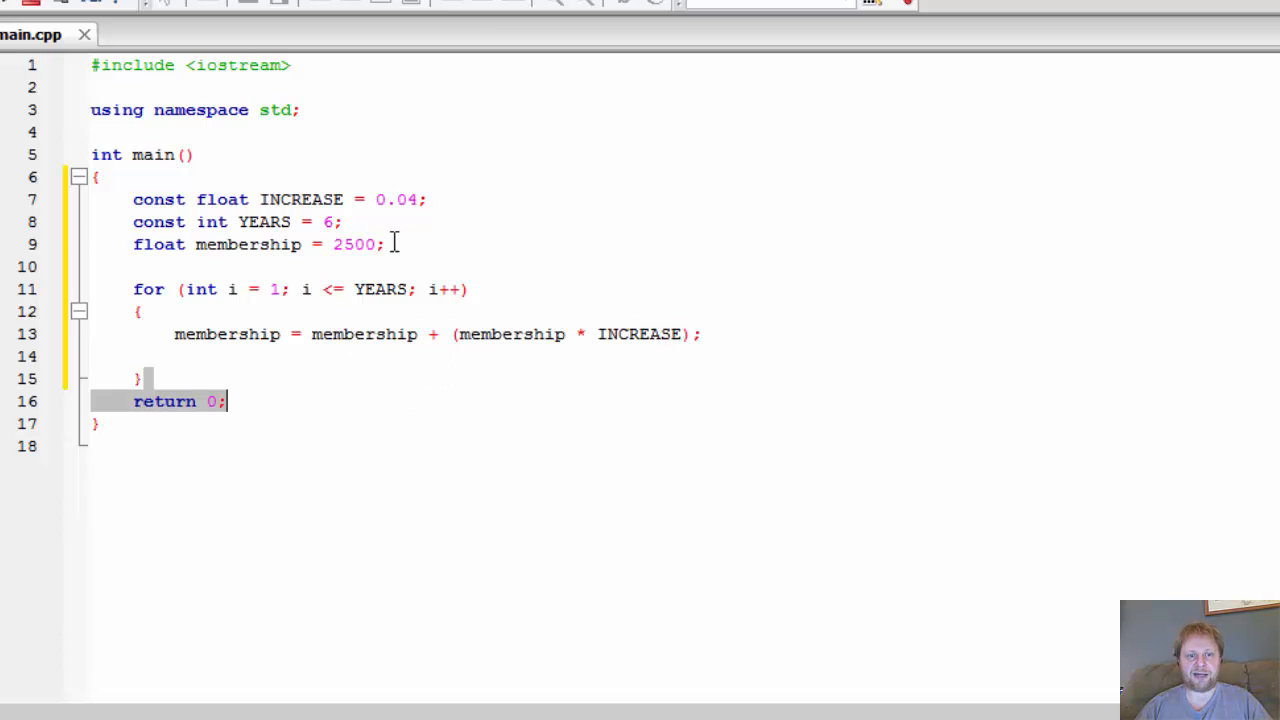
{"action": "double_click", "coordinate": [354, 244]}
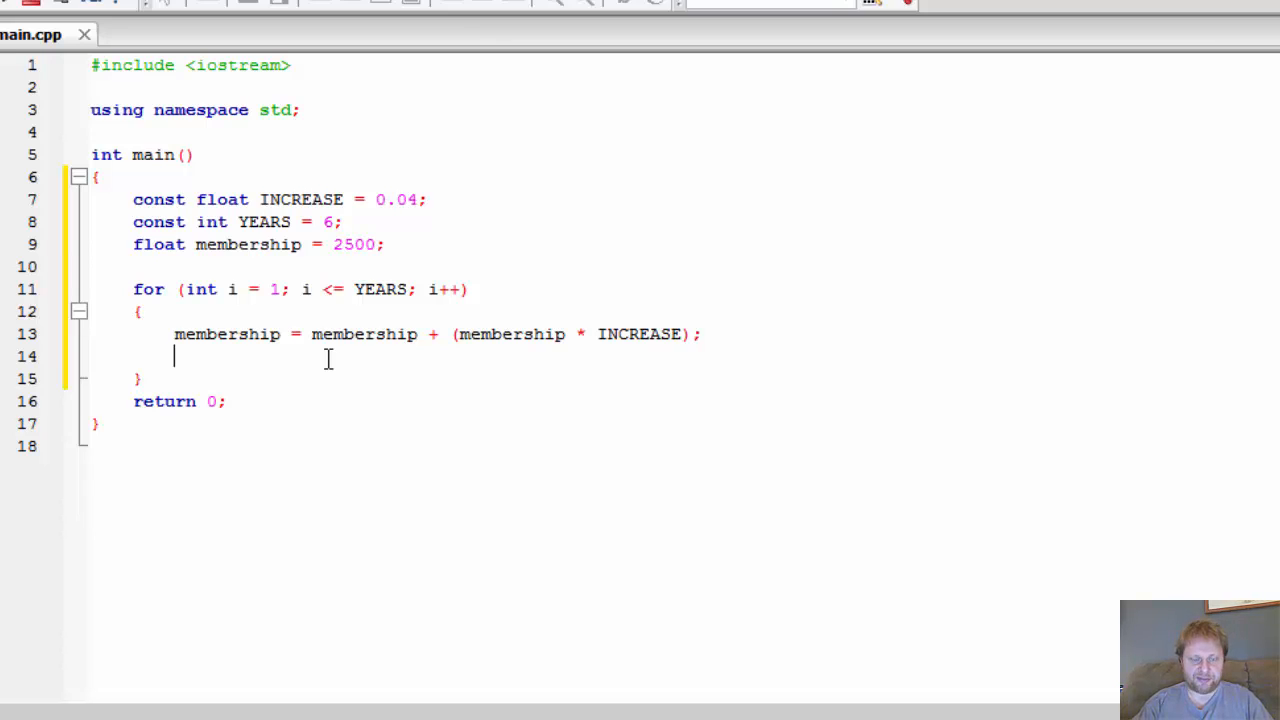
Print "Year " << i << " fees are: $" << membership with cout inside the loop
{"action": "type", "text": "c"}
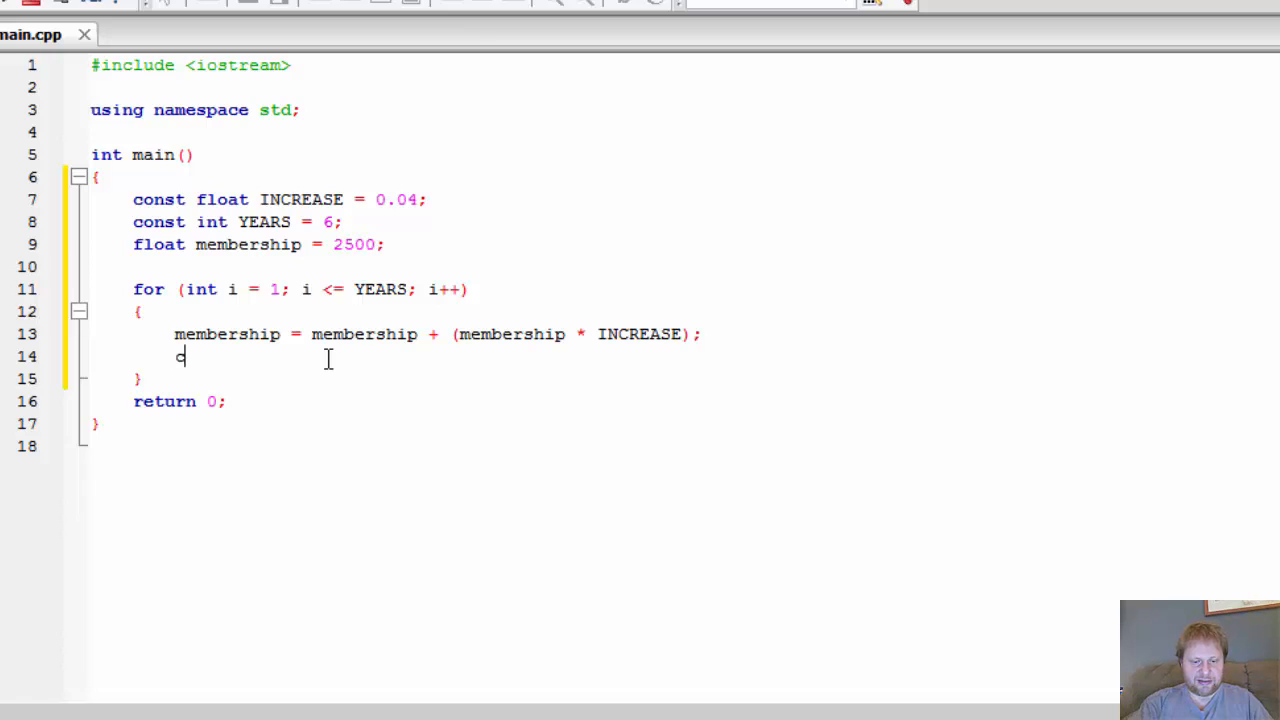
{"action": "type", "text": "out << \""}
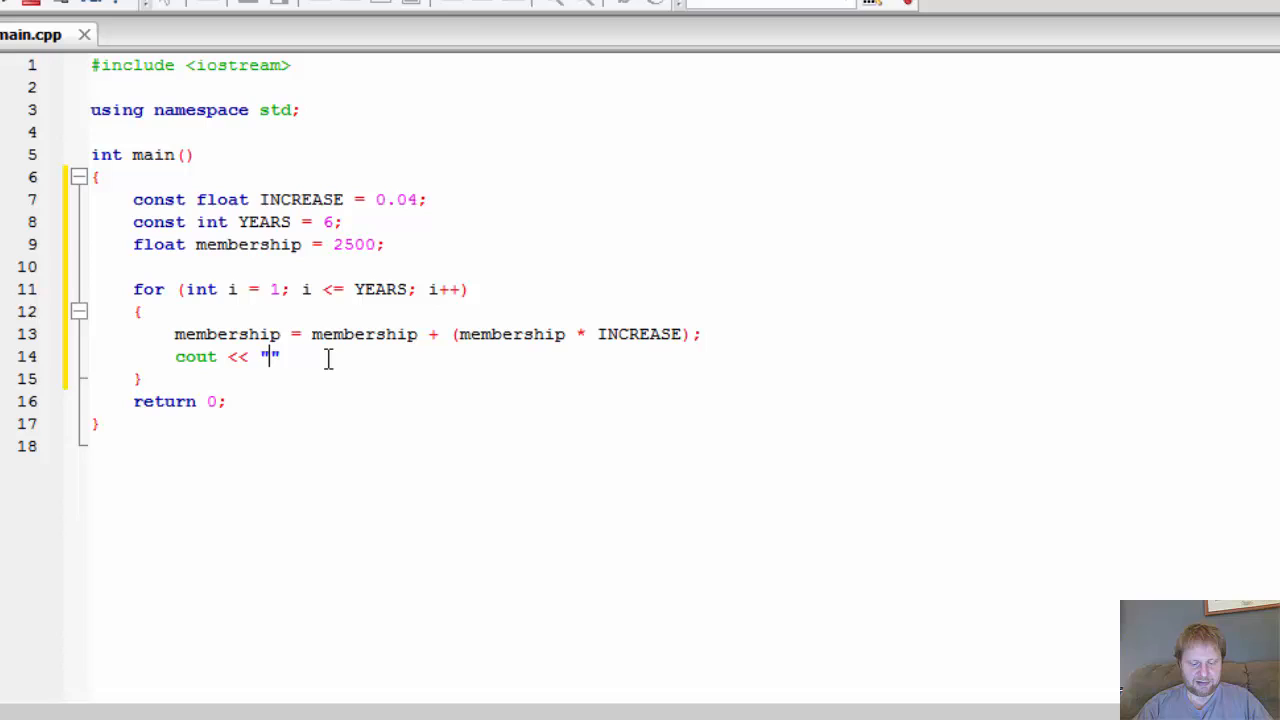
{"action": "type", "text": "Year"}
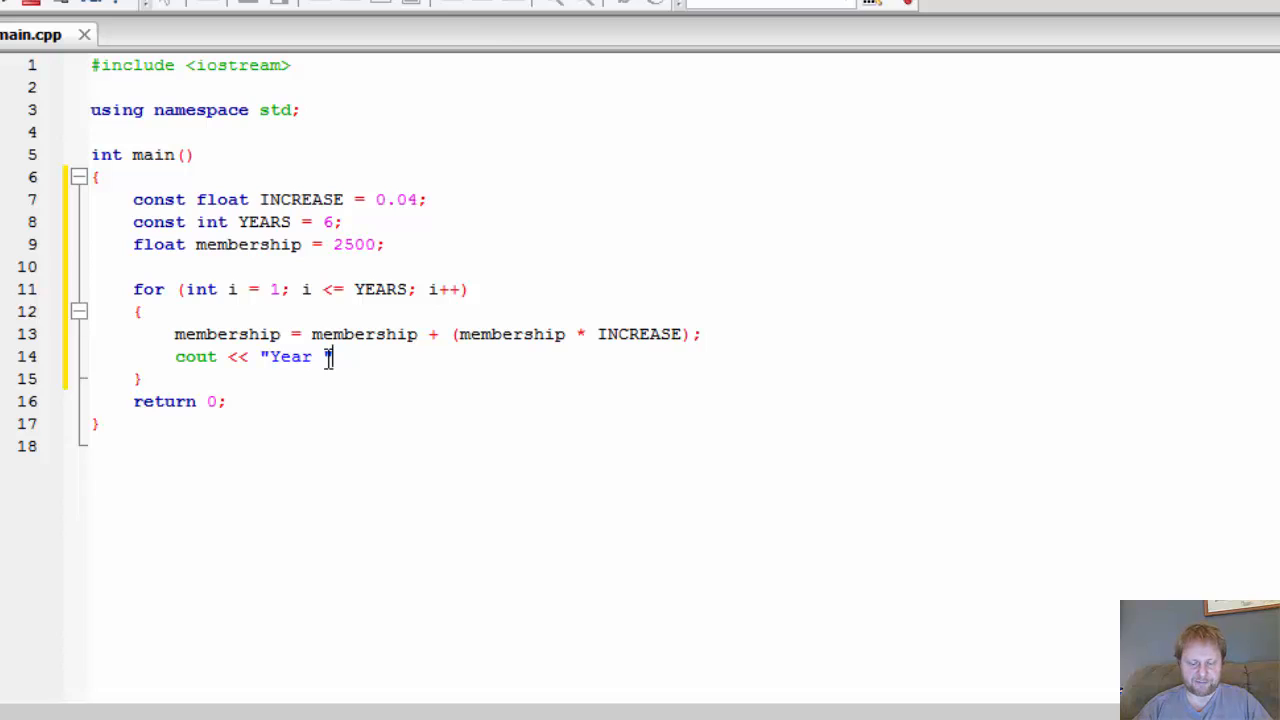
{"action": "type", "text": "<< i"}
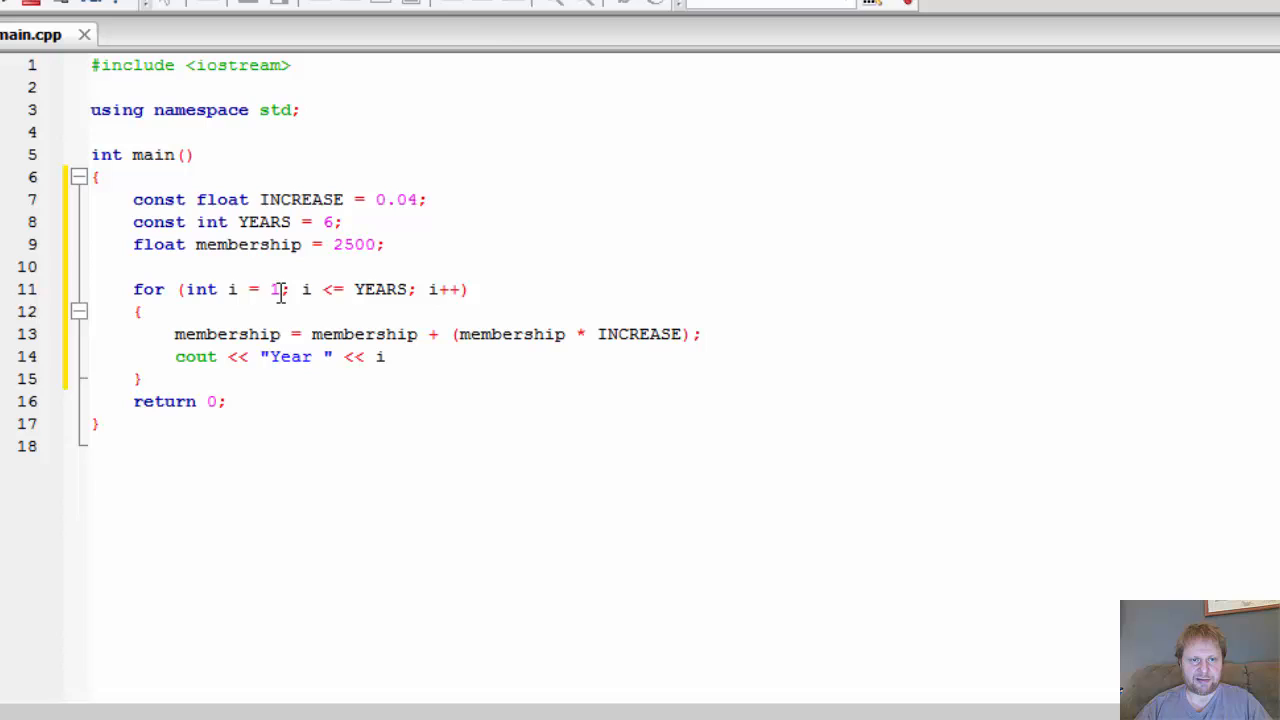
{"action": "double_click", "coordinate": [272, 288]}
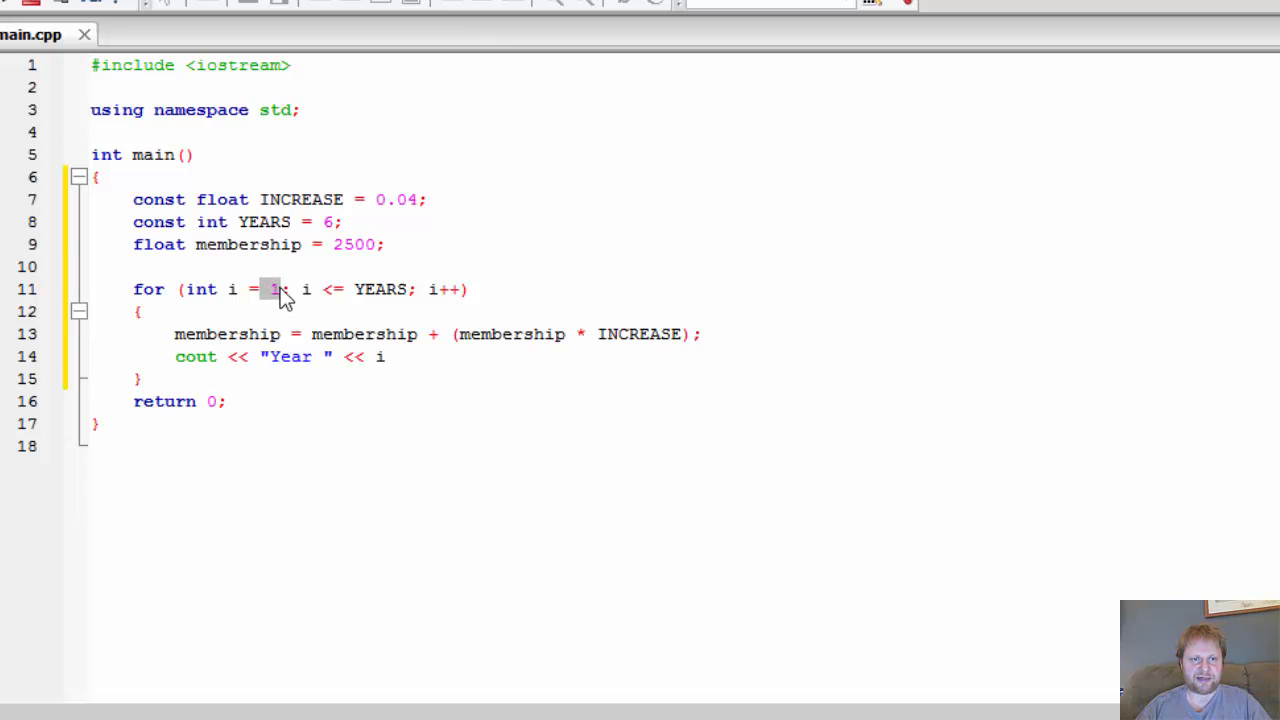
{"action": "mouse_move", "coordinate": [288, 344]}
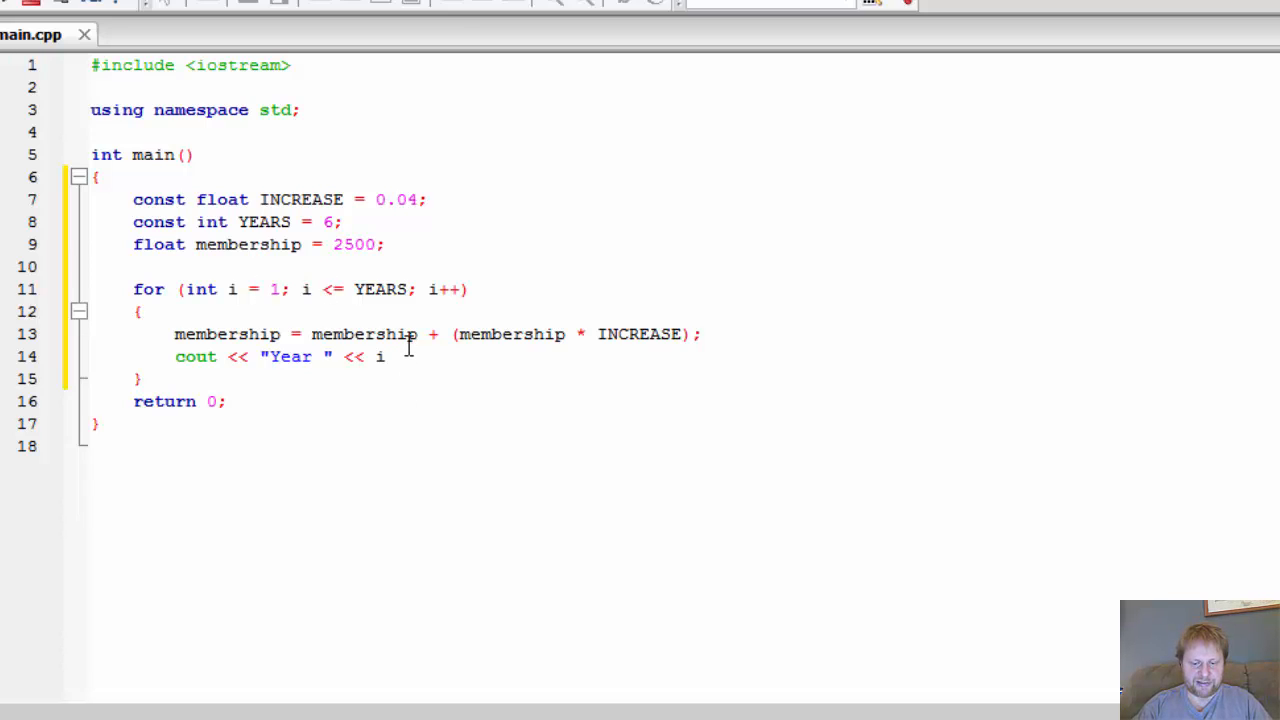
{"action": "type", "text": "<< \"\""}
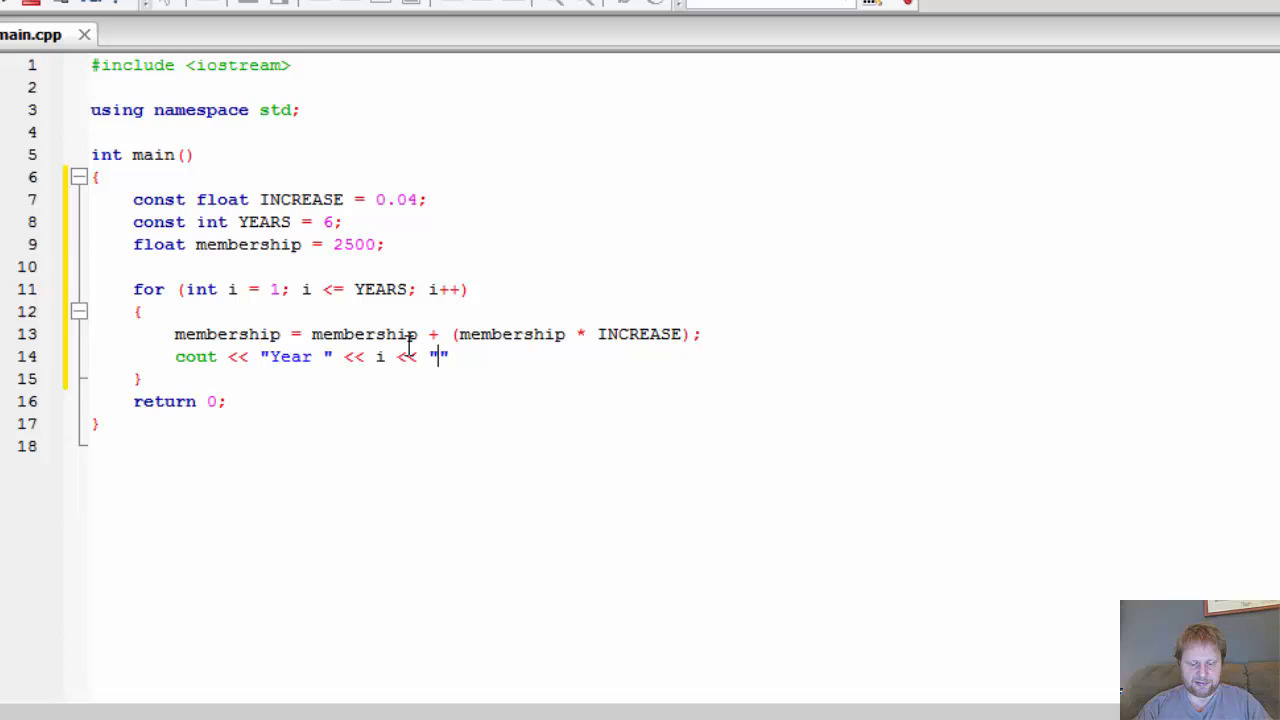
{"action": "type", "text": "fees are:"}
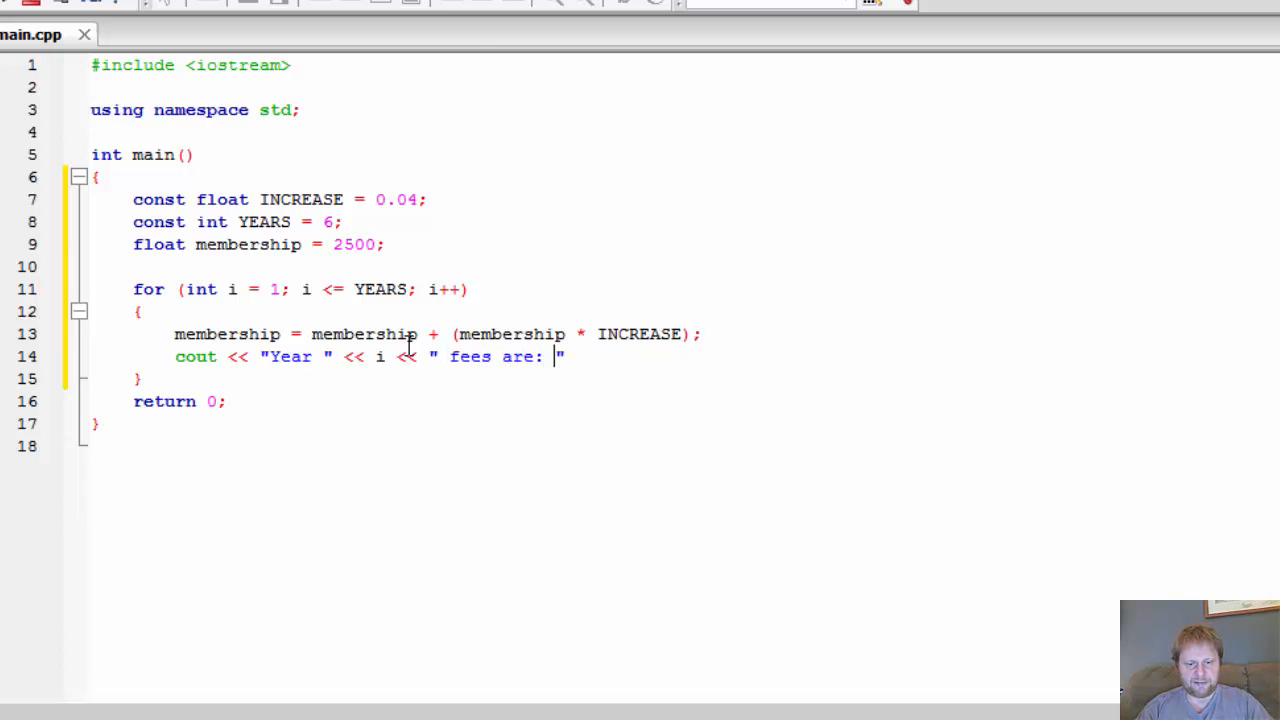
{"action": "type", "text": "$"}
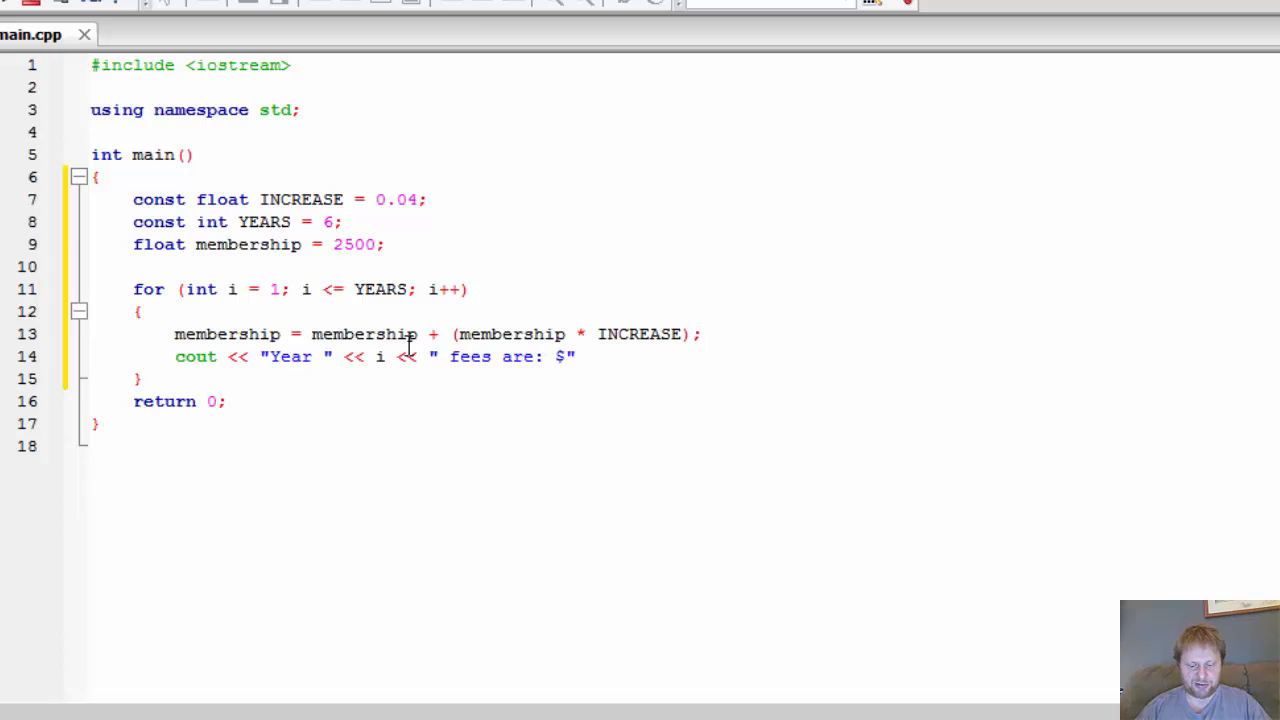
{"action": "type", "text": "<<"}
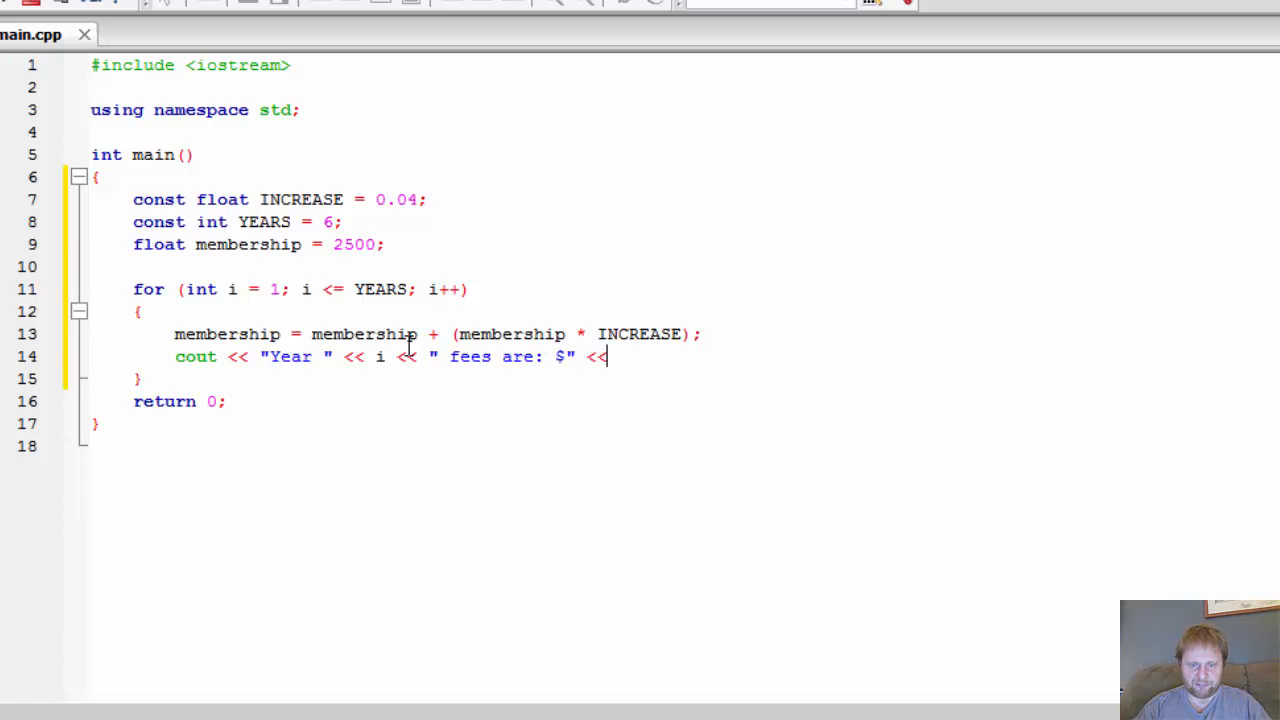
{"action": "type", "text": "me"}
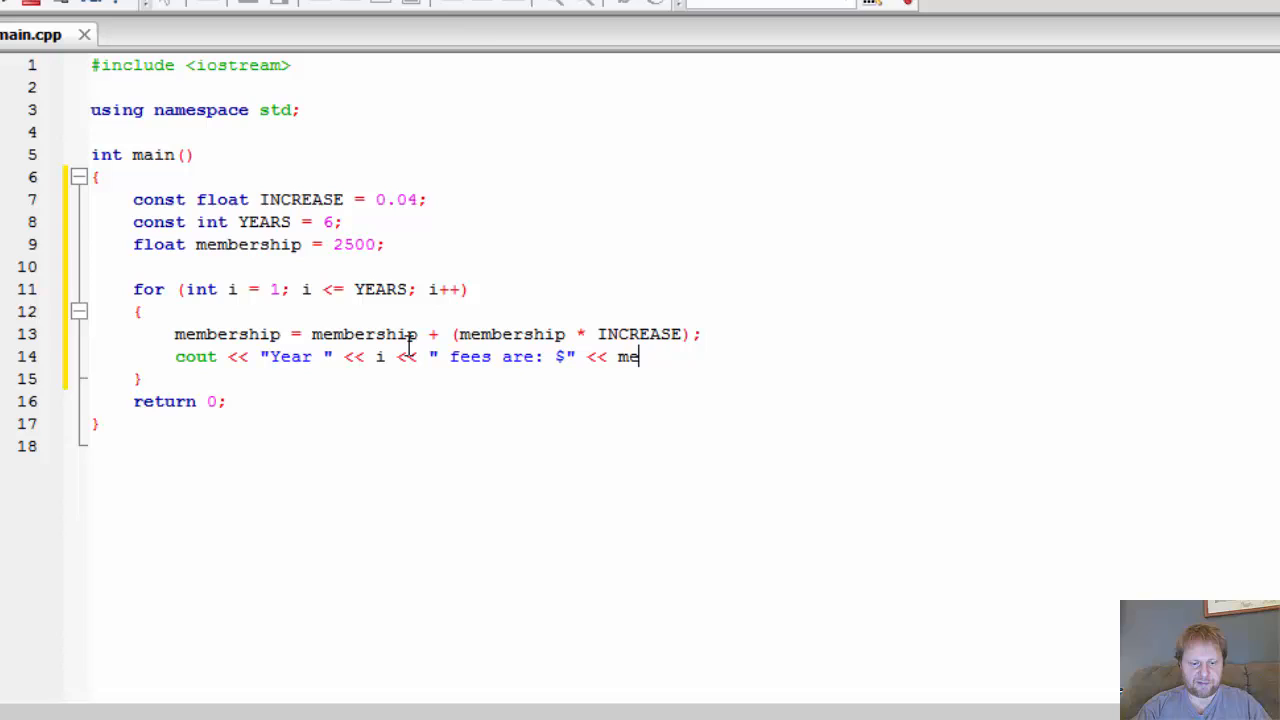
{"action": "type", "text": "mbership"}
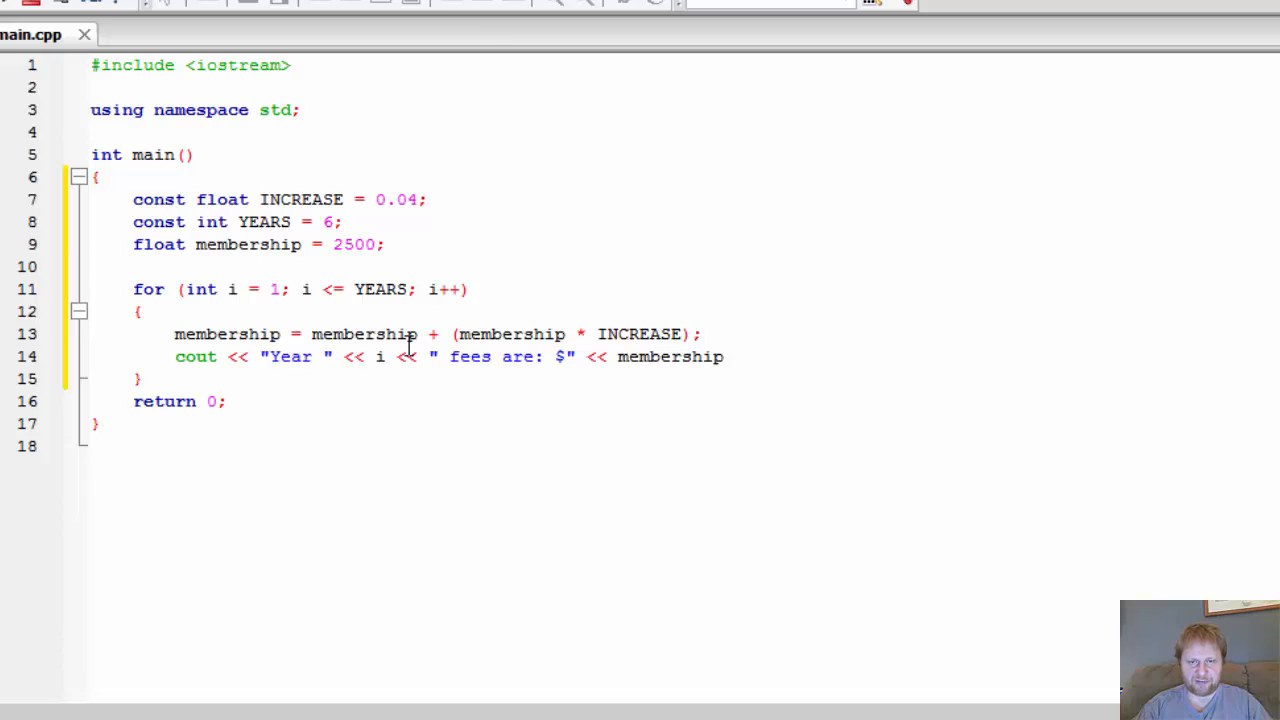
{"action": "mouse_move", "coordinate": [644, 356]}
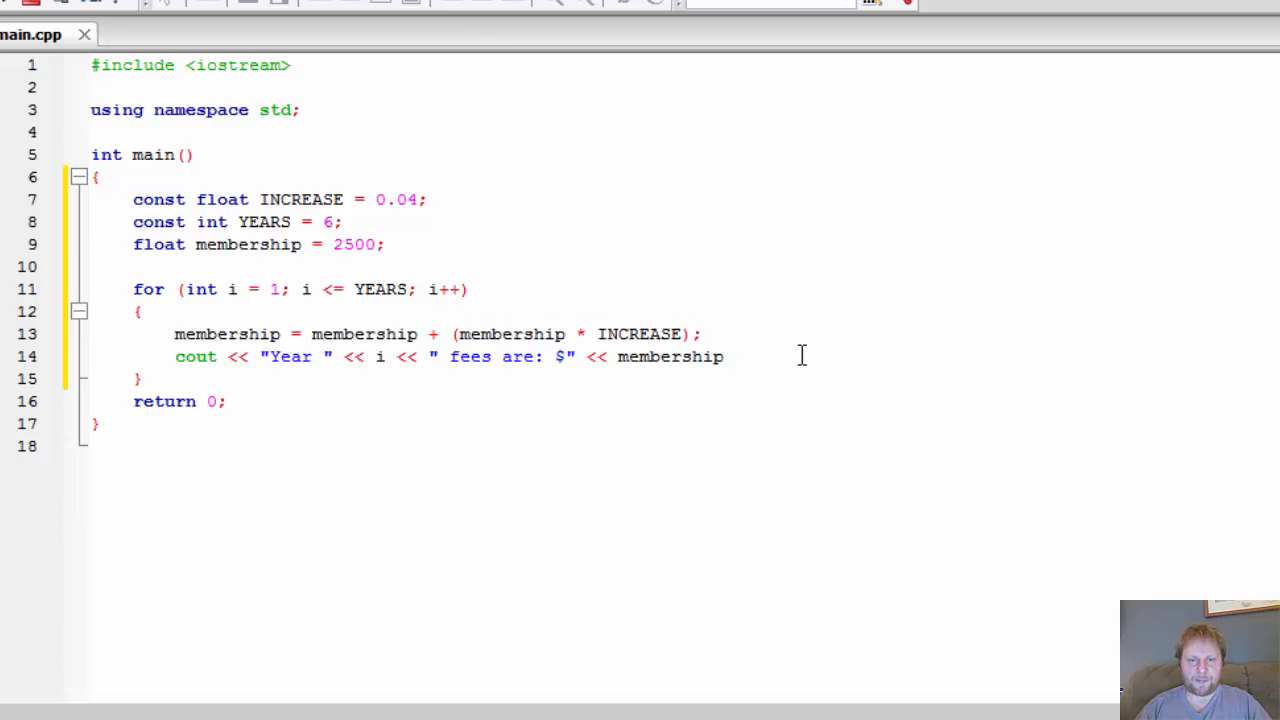
{"action": "left_click", "coordinate": [736, 356]}
{"action": "type", "text": " << endl;"}
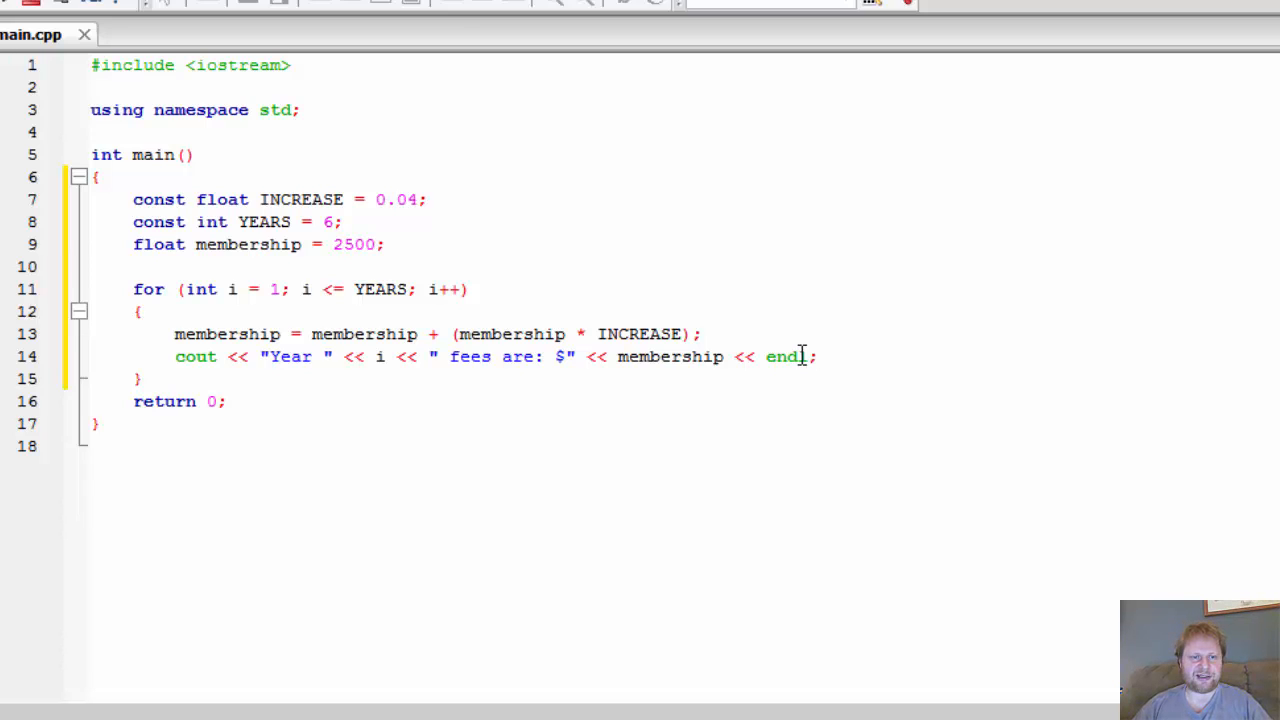
{"action": "mouse_move", "coordinate": [164, 120]}
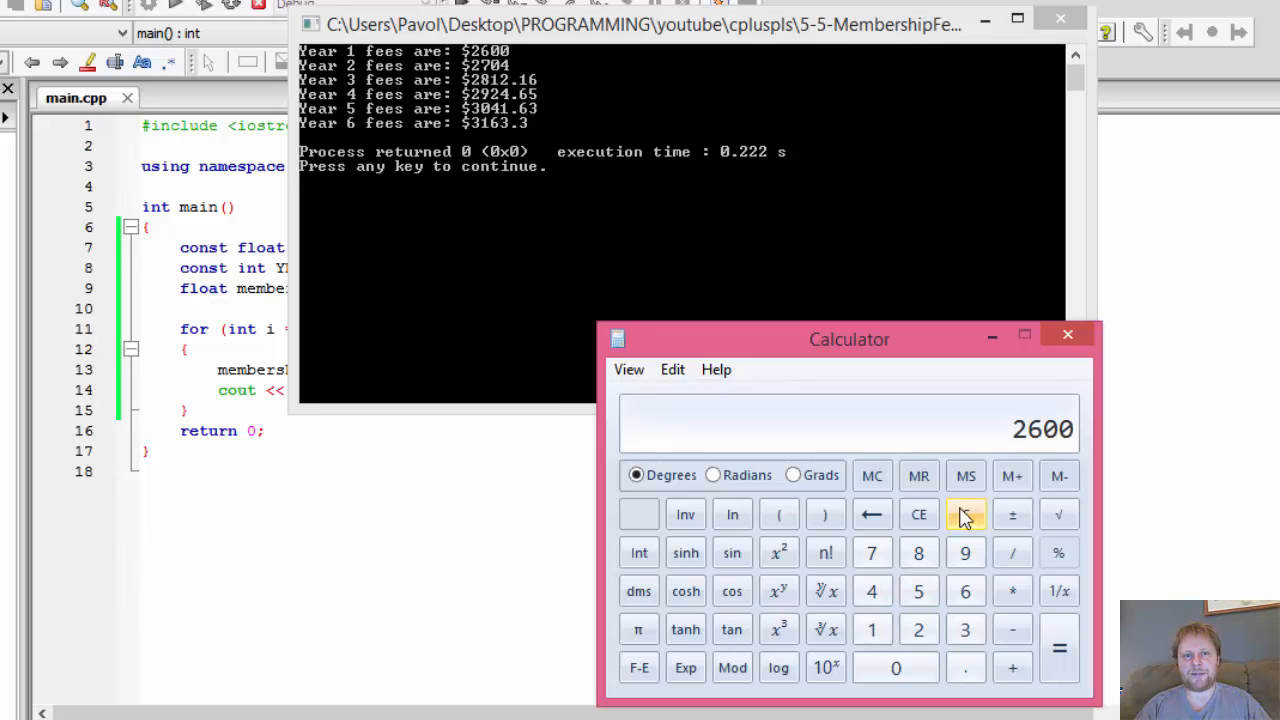
Clear Calculator after confirming 2600 and 2704, then close the output window and Calculator
{"action": "left_click", "coordinate": [964, 514]}
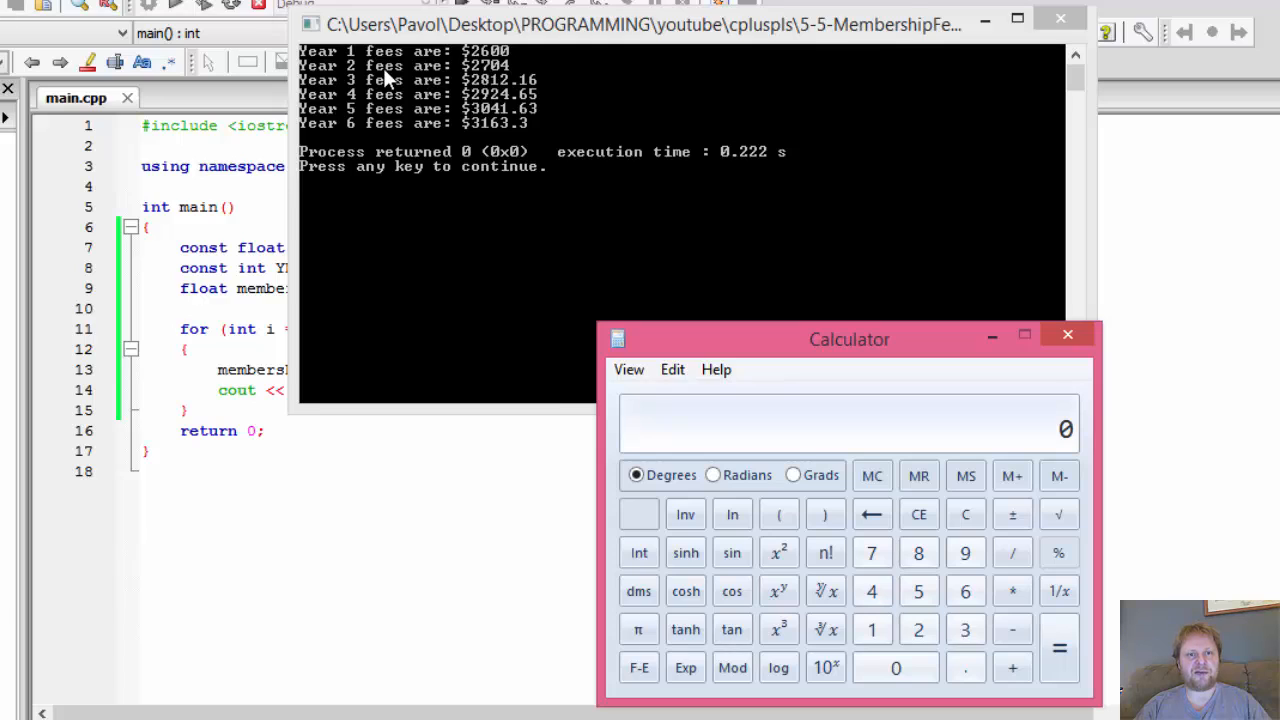
{"action": "mouse_move", "coordinate": [856, 616]}
{"action": "type", "text": "2704"}
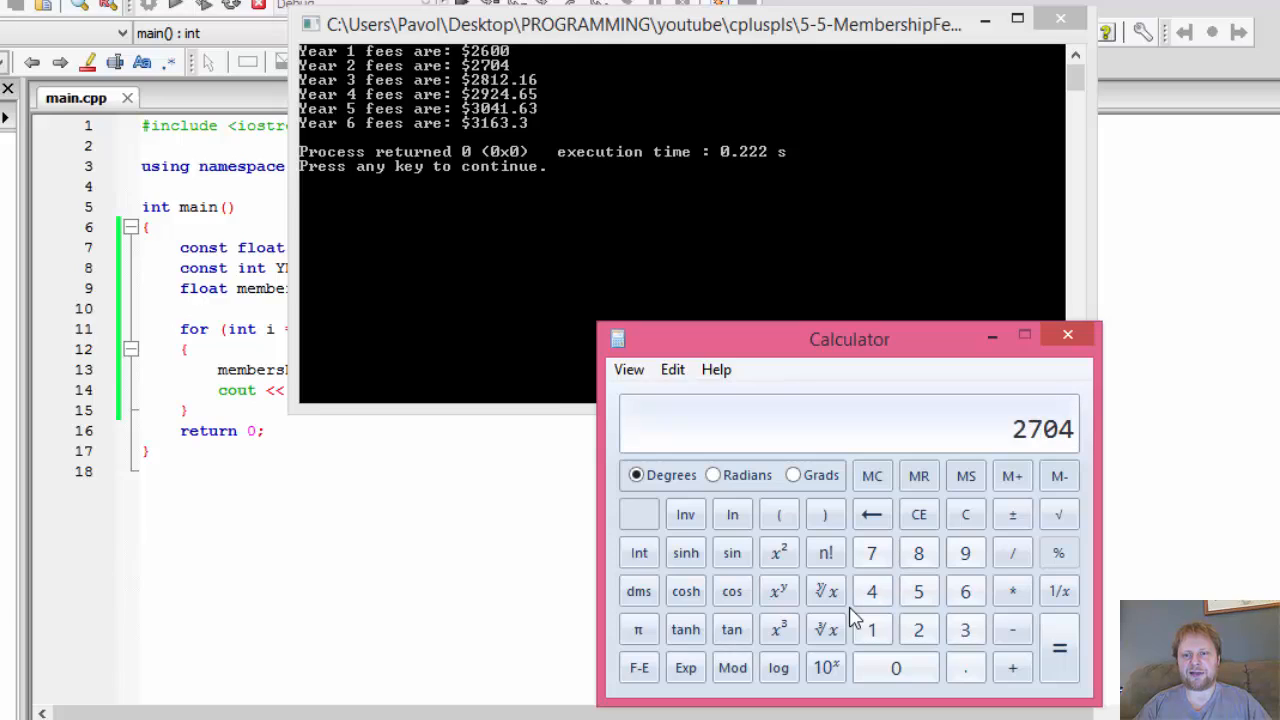
{"action": "mouse_move", "coordinate": [580, 136]}
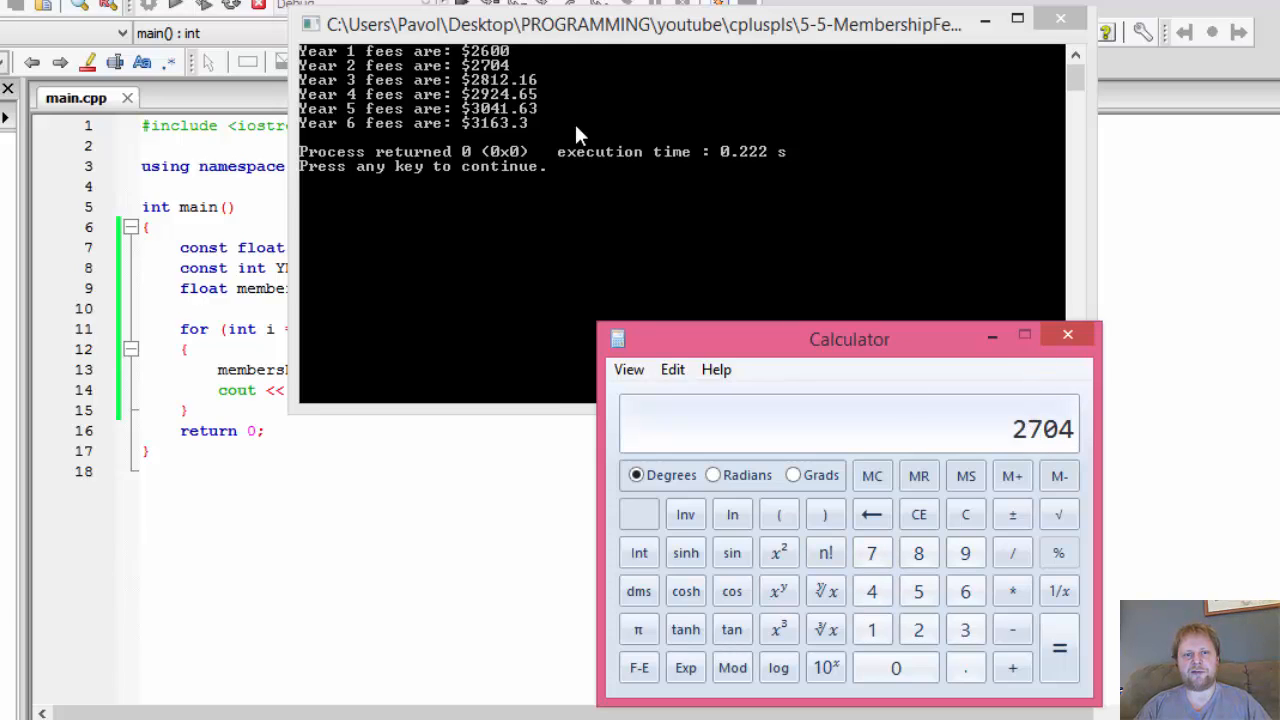
{"action": "mouse_move", "coordinate": [556, 92]}
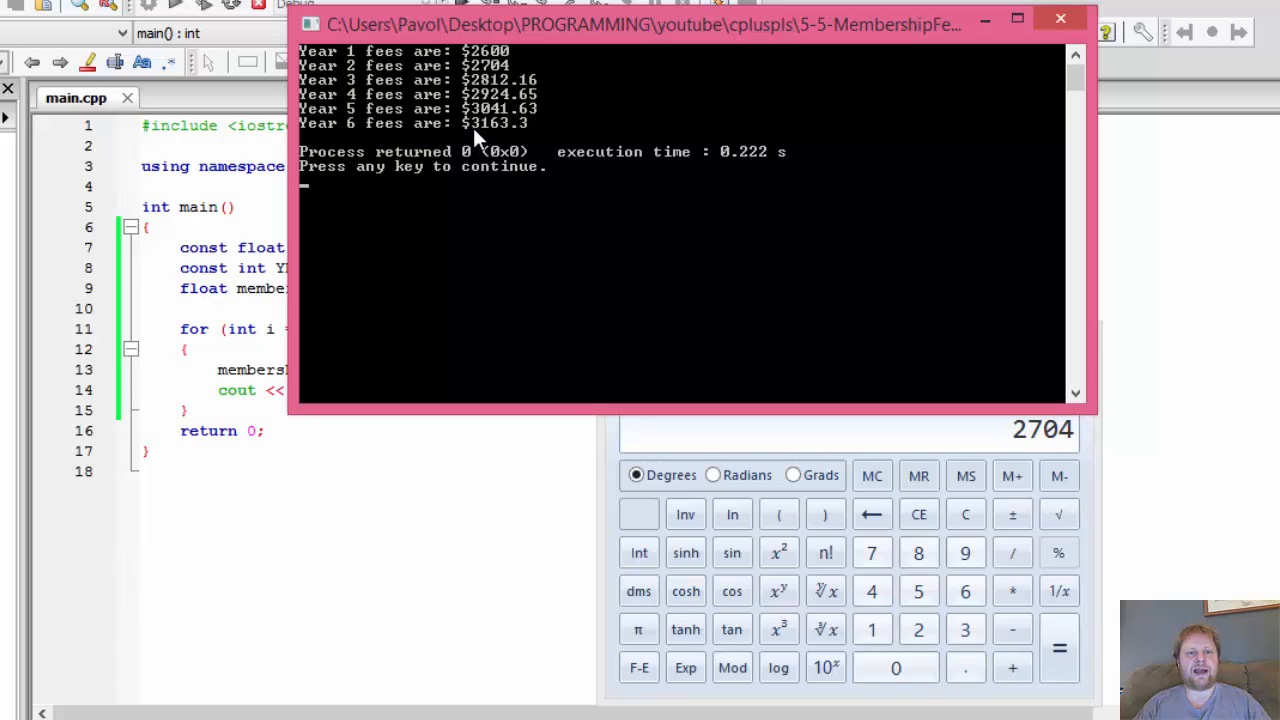
{"action": "mouse_move", "coordinate": [538, 140]}
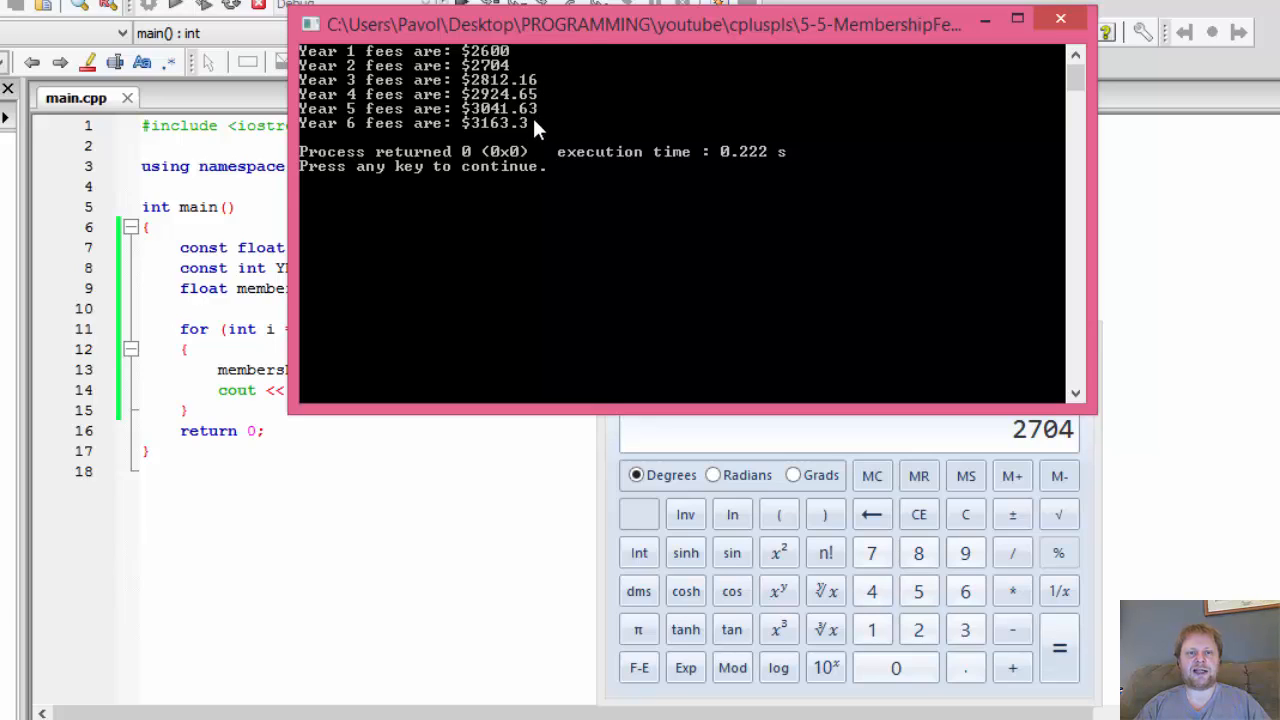
{"action": "mouse_move", "coordinate": [586, 276]}
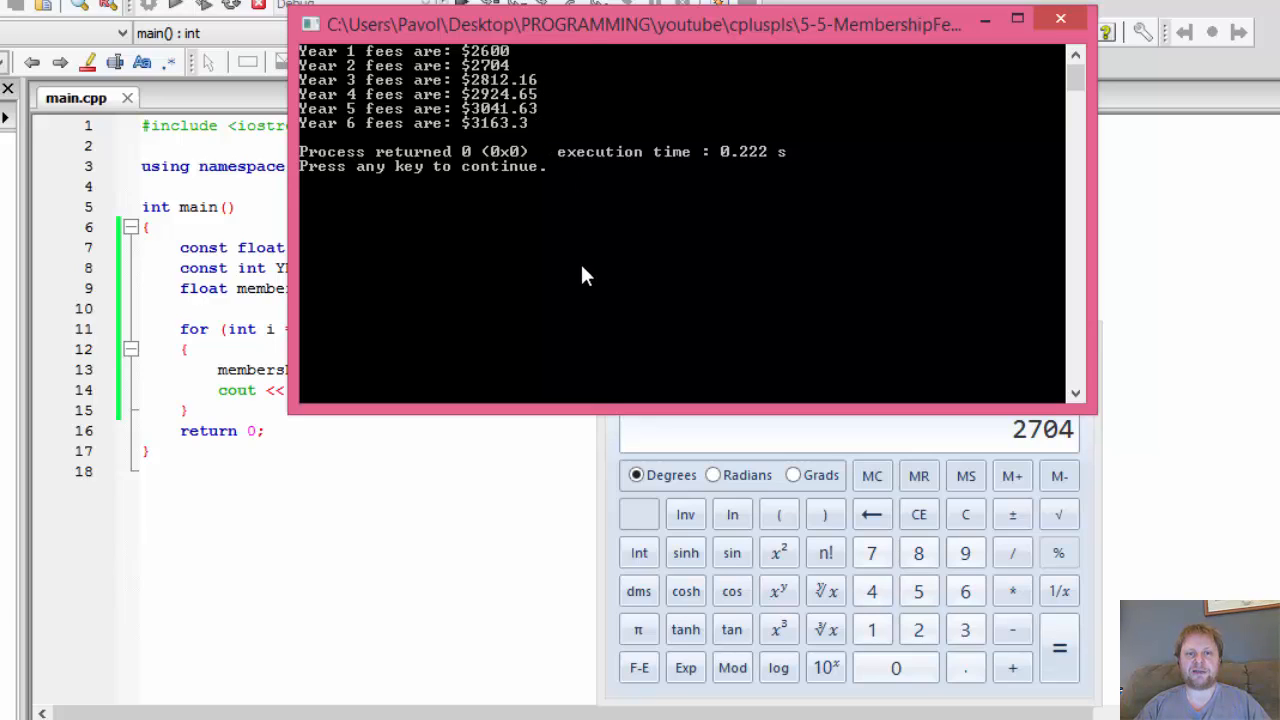
{"action": "mouse_move", "coordinate": [540, 124]}
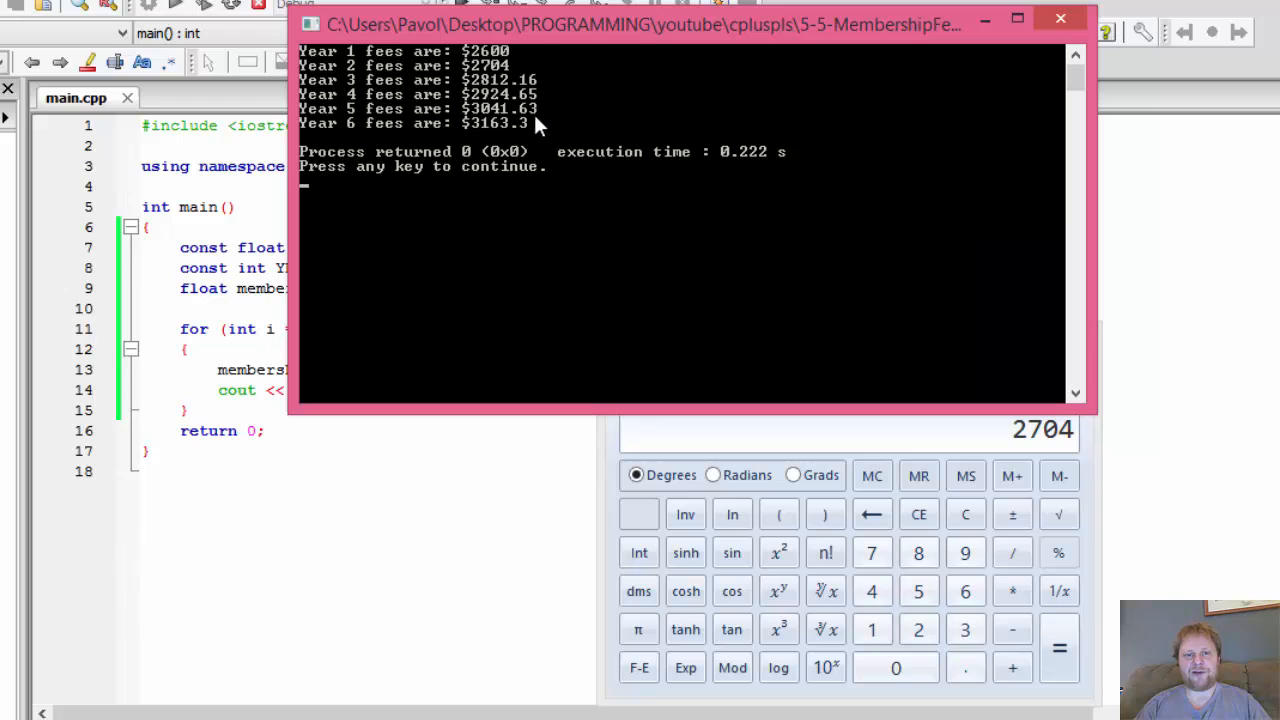
{"action": "mouse_move", "coordinate": [1060, 18]}
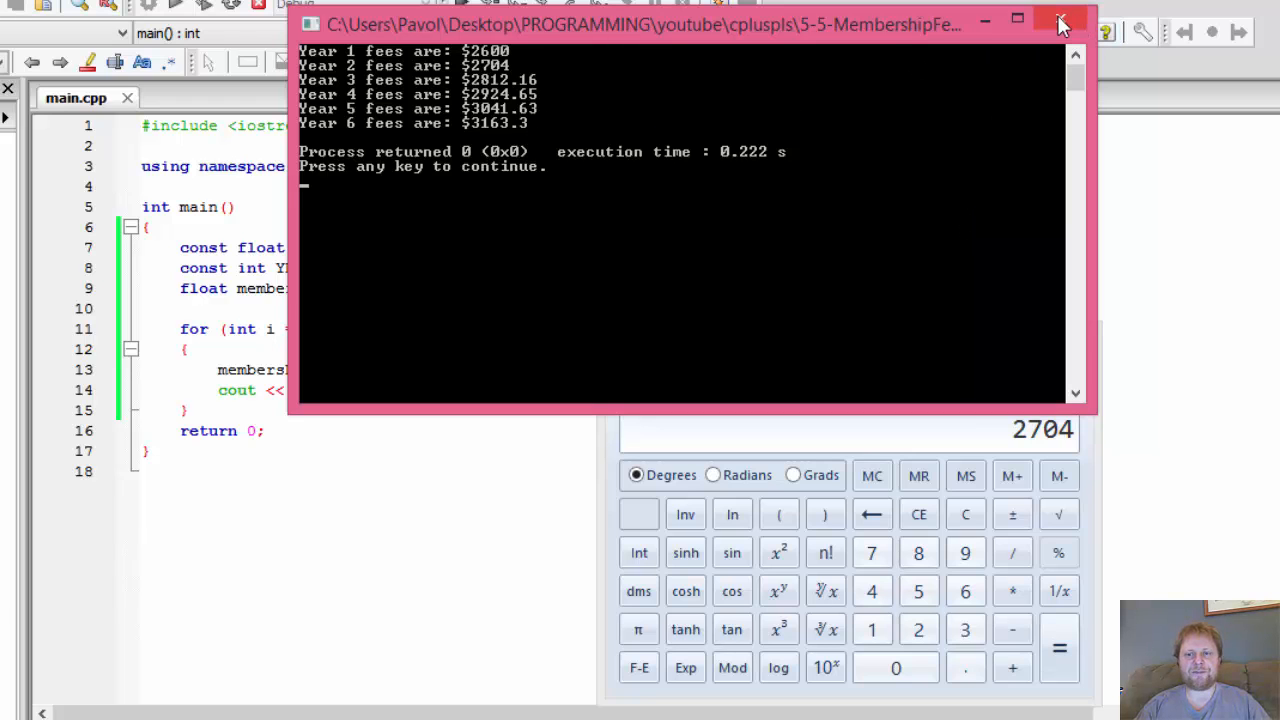
{"action": "left_click", "coordinate": [1060, 22]}
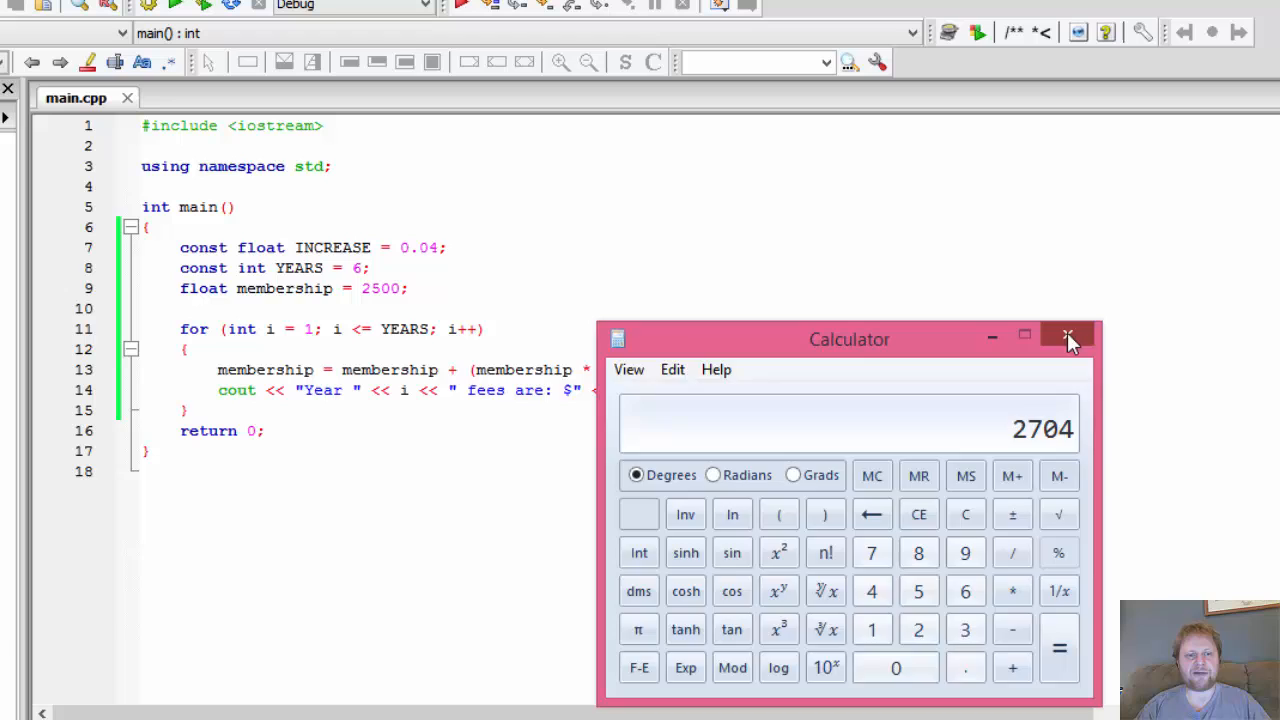
{"action": "left_click", "coordinate": [1068, 338]}
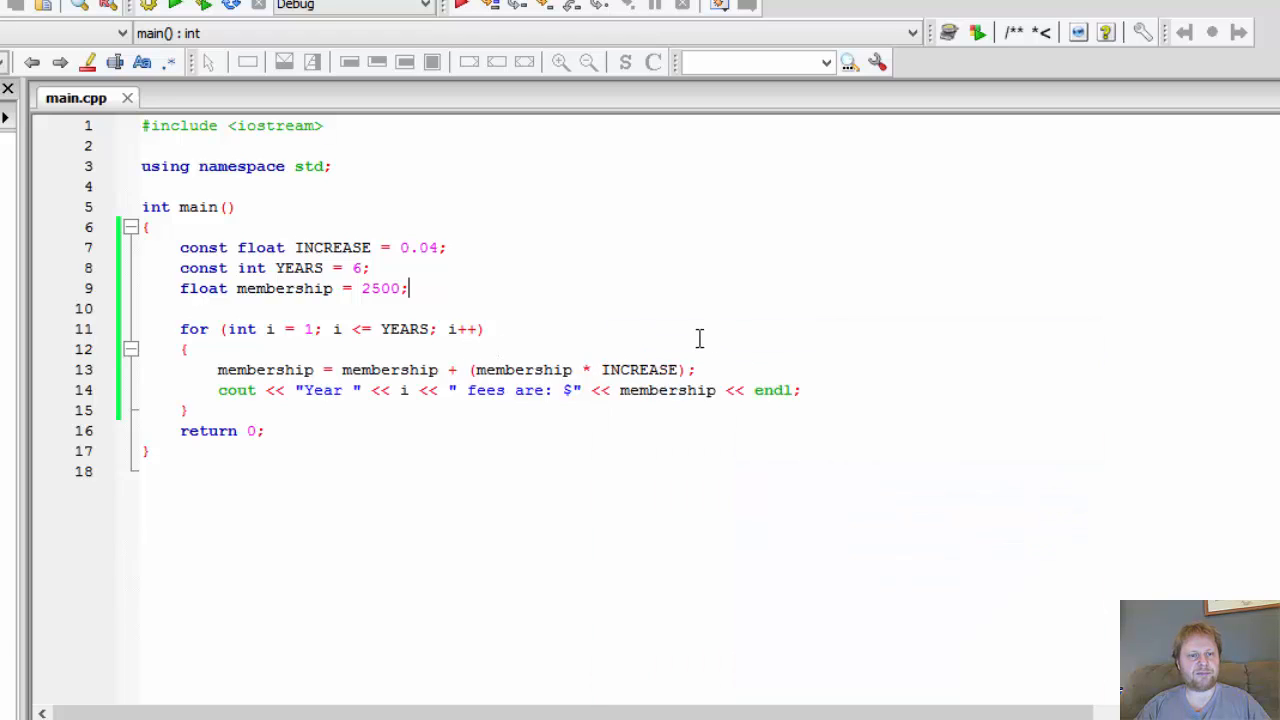